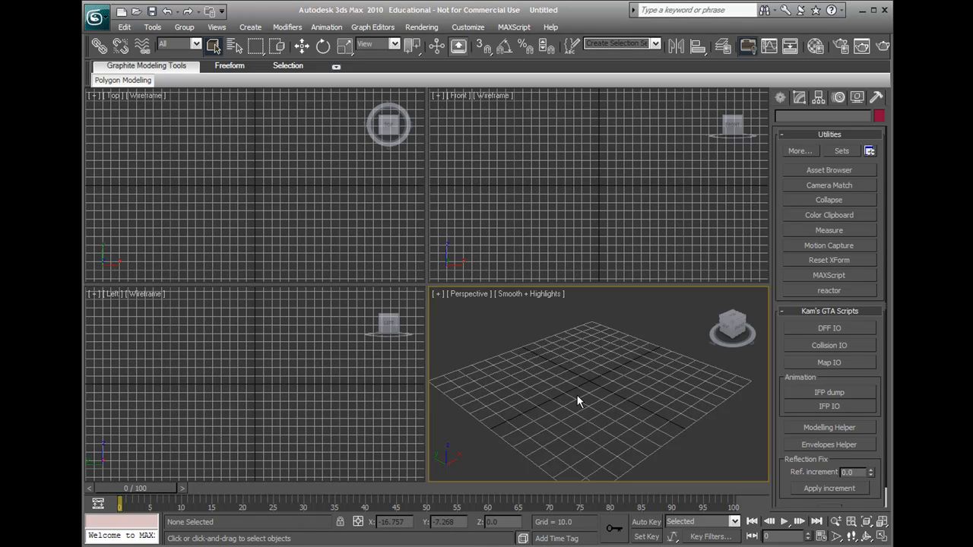
pyautogui.moveTo(591, 398)
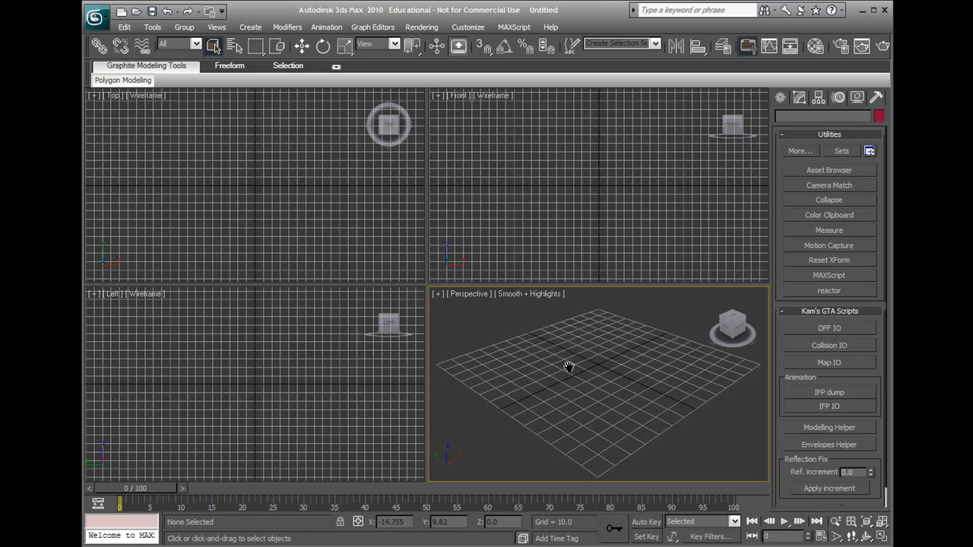
pyautogui.moveTo(570, 373)
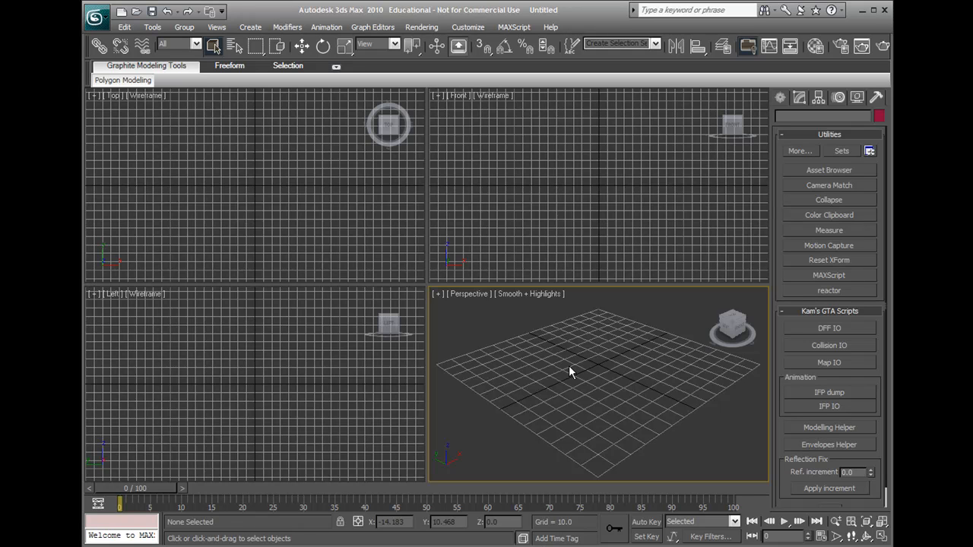
pyautogui.moveTo(550, 371)
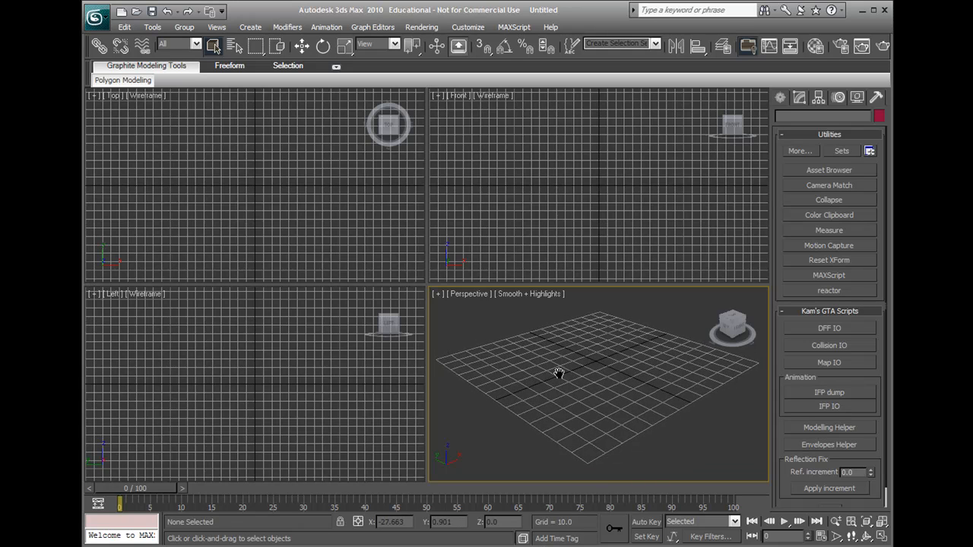
pyautogui.moveTo(581, 377)
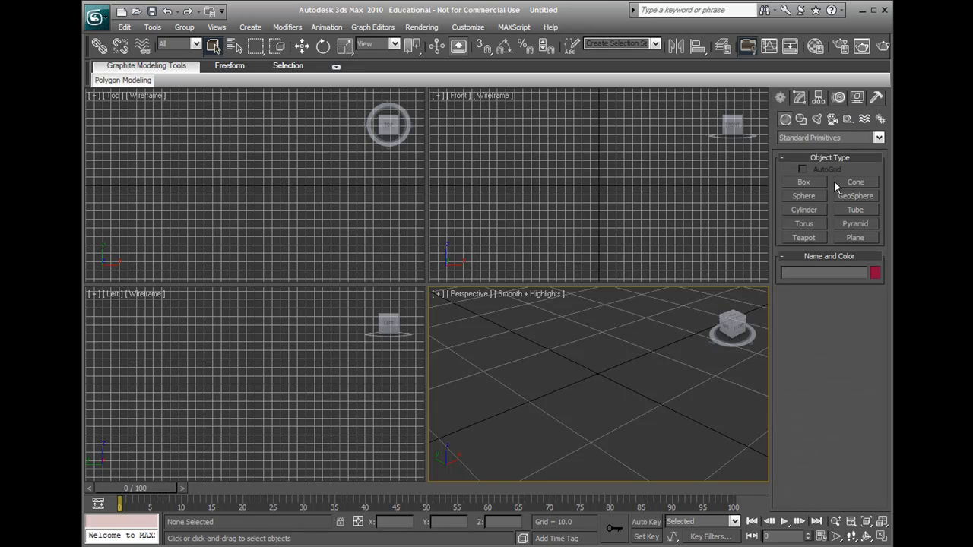
pyautogui.moveTo(783, 105)
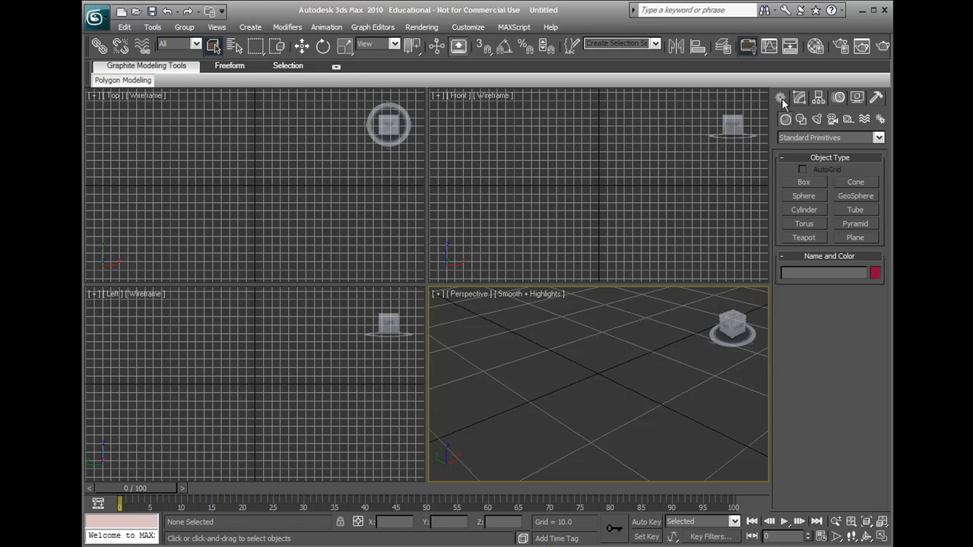
pyautogui.moveTo(772, 198)
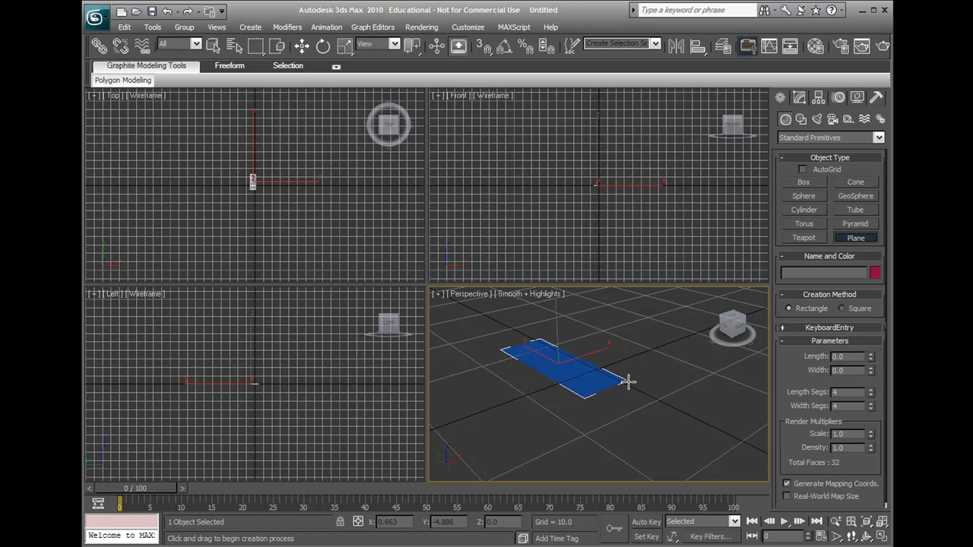
# - Draw the Plane01 primitive across the ground grid and switch to the Move tool
pyautogui.moveTo(627, 383); pyautogui.dragTo(642, 312)
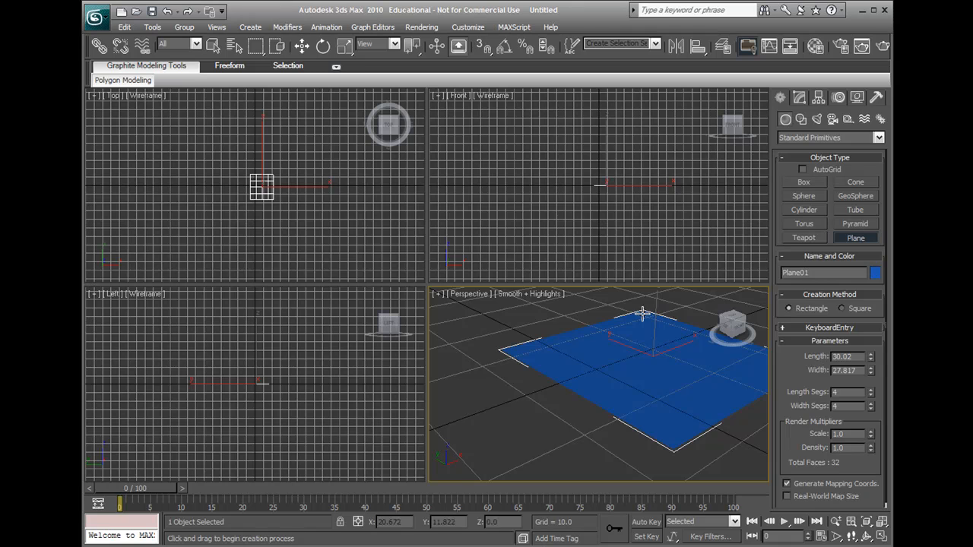
pyautogui.click(301, 45)
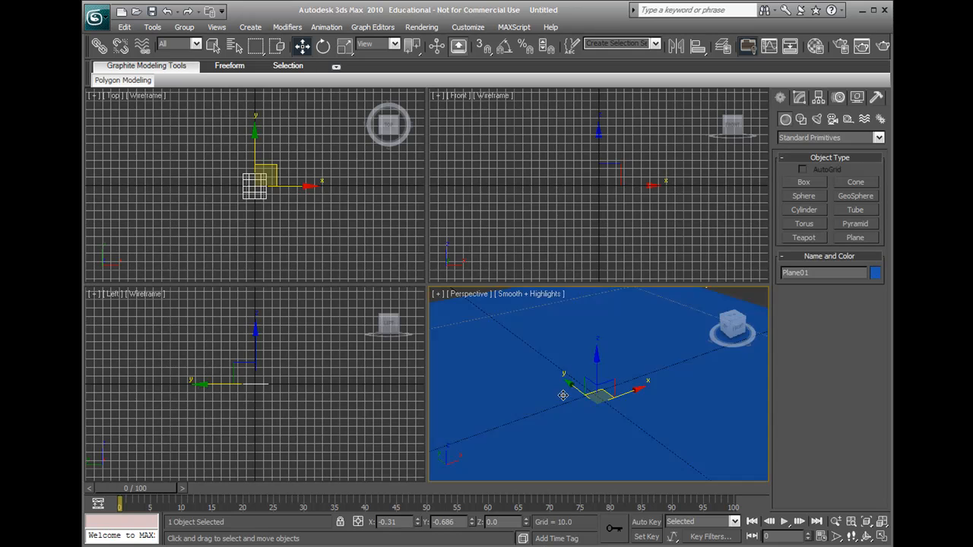
# - Shift Plane01 sideways to a new position with the move gizmo
pyautogui.moveTo(596, 396); pyautogui.dragTo(553, 373)
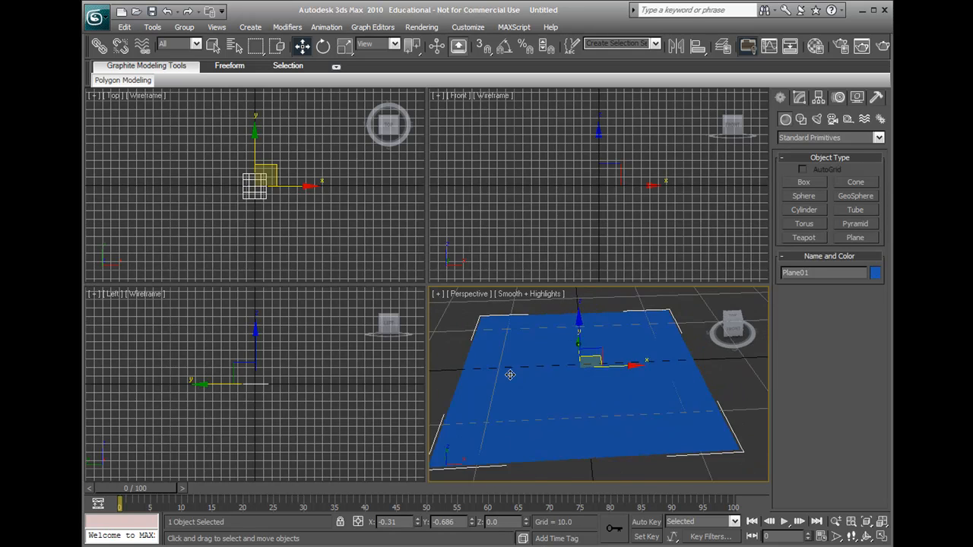
pyautogui.moveTo(510, 374); pyautogui.dragTo(637, 371)
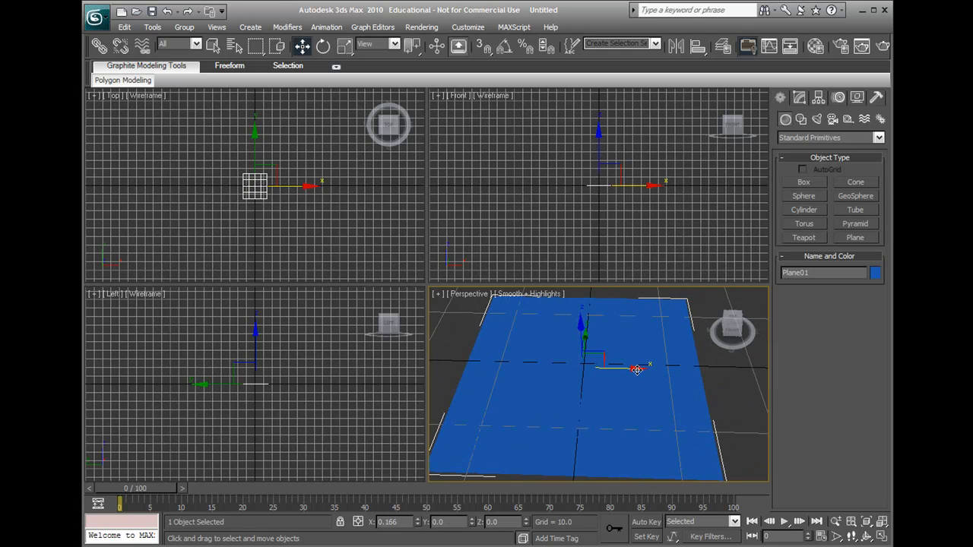
pyautogui.moveTo(637, 371); pyautogui.dragTo(585, 338)
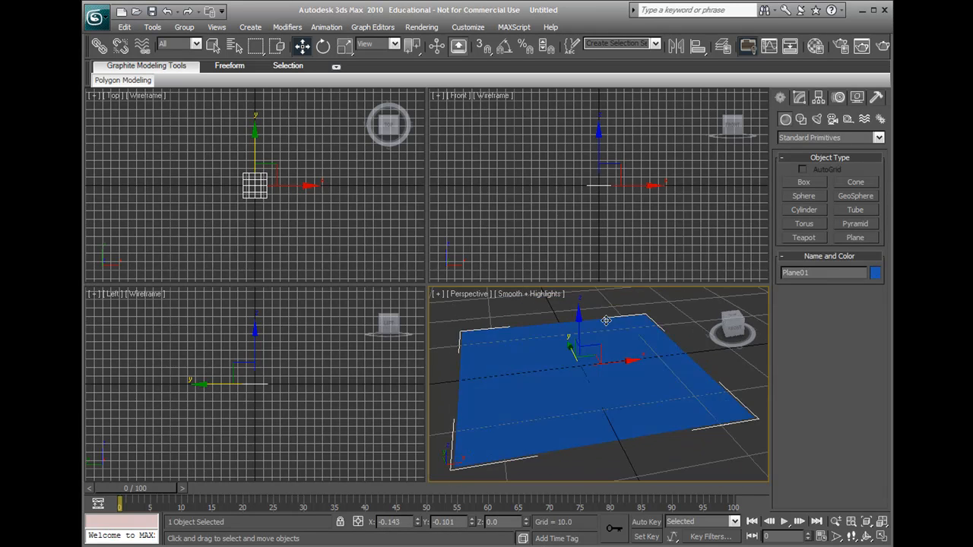
# - Convert Plane01 to an editable mesh and select the row of five vertices along one edge
pyautogui.rightClick(605, 319)
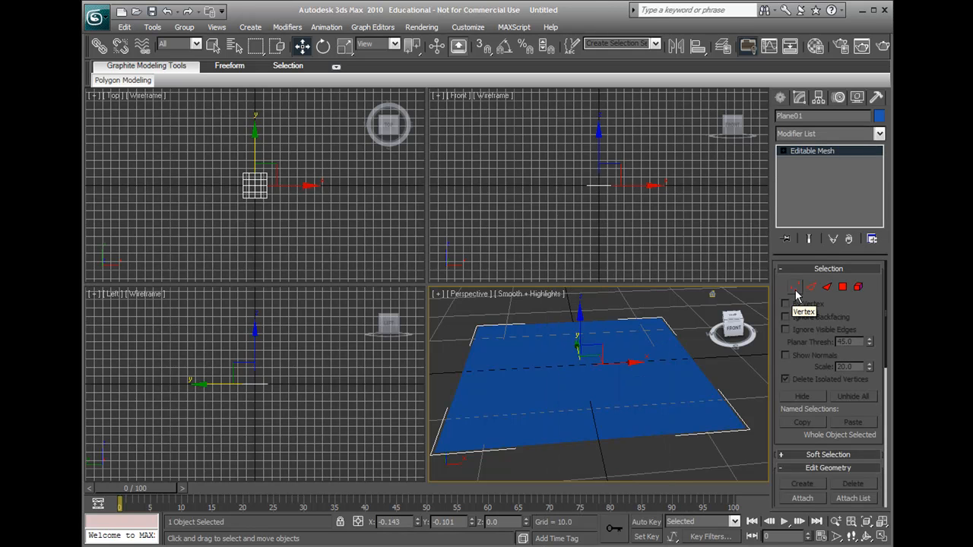
pyautogui.click(794, 286)
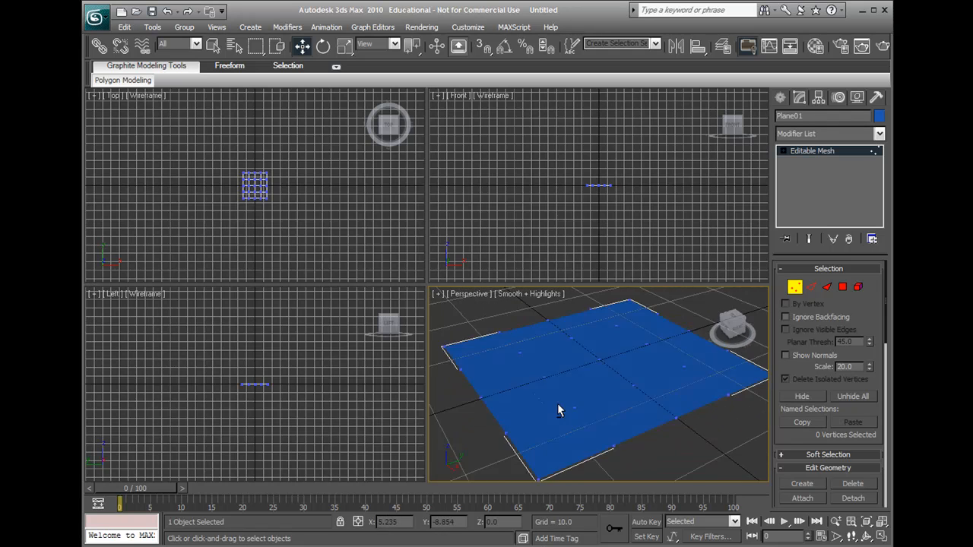
pyautogui.moveTo(559, 410); pyautogui.dragTo(535, 365)
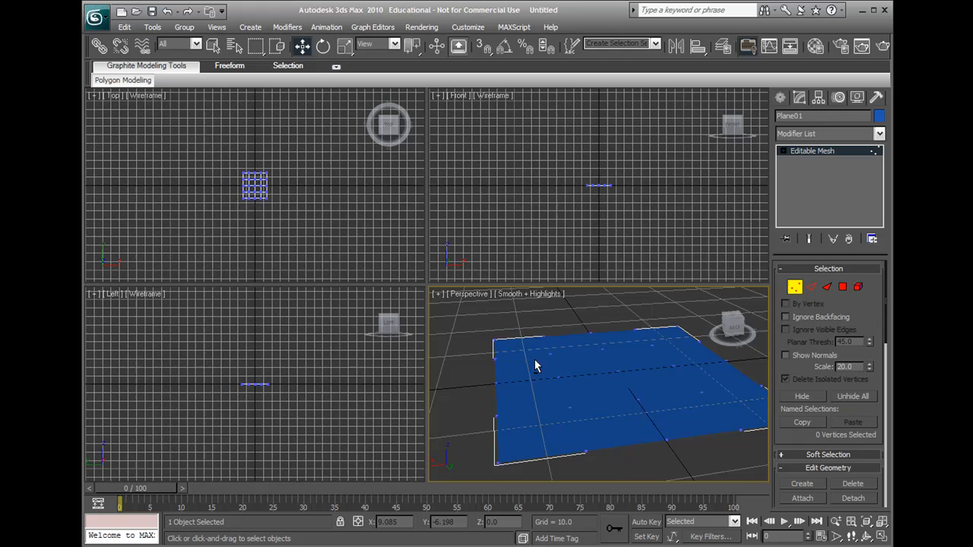
pyautogui.moveTo(535, 365); pyautogui.dragTo(502, 319)
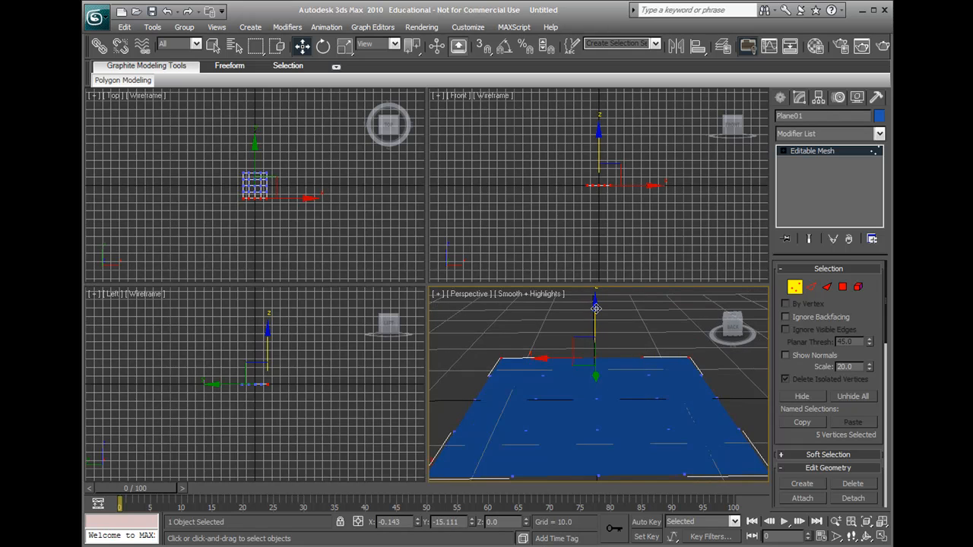
# - Raise the selected edge vertices on Z so the plane becomes an upward ramp
pyautogui.moveTo(596, 307); pyautogui.dragTo(662, 372)
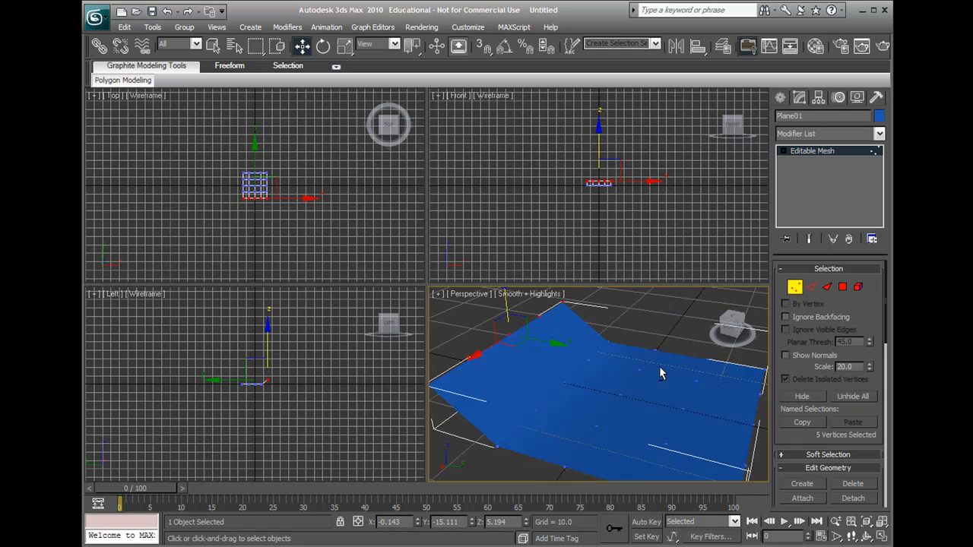
pyautogui.moveTo(661, 372); pyautogui.dragTo(596, 307)
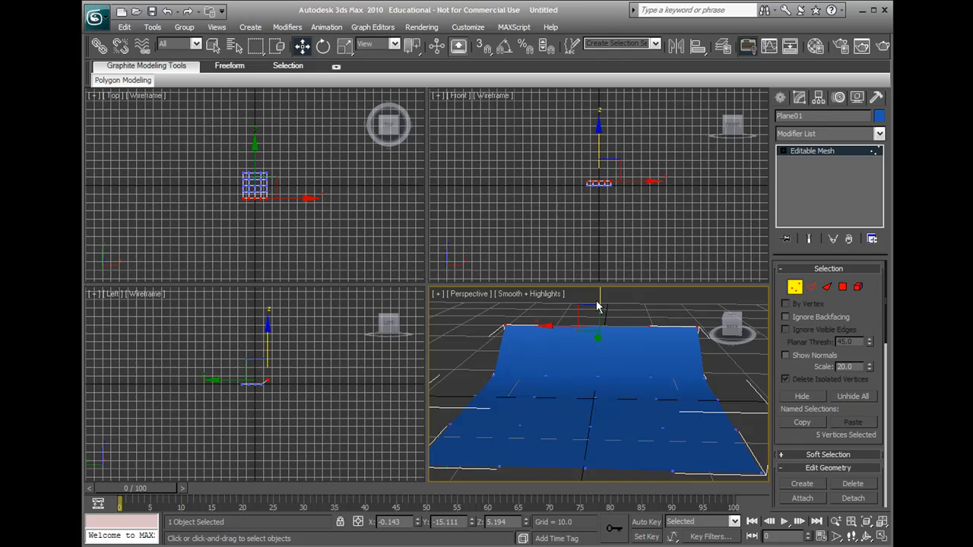
pyautogui.moveTo(599, 307); pyautogui.dragTo(490, 348)
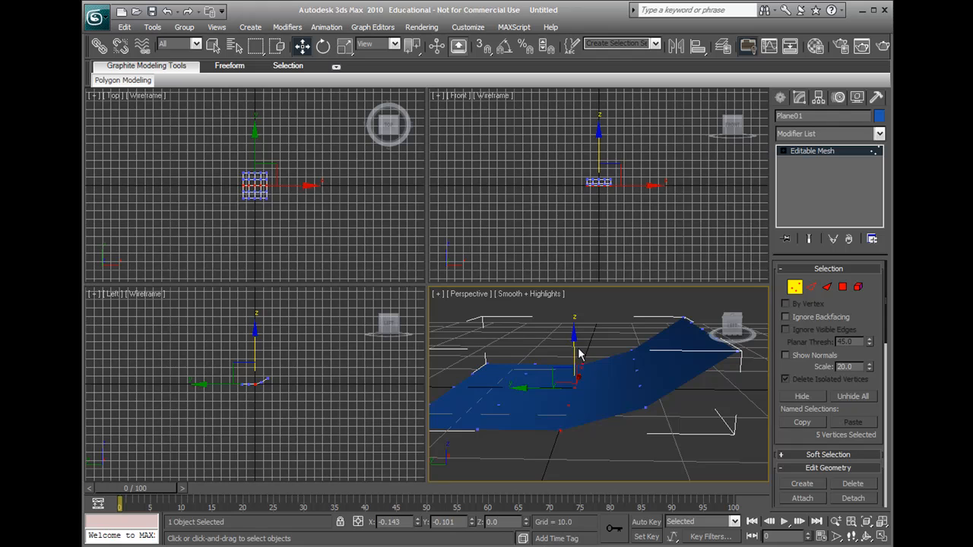
pyautogui.moveTo(574, 342); pyautogui.dragTo(566, 380)
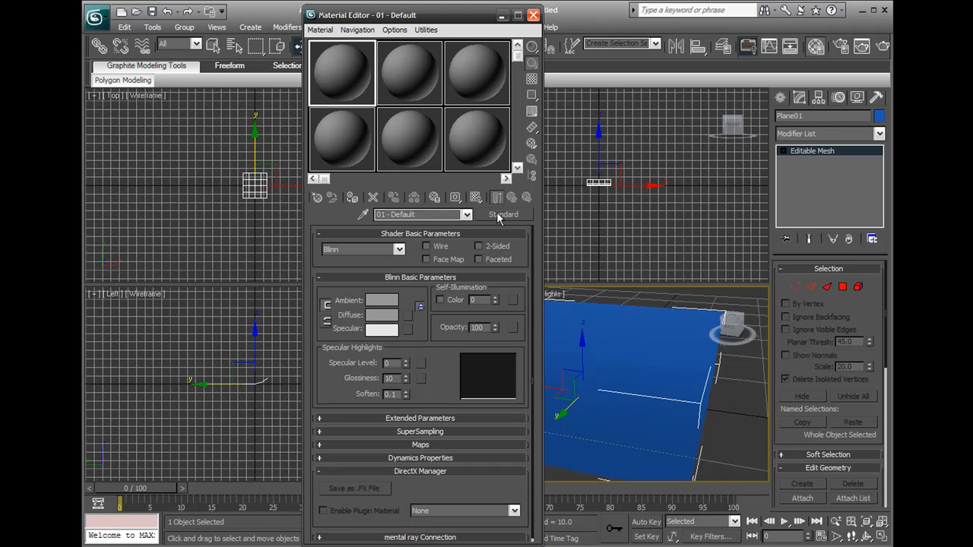
# - Change the active material slot from Standard to GTA Material
pyautogui.click(503, 214)
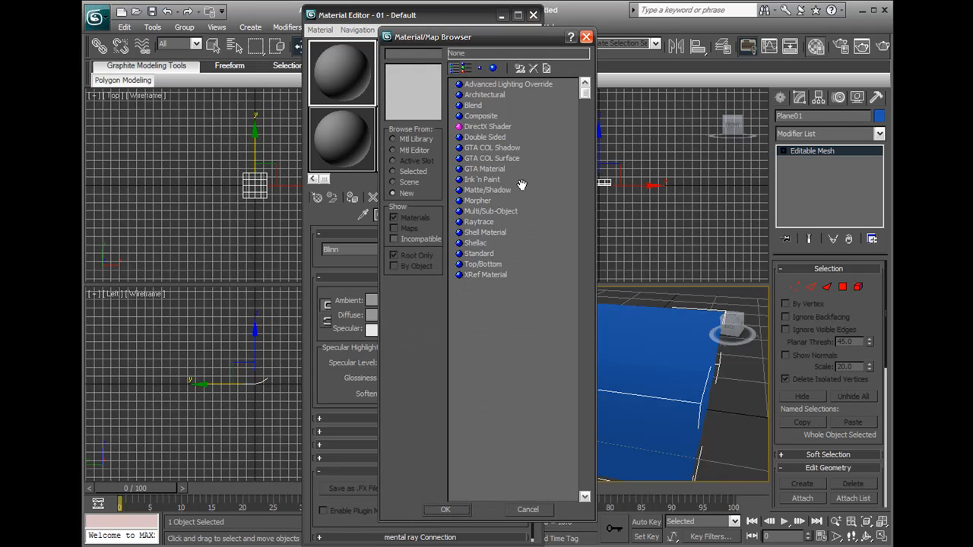
pyautogui.click(485, 167)
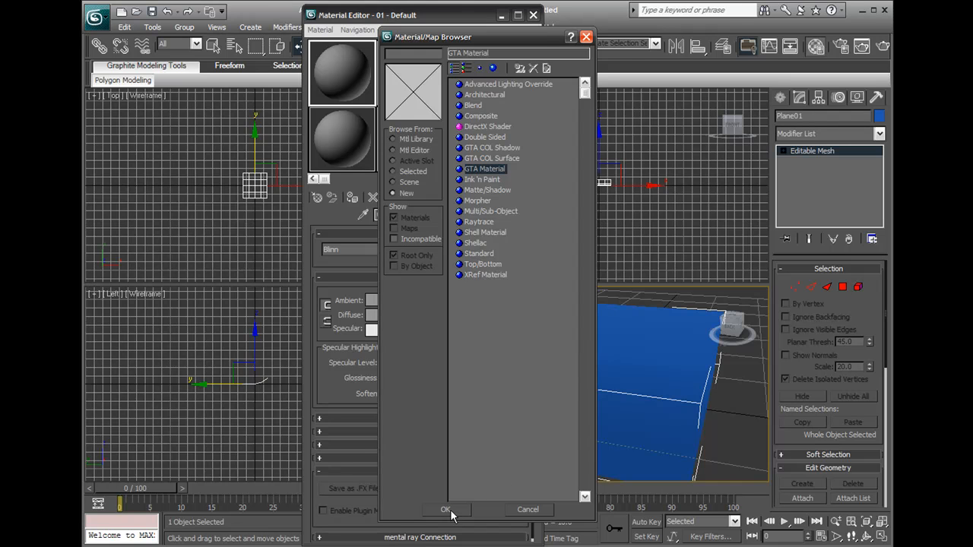
pyautogui.click(447, 509)
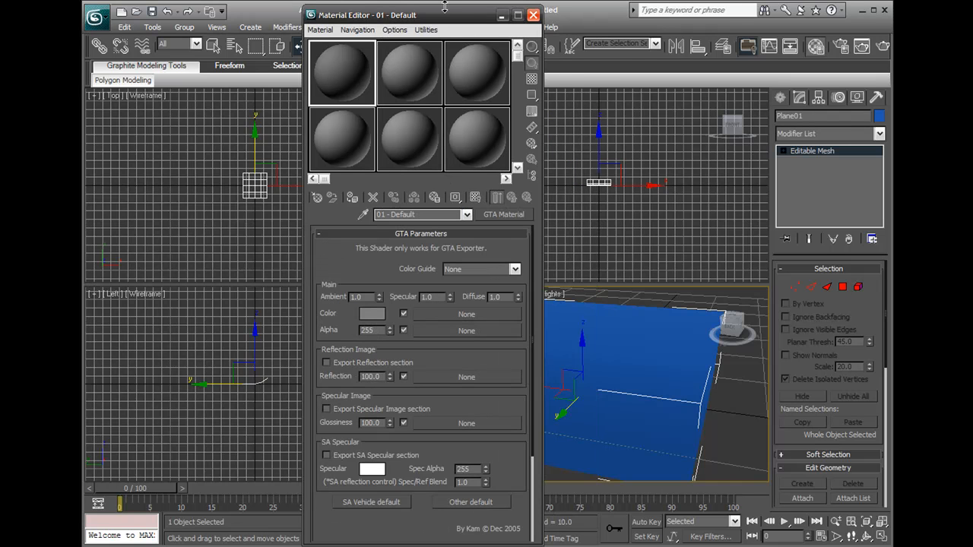
pyautogui.moveTo(444, 15); pyautogui.dragTo(459, 12)
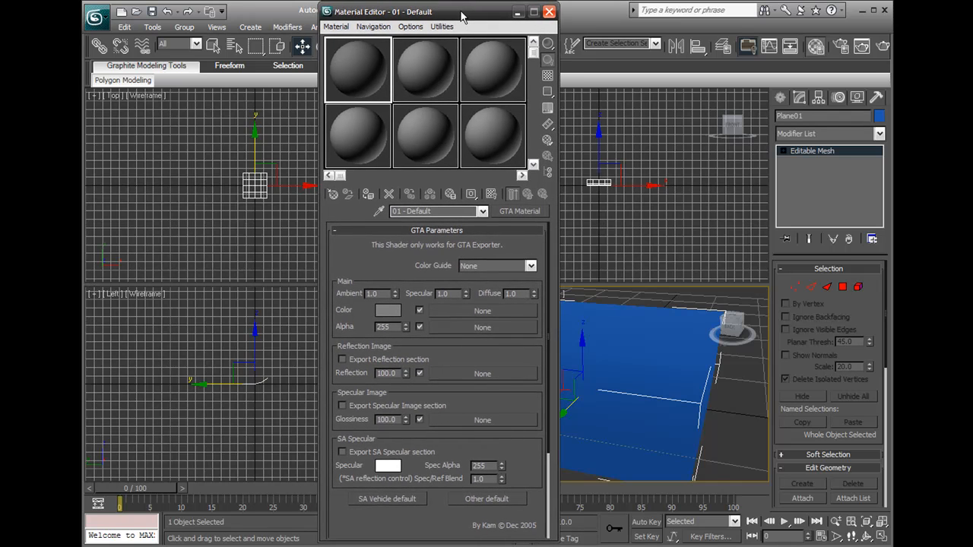
pyautogui.moveTo(462, 13); pyautogui.dragTo(453, 16)
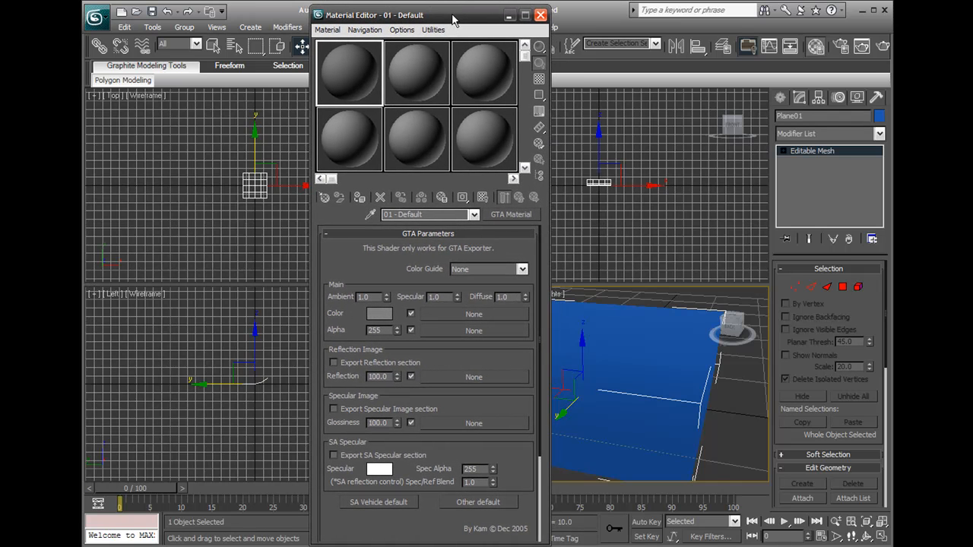
pyautogui.moveTo(486, 289)
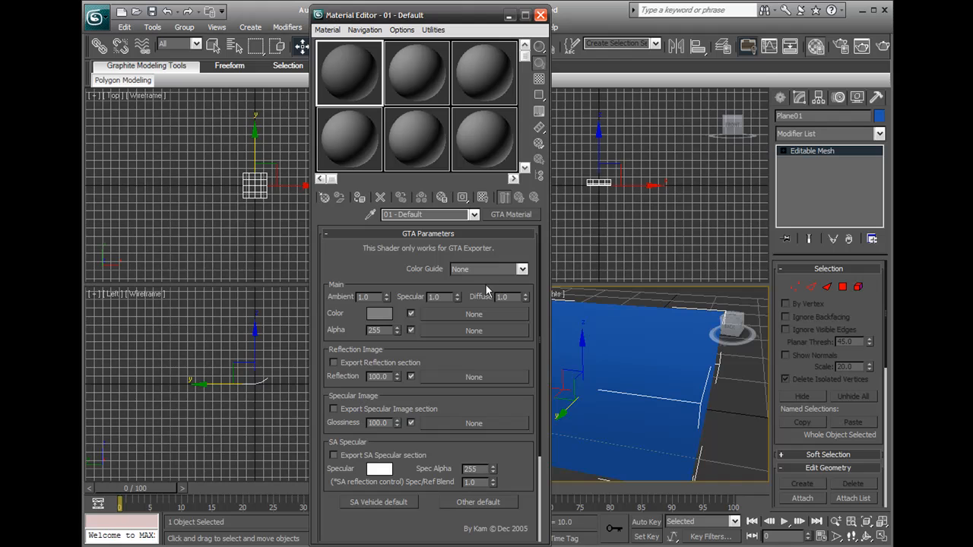
pyautogui.moveTo(474, 322)
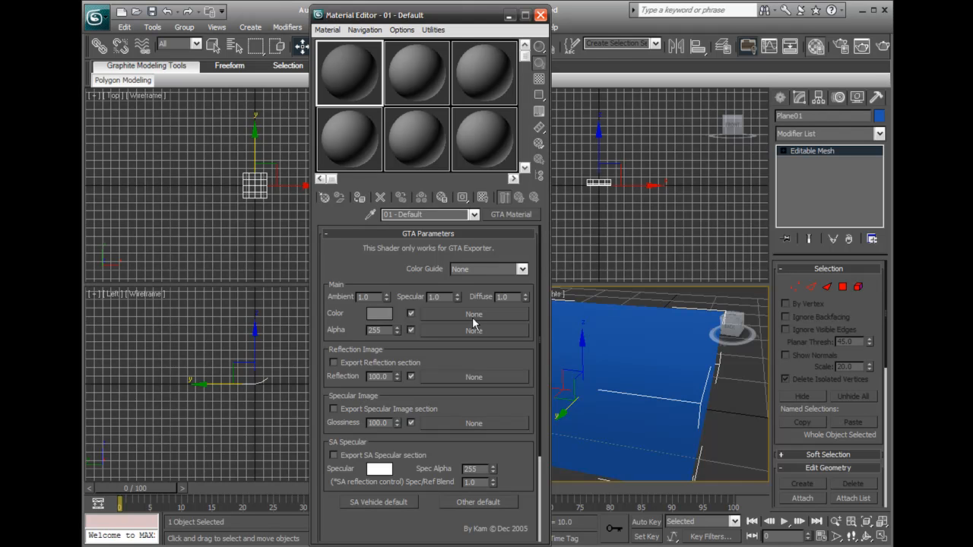
pyautogui.moveTo(472, 325)
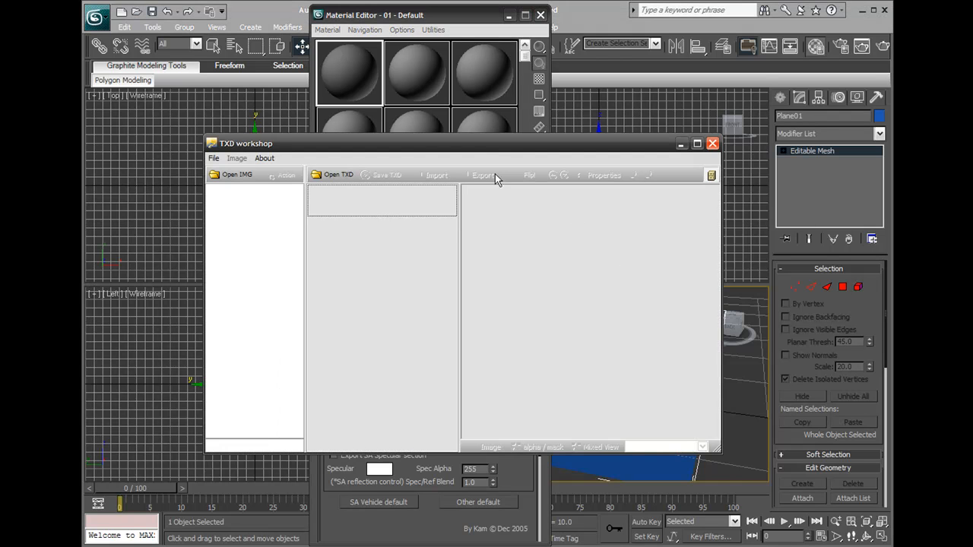
# - Open basicmap.img from C:\GTA Tutsz\data\maps\basic in TXD Workshop
pyautogui.click(237, 173)
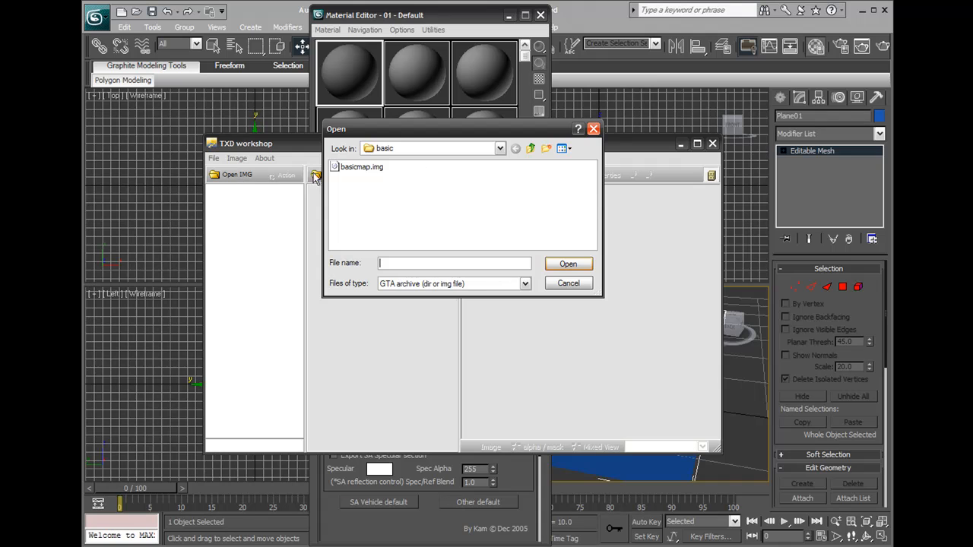
pyautogui.click(531, 149)
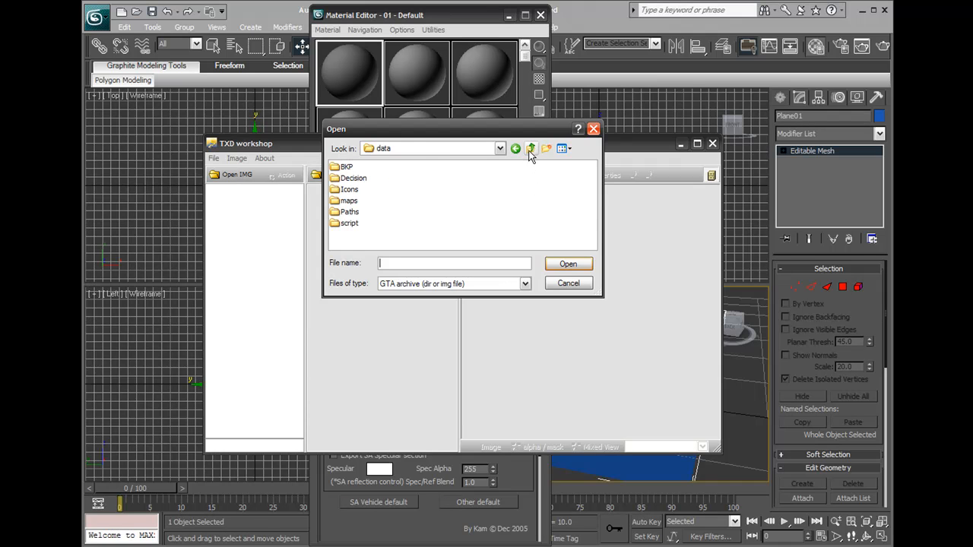
pyautogui.click(531, 149)
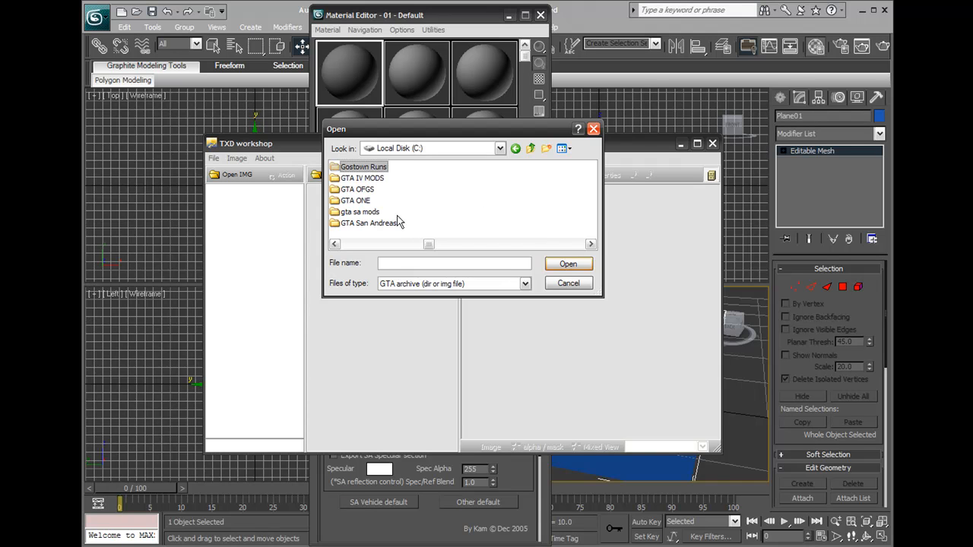
pyautogui.scroll(-3)
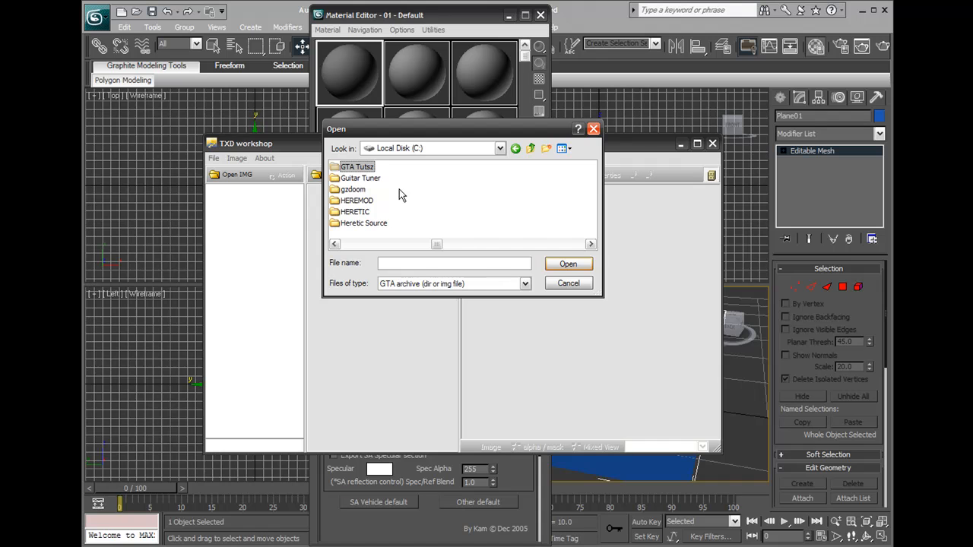
pyautogui.moveTo(363, 169)
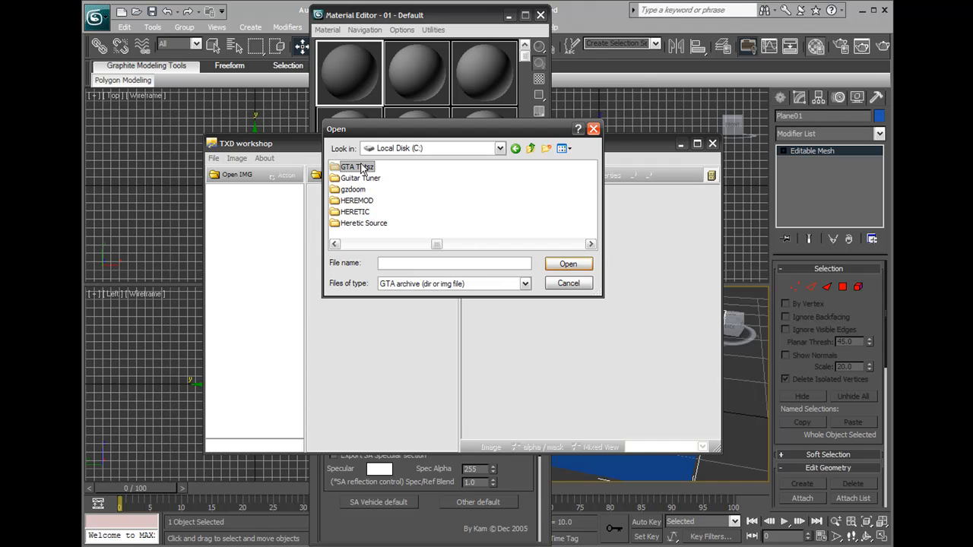
pyautogui.doubleClick(350, 166)
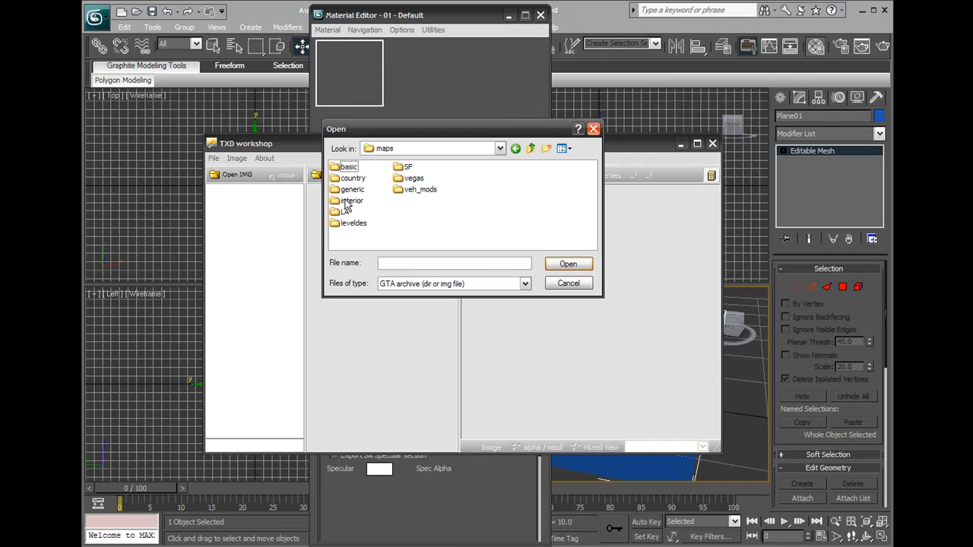
pyautogui.doubleClick(349, 166)
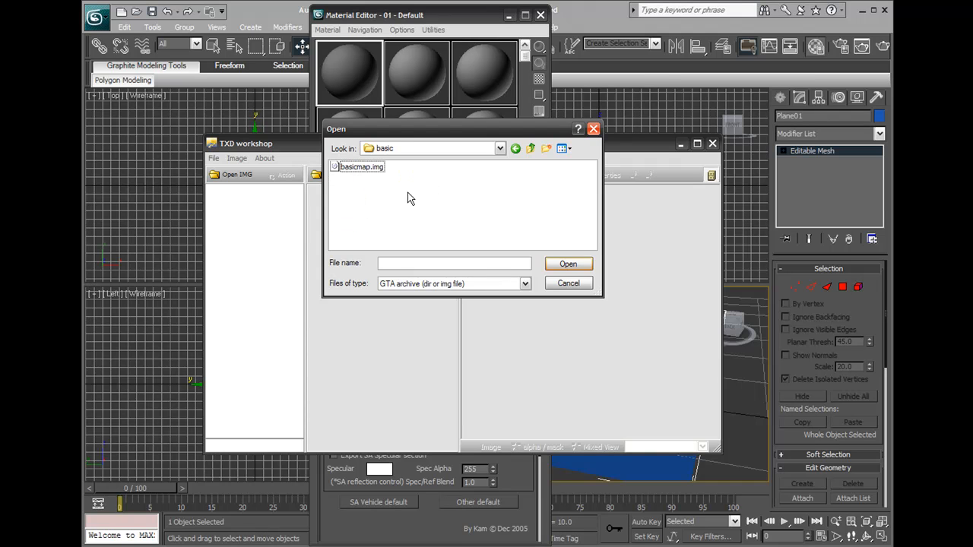
pyautogui.moveTo(399, 189)
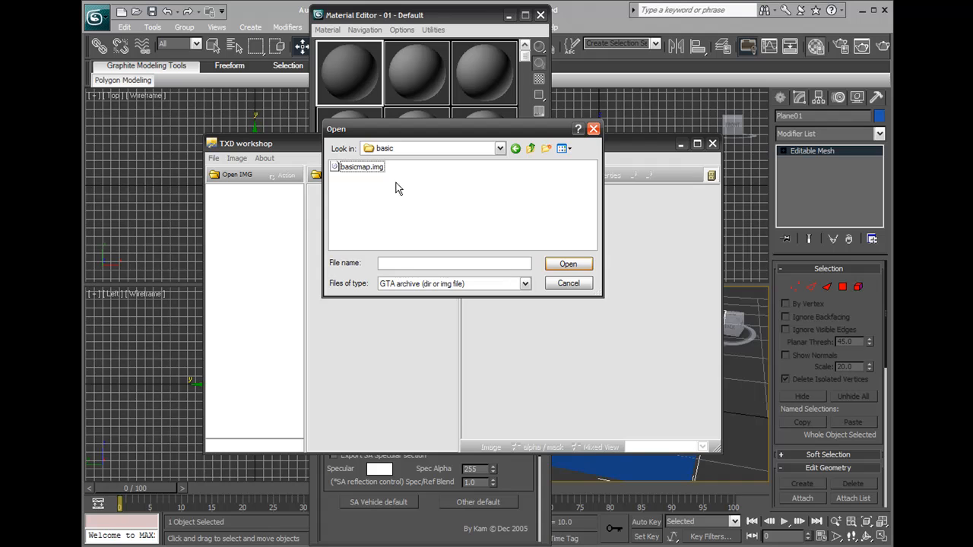
pyautogui.moveTo(408, 201)
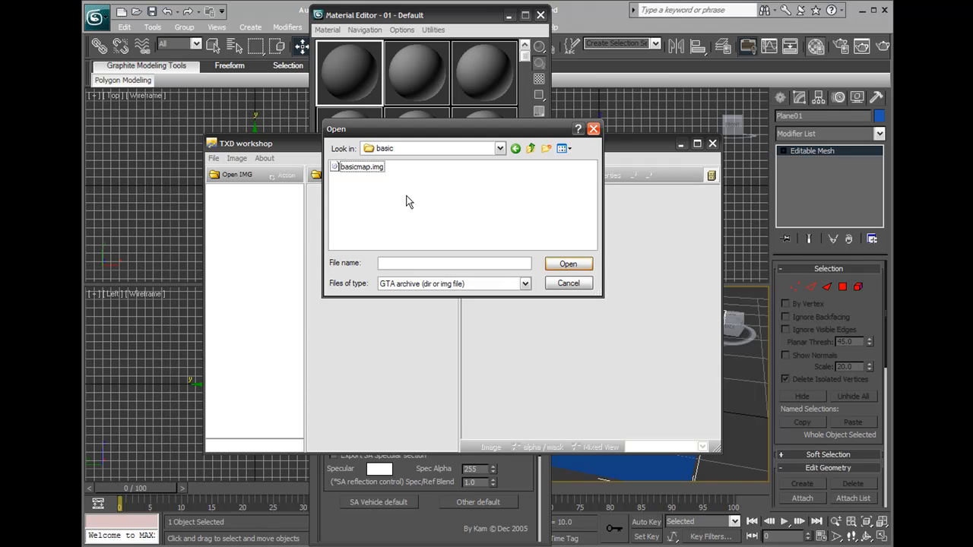
pyautogui.moveTo(380, 183)
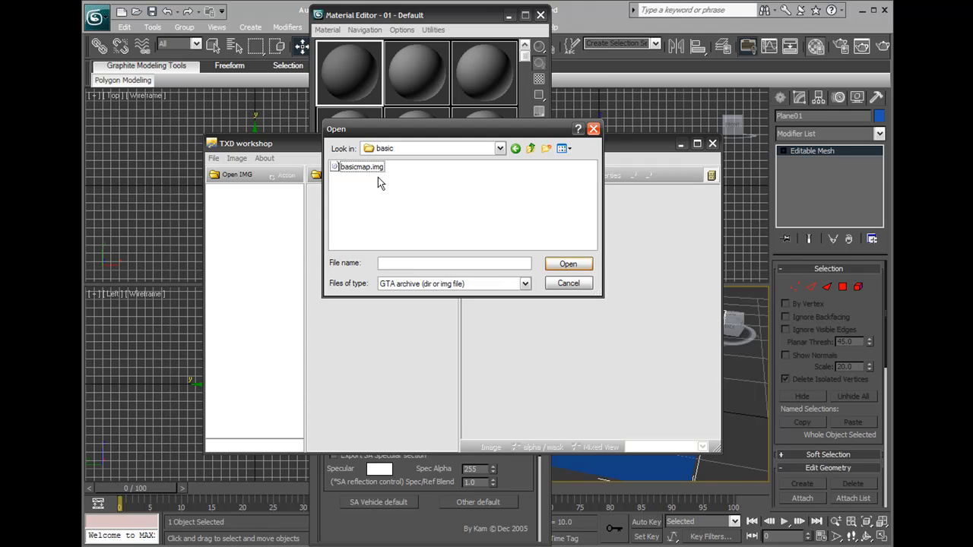
pyautogui.click(362, 166)
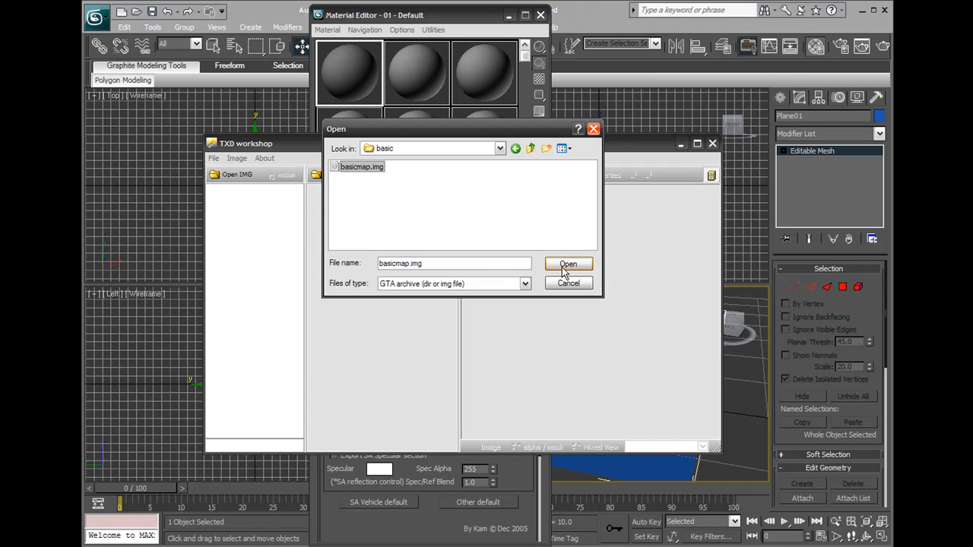
pyautogui.click(569, 264)
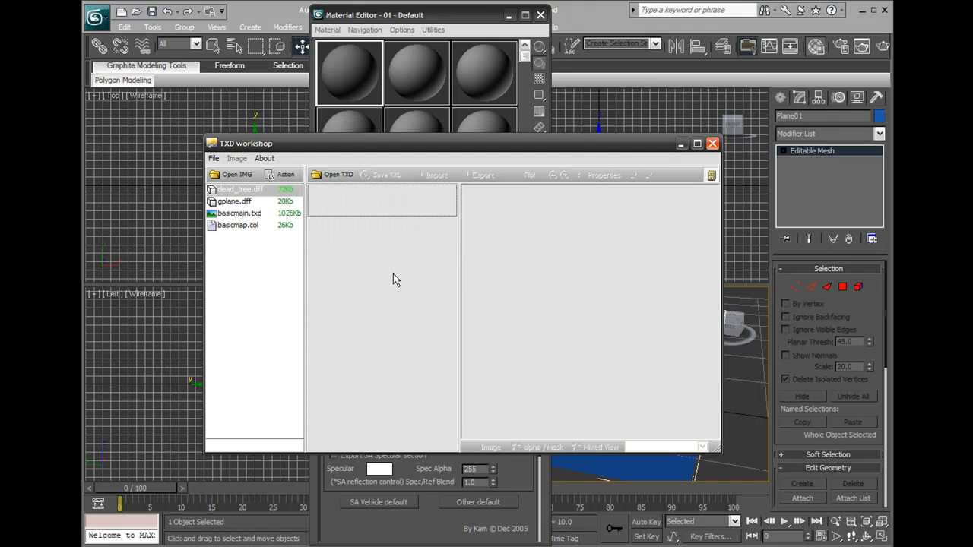
# - Load basicmain.txd and export its terrain_1024 texture as a TGA file
pyautogui.click(240, 213)
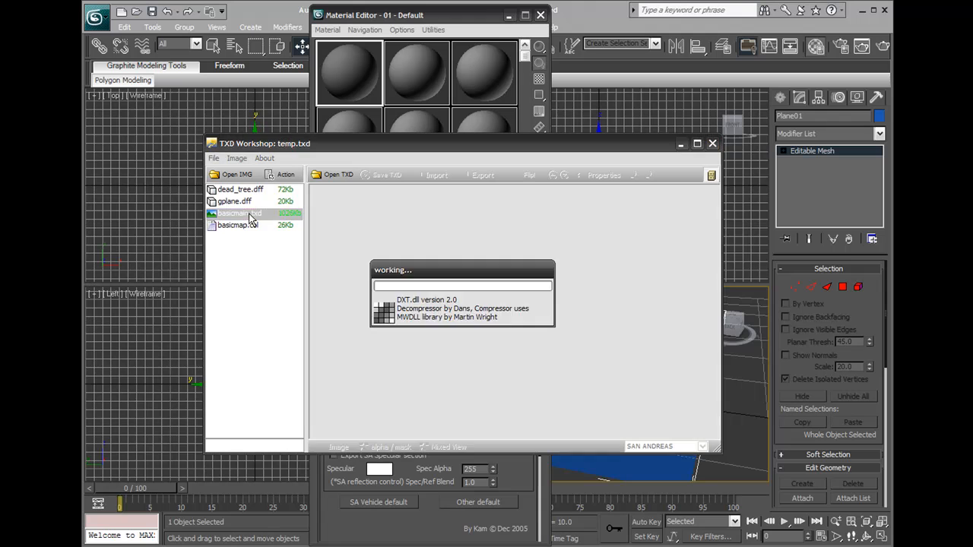
pyautogui.click(239, 213)
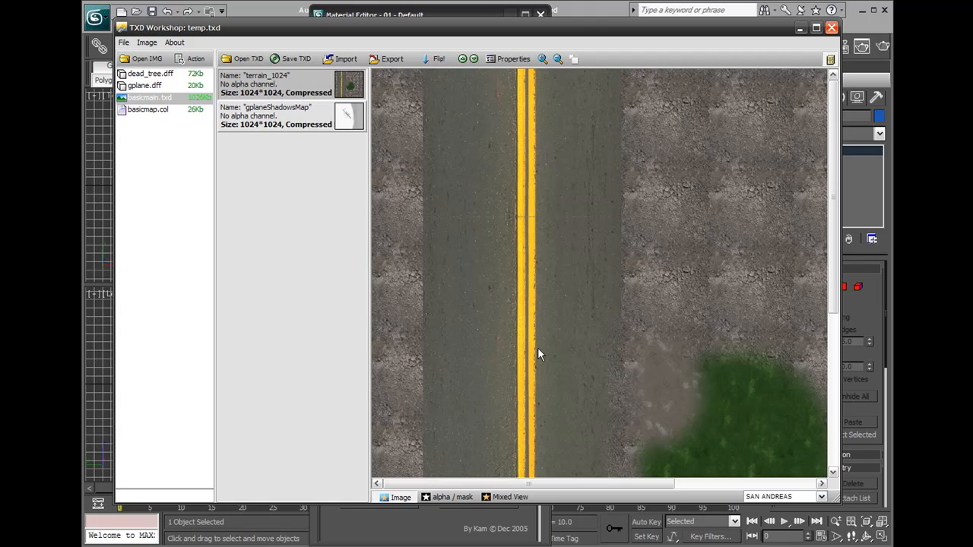
pyautogui.moveTo(405, 38)
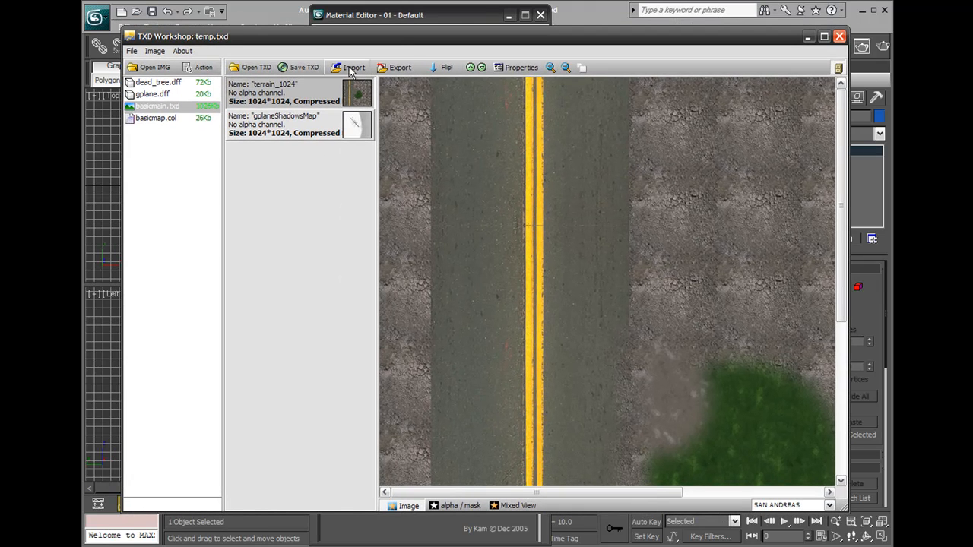
pyautogui.click(398, 66)
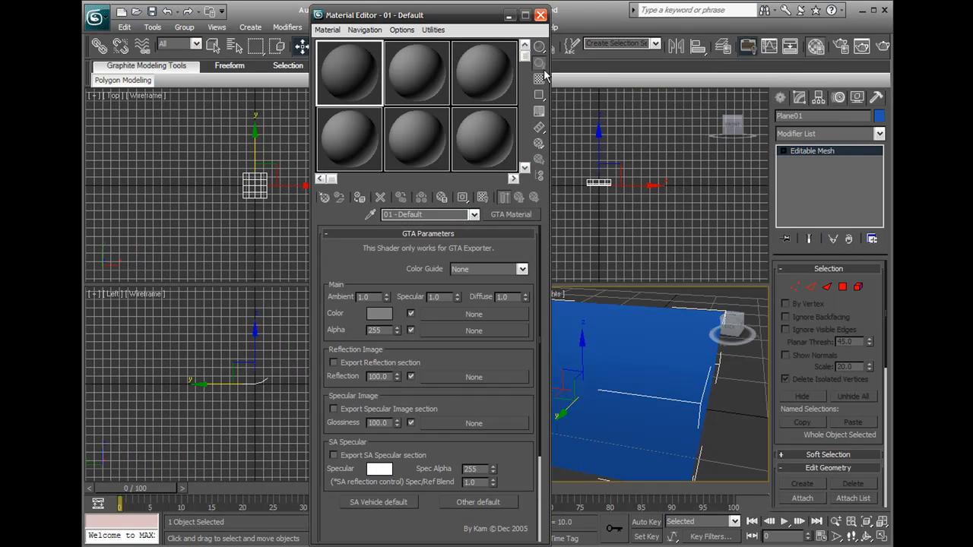
pyautogui.moveTo(544, 75)
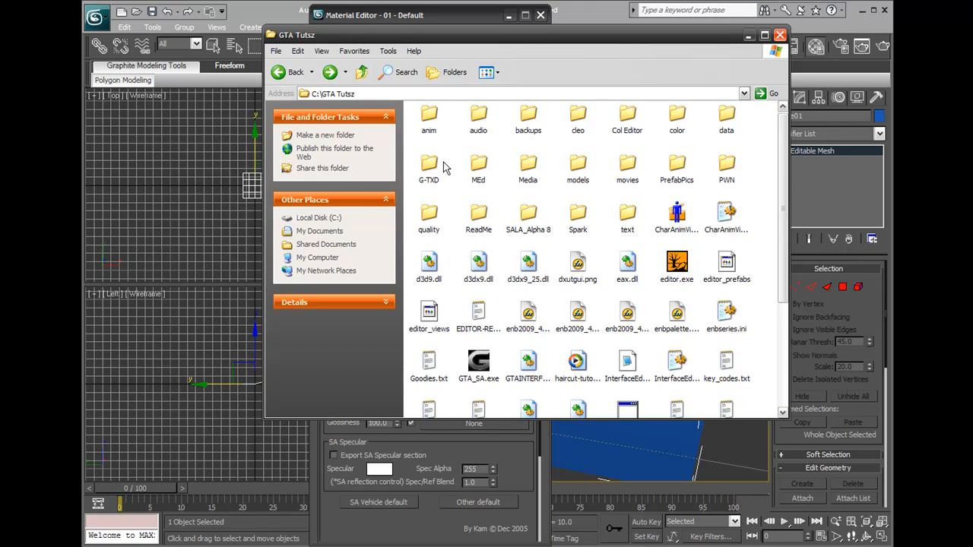
# - Browse into data\maps\basic where terrain_1024.tga sits beside basicmap.img
pyautogui.click(726, 119)
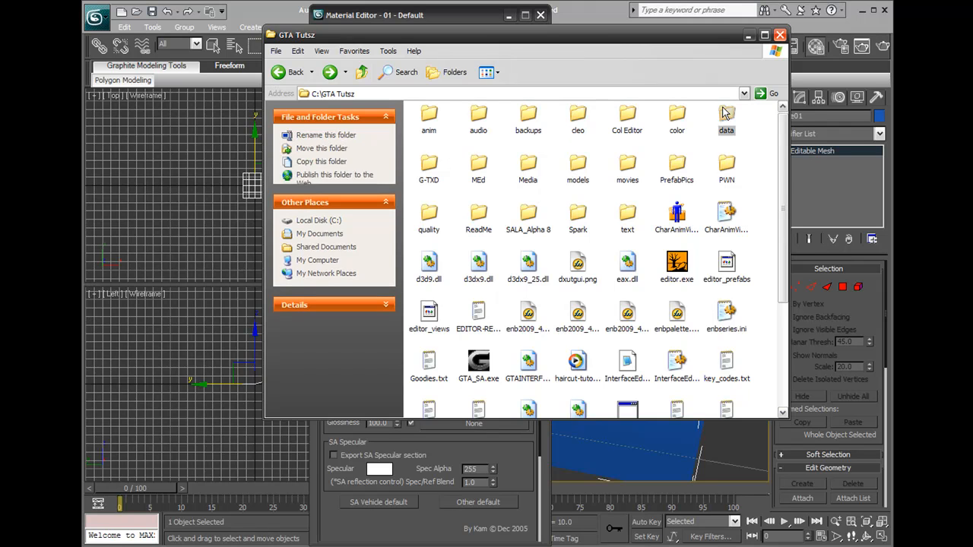
pyautogui.doubleClick(727, 118)
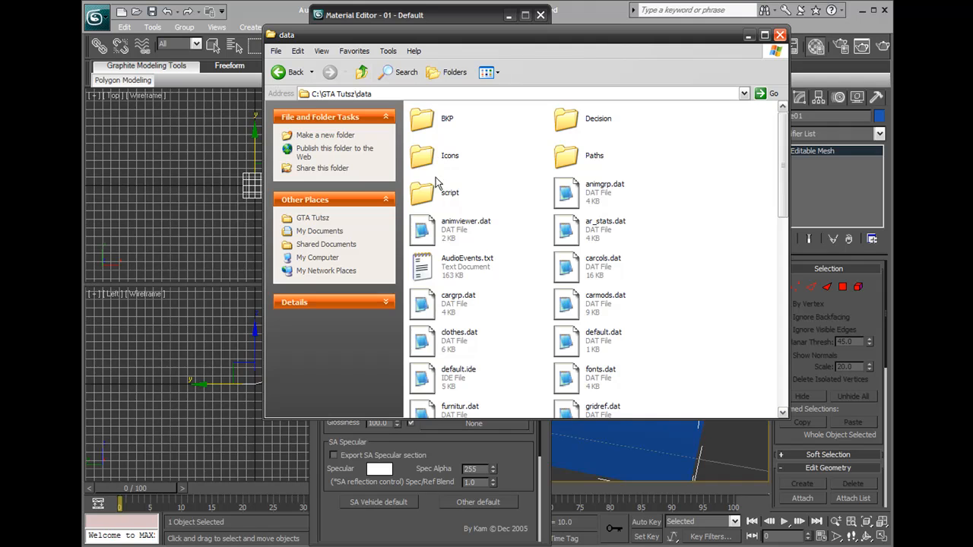
pyautogui.scroll(-3)
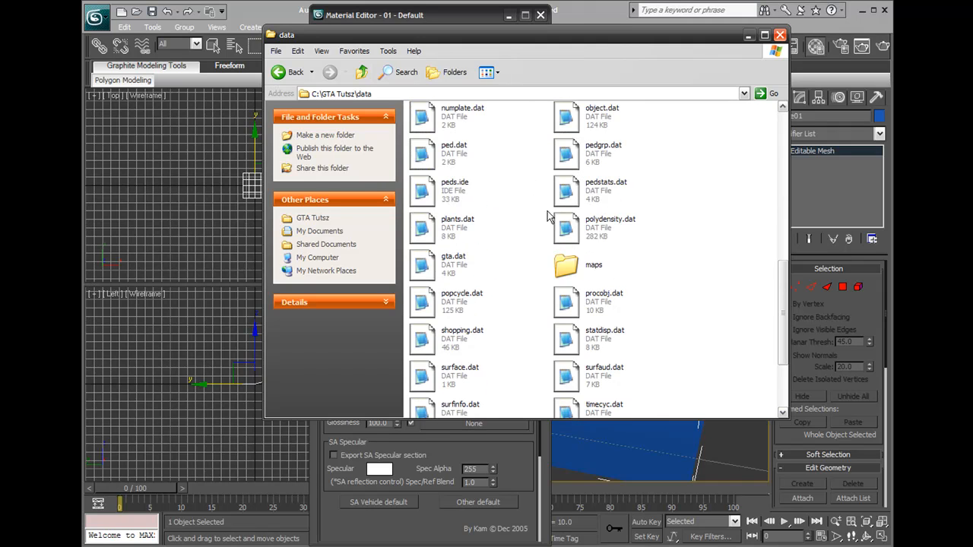
pyautogui.doubleClick(593, 265)
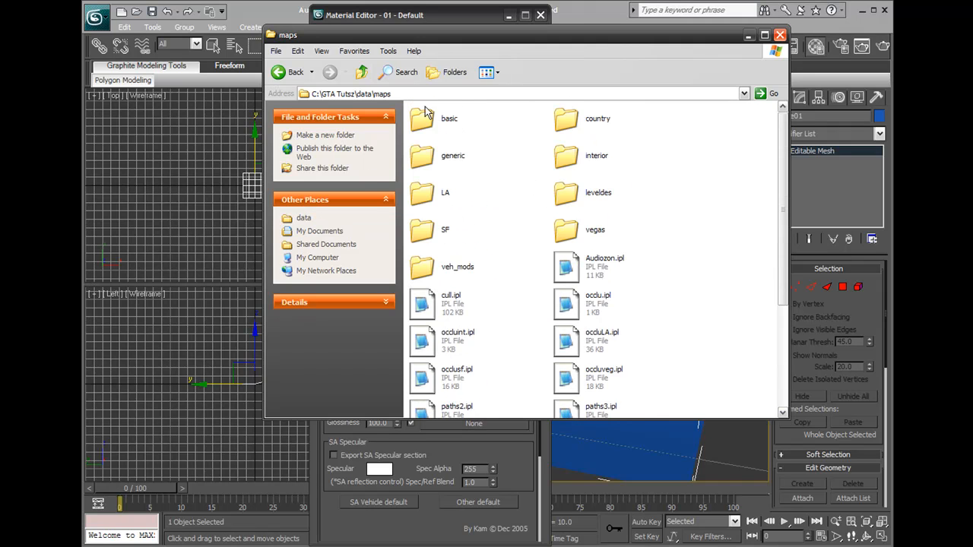
pyautogui.doubleClick(422, 119)
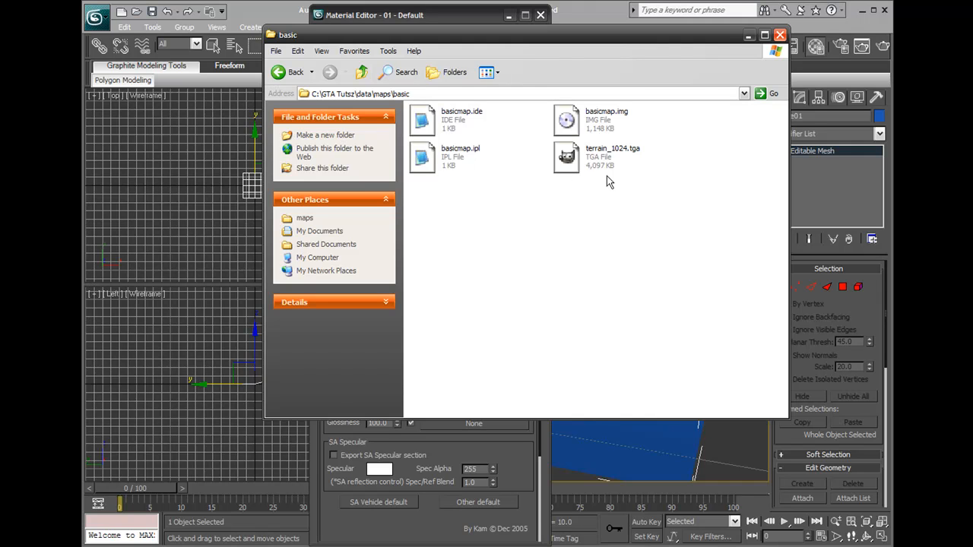
pyautogui.moveTo(559, 54)
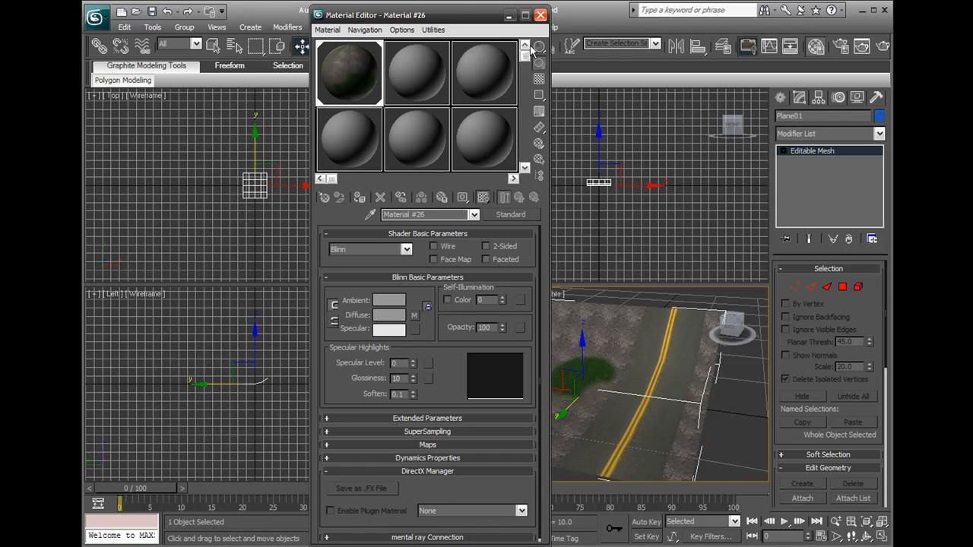
# - Close the Material Editor and add an Unwrap UVW modifier to the floor
pyautogui.click(541, 15)
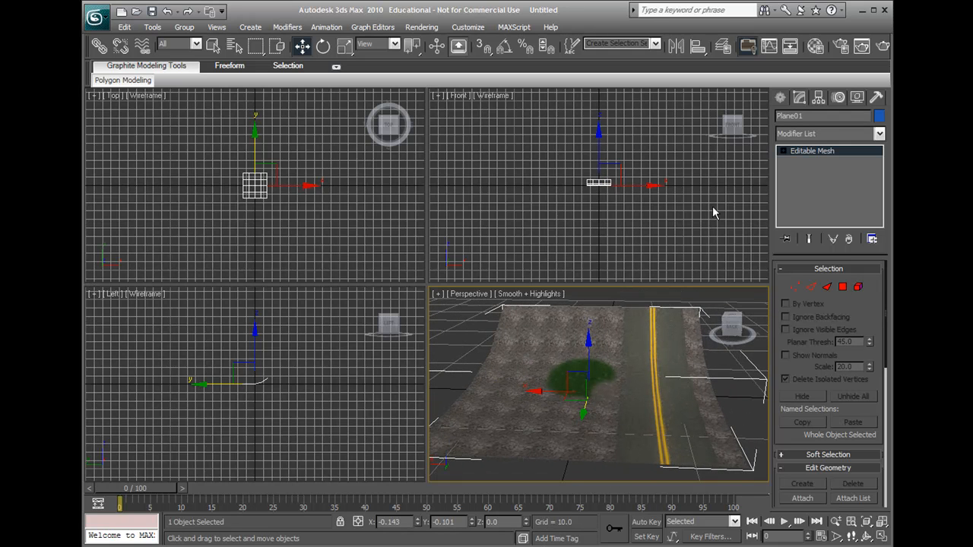
pyautogui.click(878, 134)
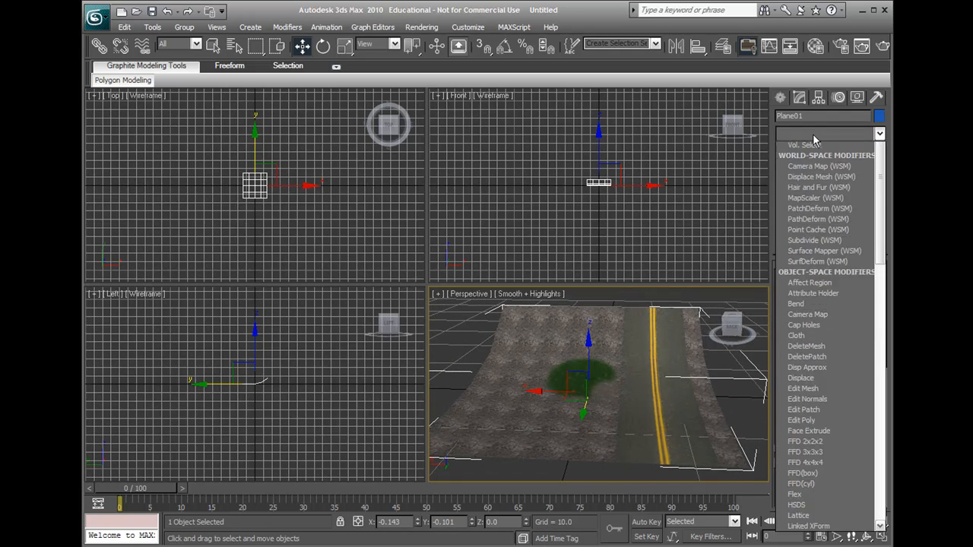
pyautogui.scroll(3)
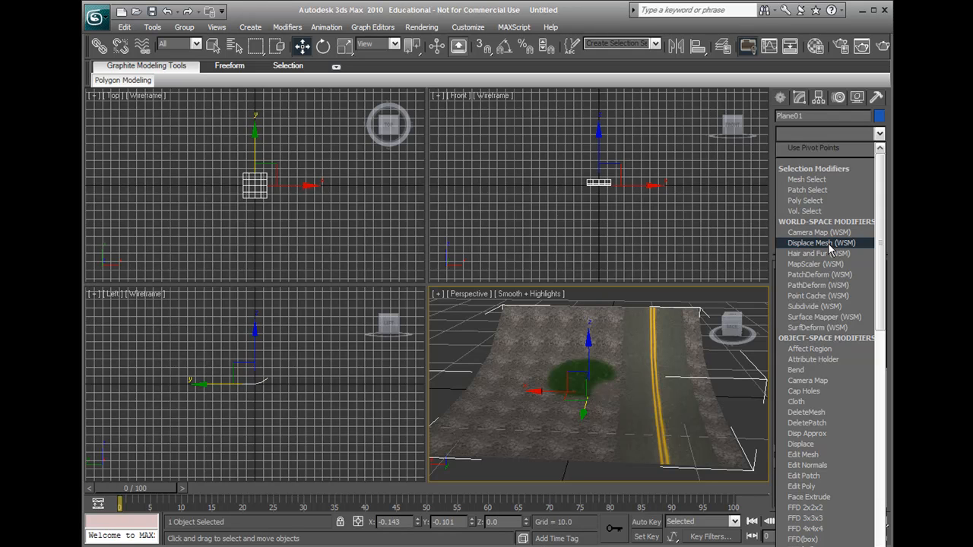
pyautogui.scroll(-3)
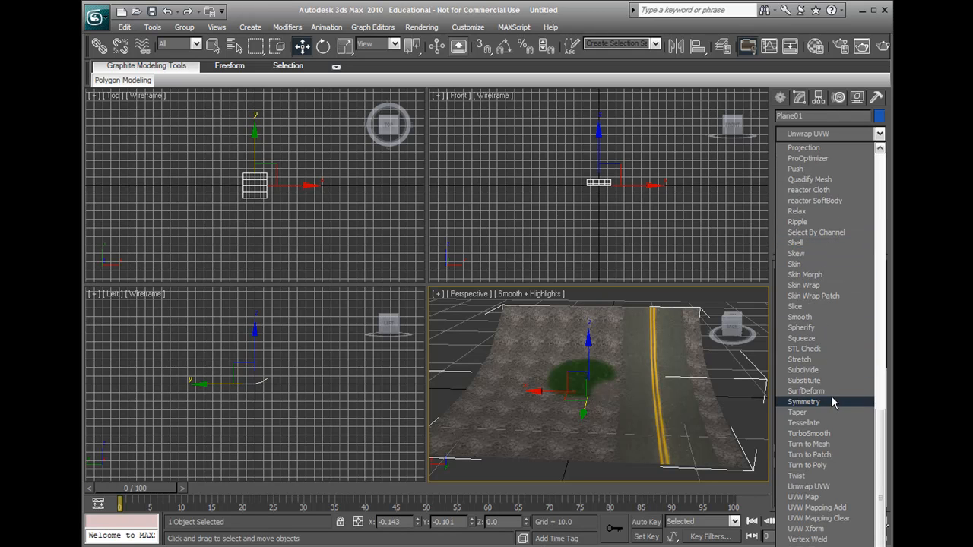
pyautogui.moveTo(839, 486)
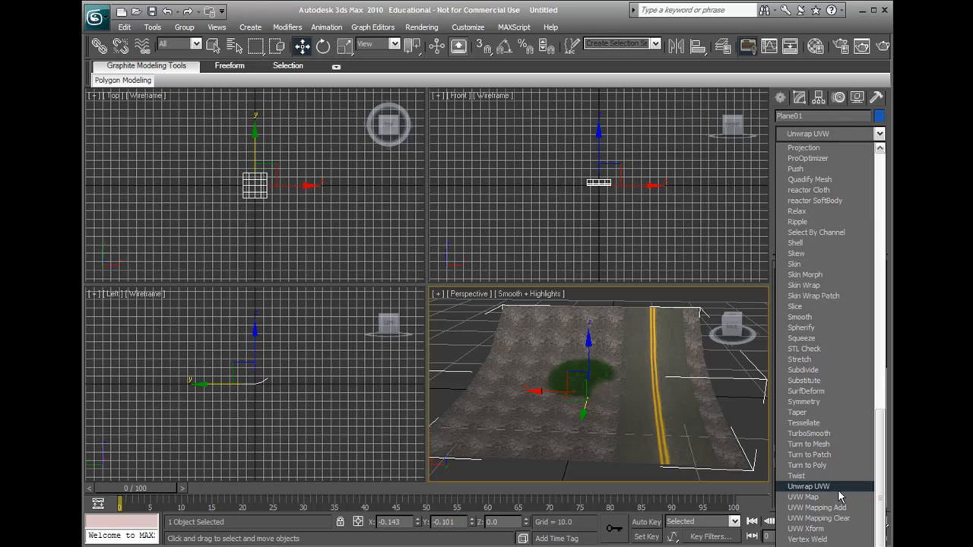
pyautogui.click(809, 486)
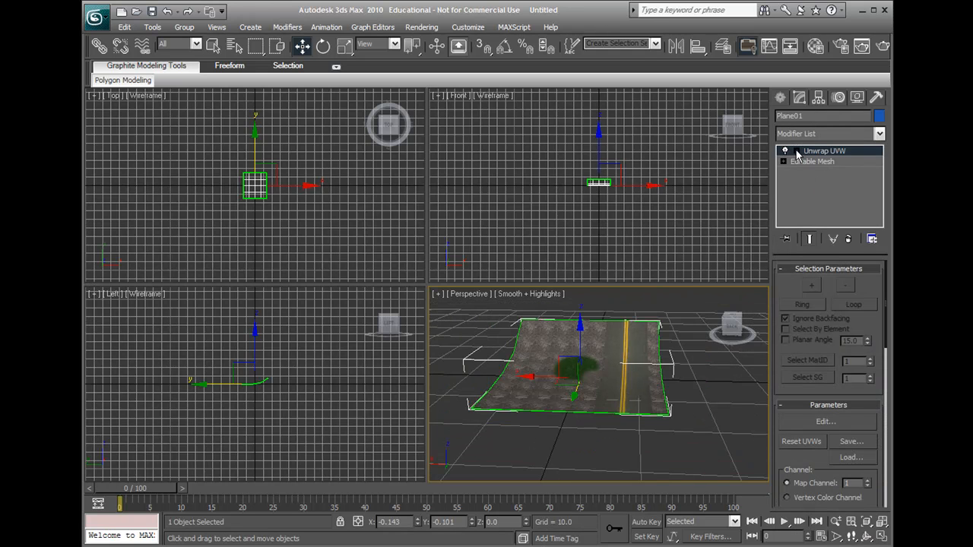
# - In Face mode, edit the UVs against the terrain texture background and close the UV editor
pyautogui.click(784, 151)
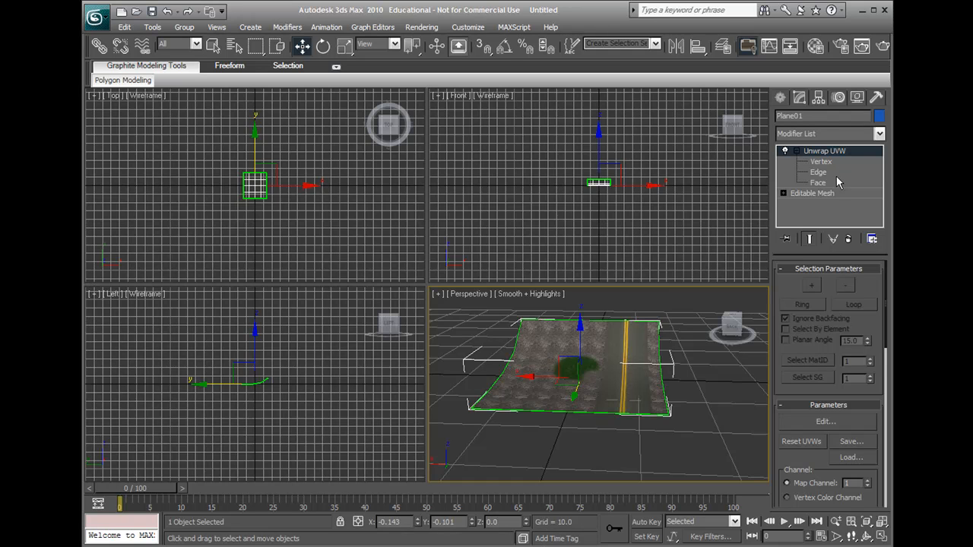
pyautogui.click(818, 182)
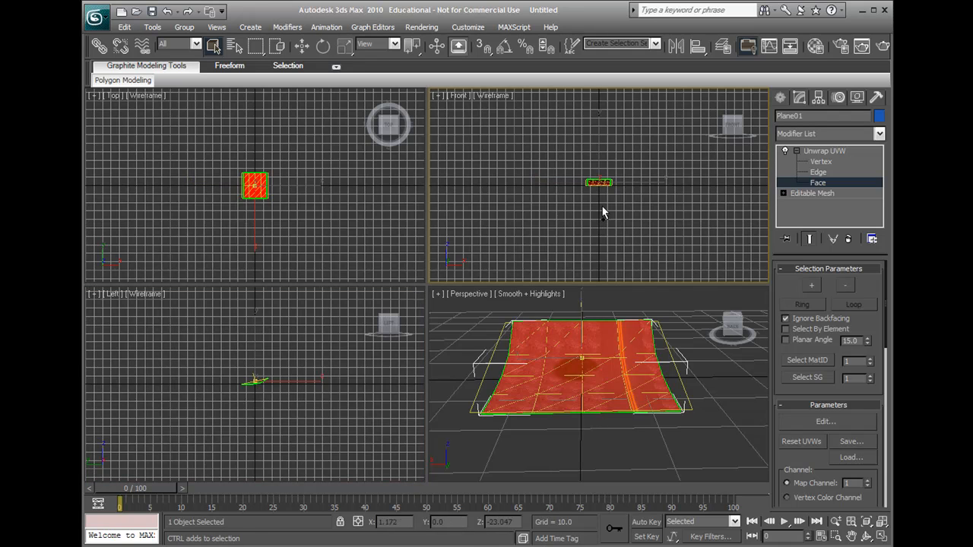
pyautogui.click(824, 421)
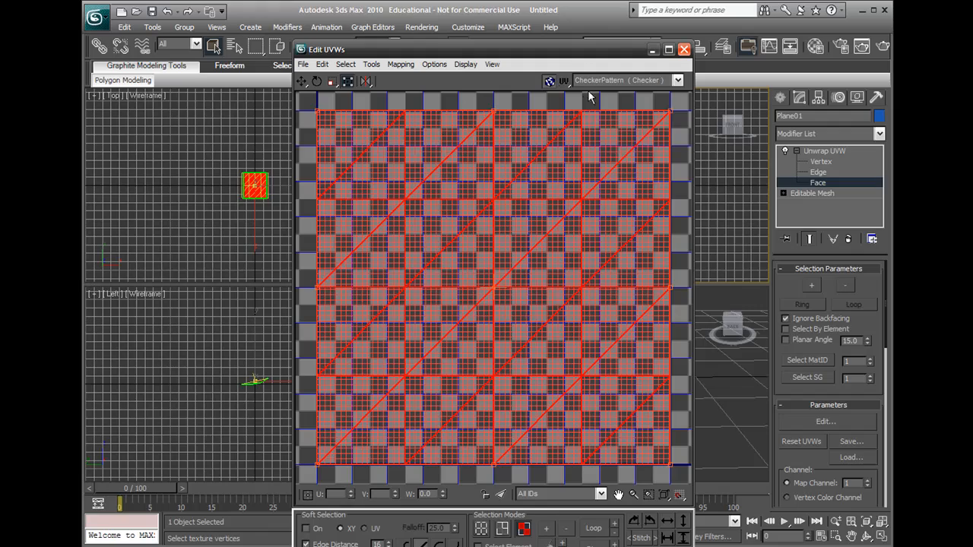
pyautogui.click(676, 79)
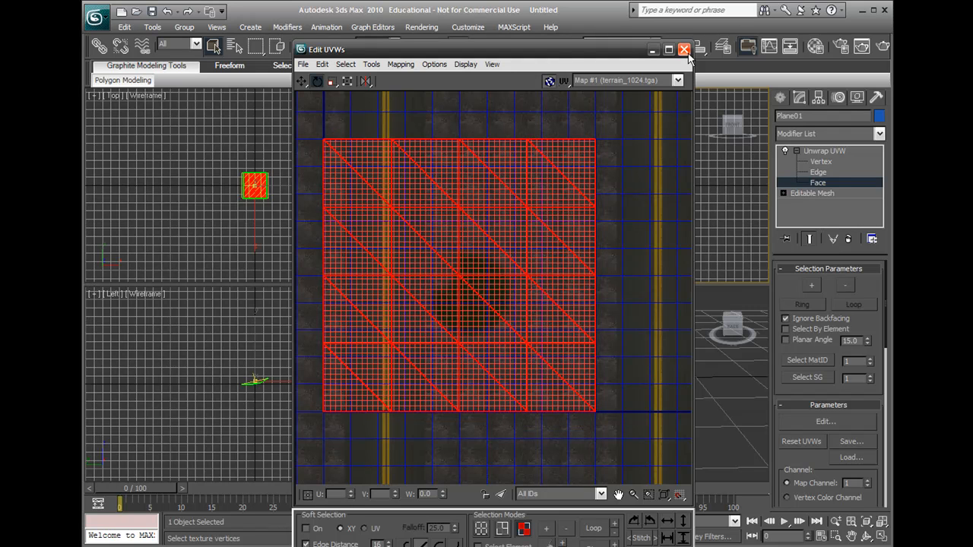
pyautogui.click(684, 49)
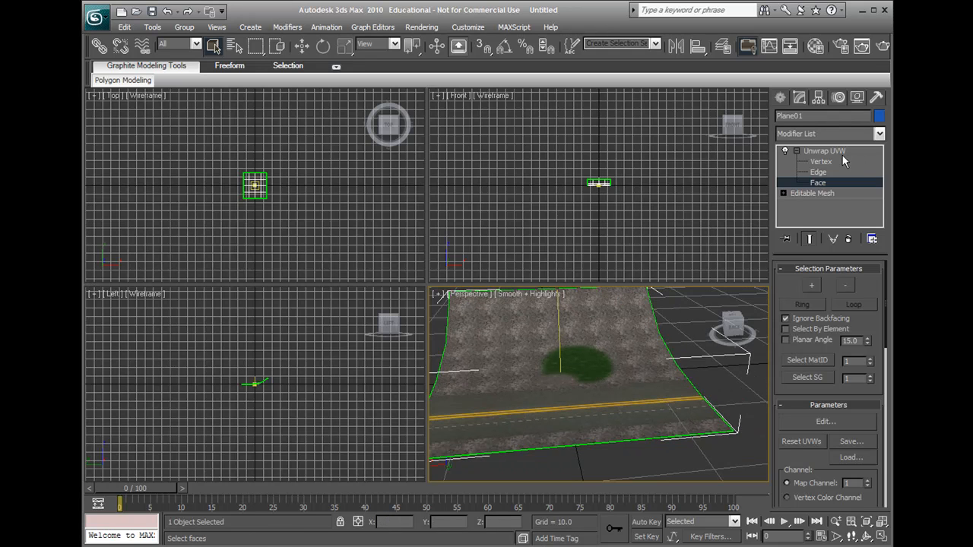
# - Collapse the floor to an editable mesh and show Kam's GTA Scripts in Utilities
pyautogui.click(662, 320)
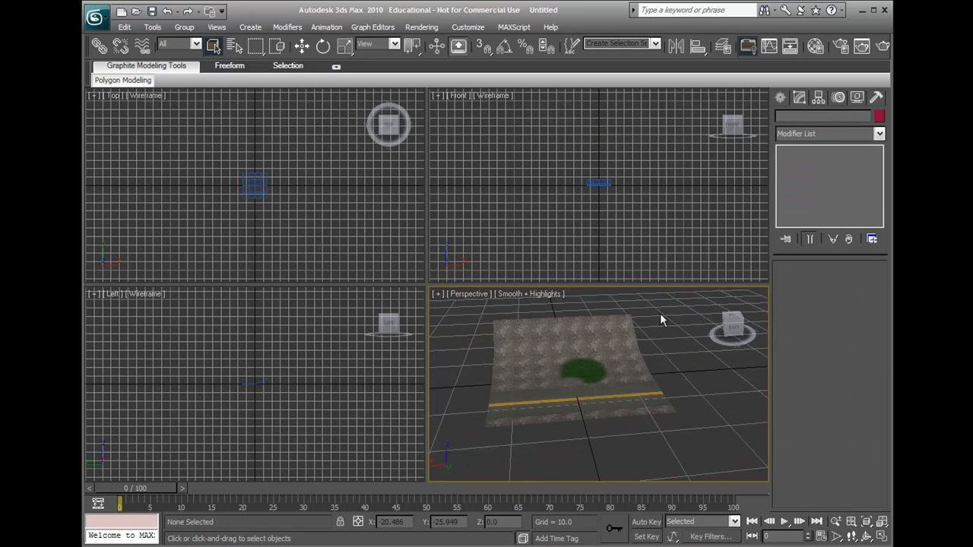
pyautogui.rightClick(577, 372)
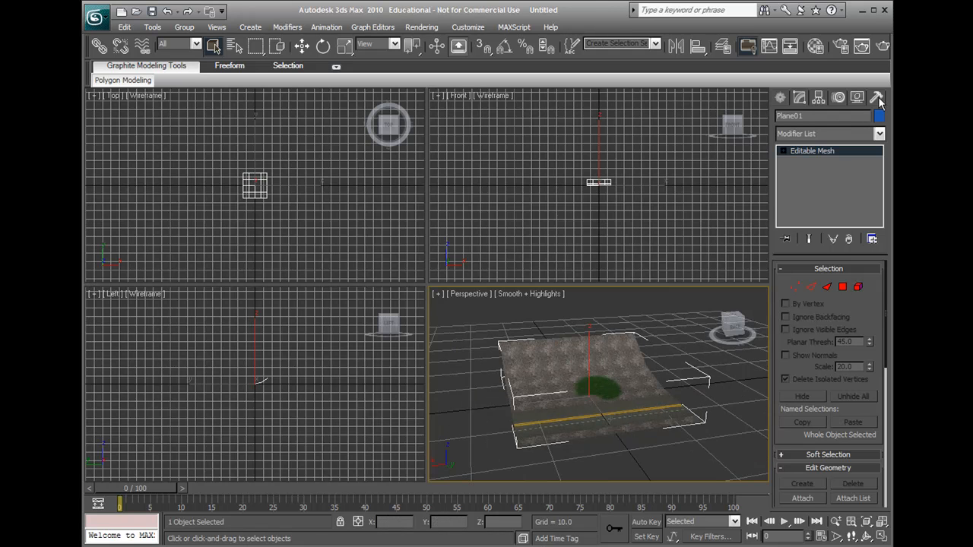
pyautogui.click(876, 98)
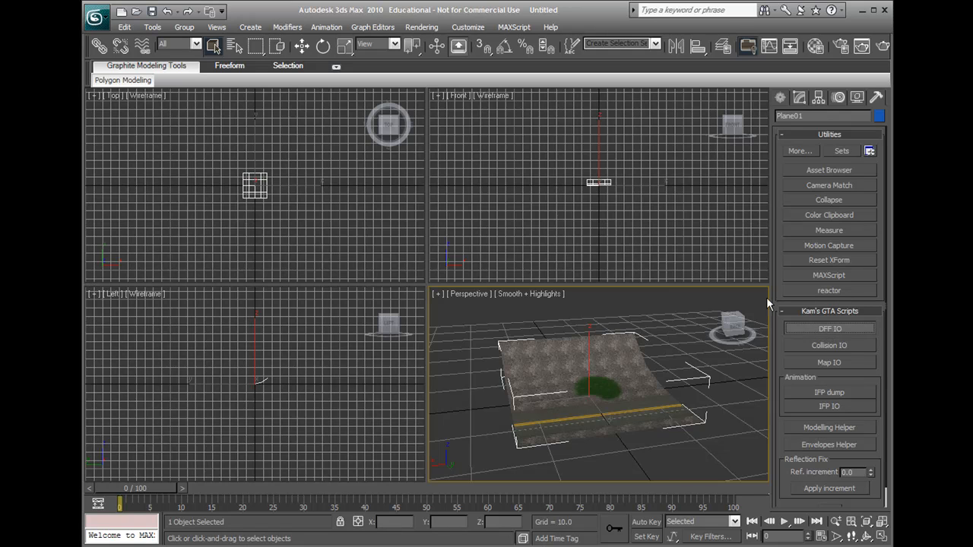
# - Bring up Kam's GTA DFF IO exporter with Skip COL ticked and start Export DFF
pyautogui.click(828, 328)
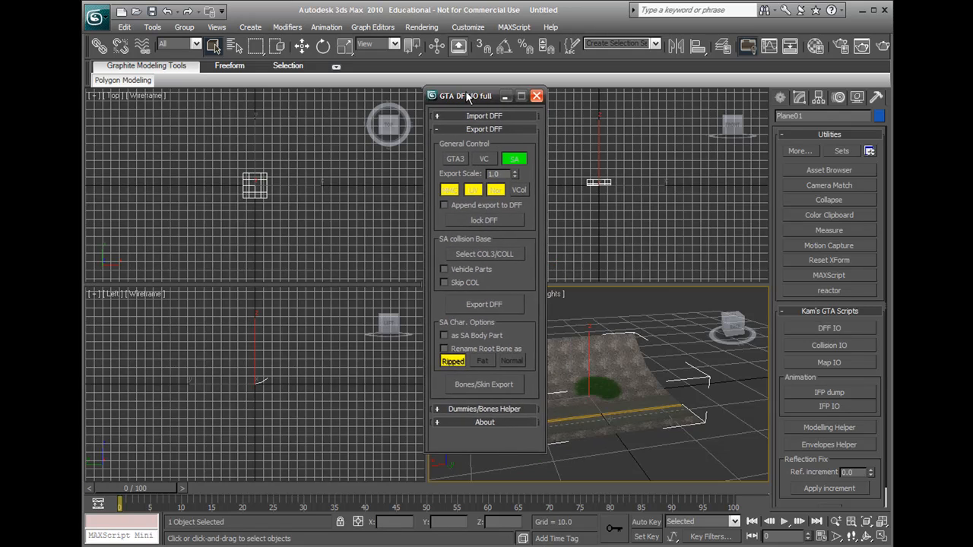
pyautogui.moveTo(465, 95); pyautogui.dragTo(491, 104)
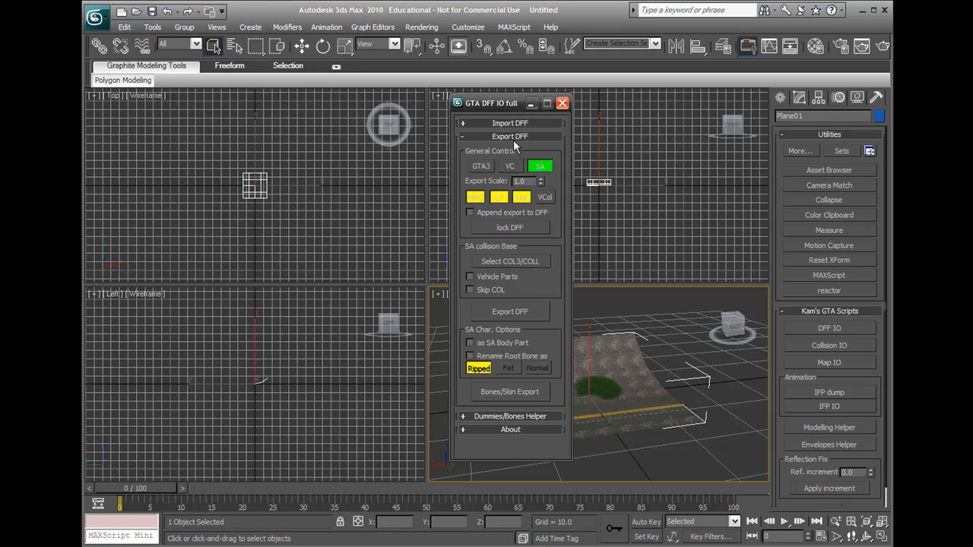
pyautogui.moveTo(500, 192)
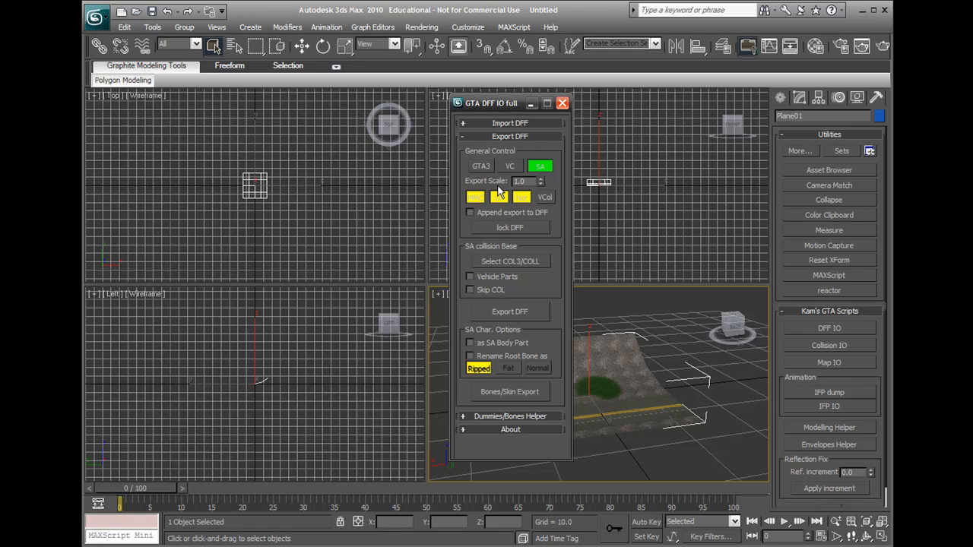
pyautogui.moveTo(493, 296)
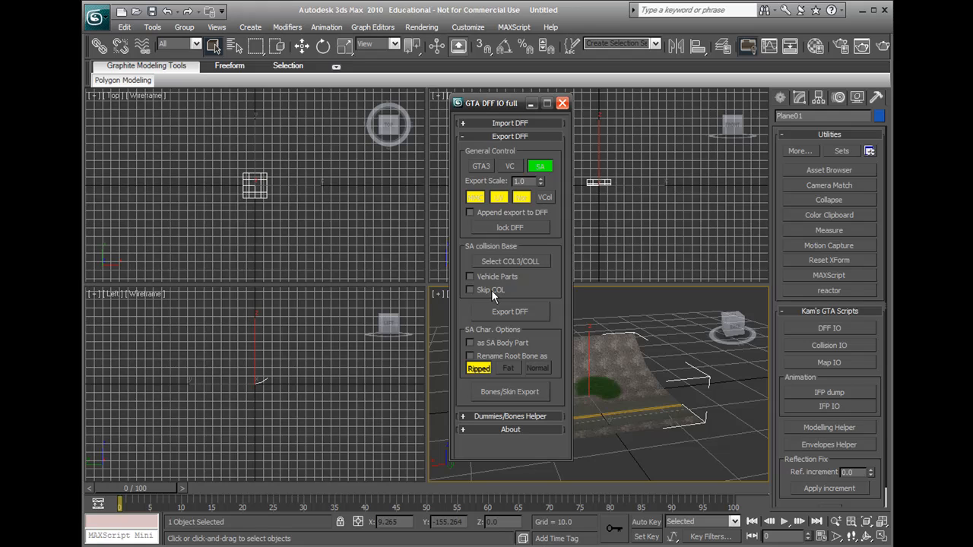
pyautogui.click(470, 289)
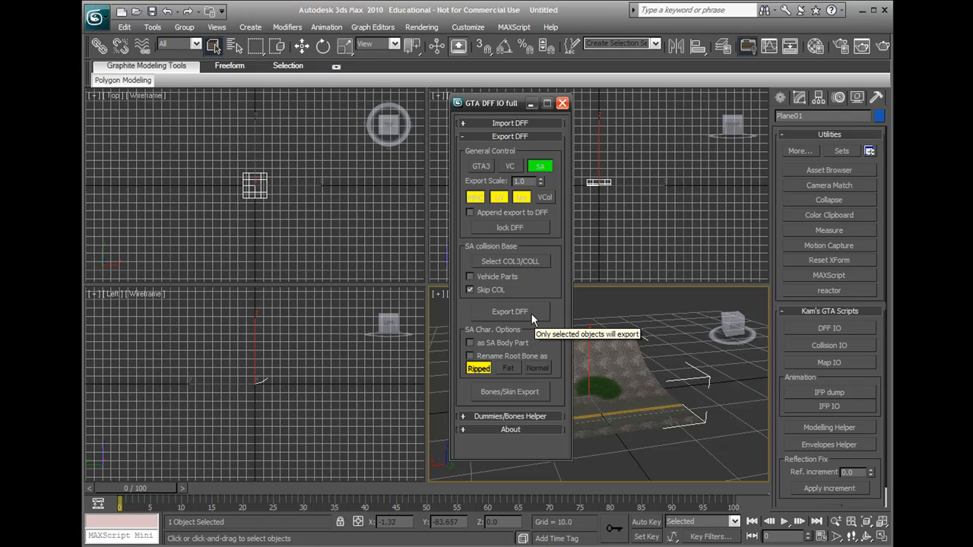
pyautogui.click(509, 312)
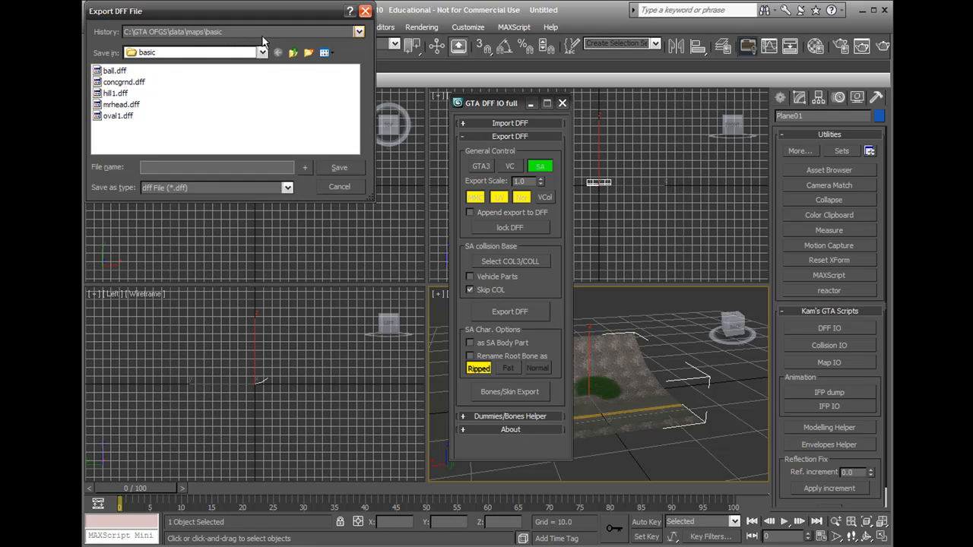
# - Browse toward the GTA game's data folder, then cancel the export for now
pyautogui.click(648, 242)
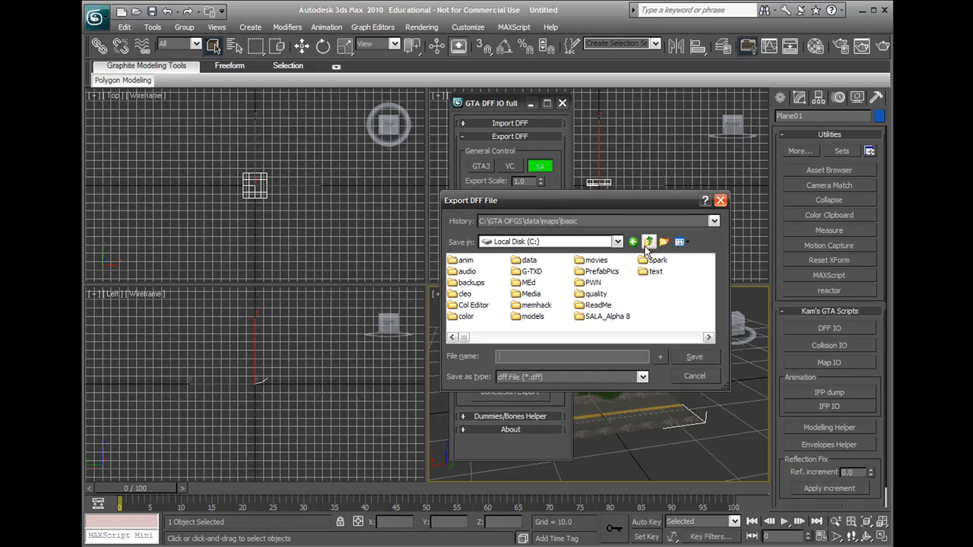
pyautogui.click(648, 242)
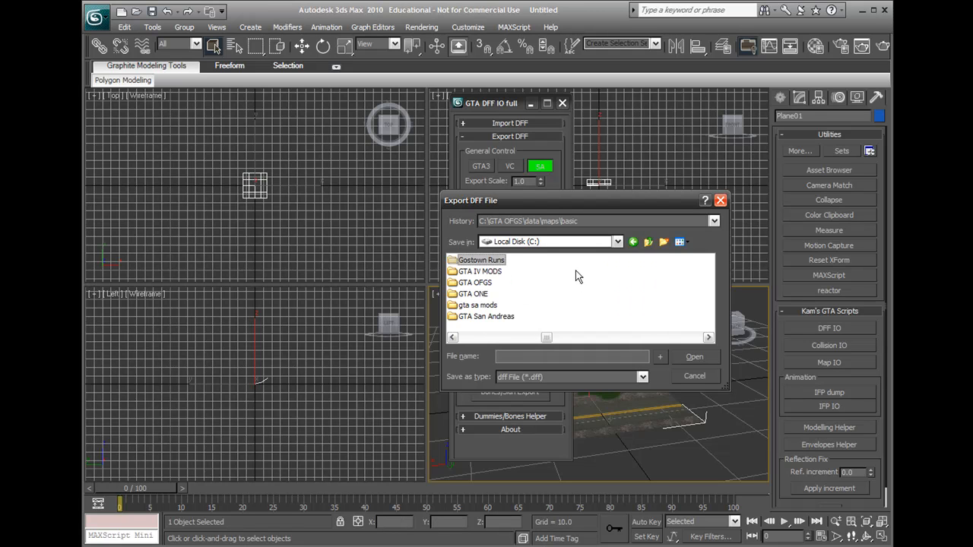
pyautogui.moveTo(507, 292)
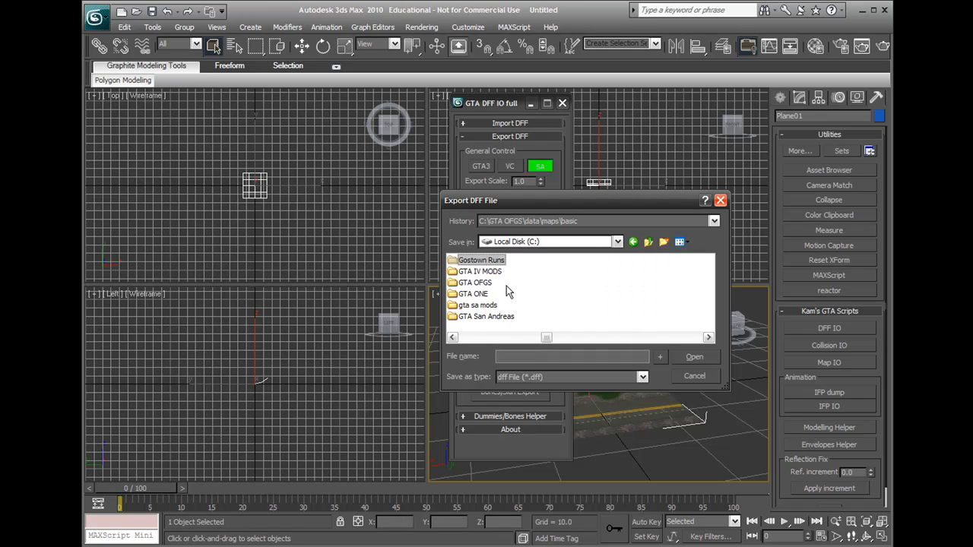
pyautogui.click(486, 316)
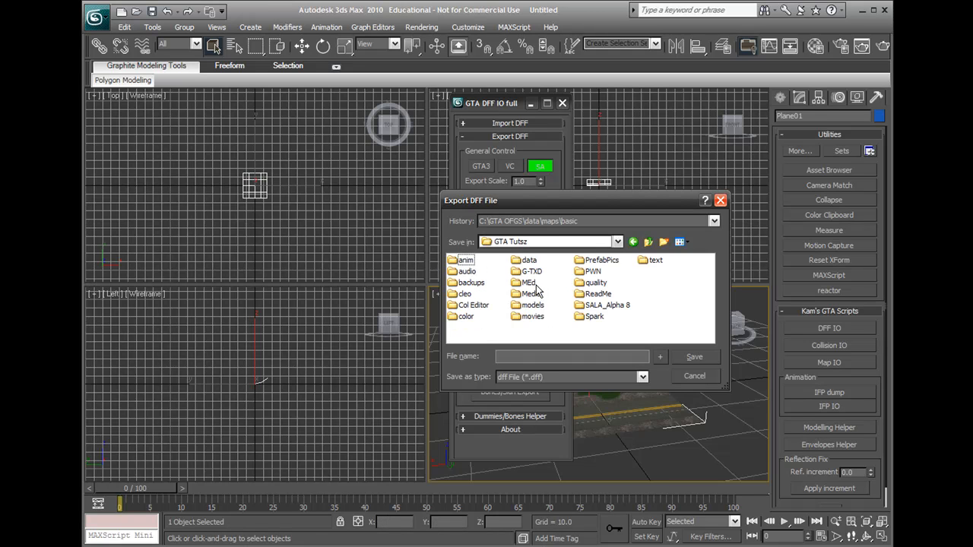
pyautogui.doubleClick(529, 259)
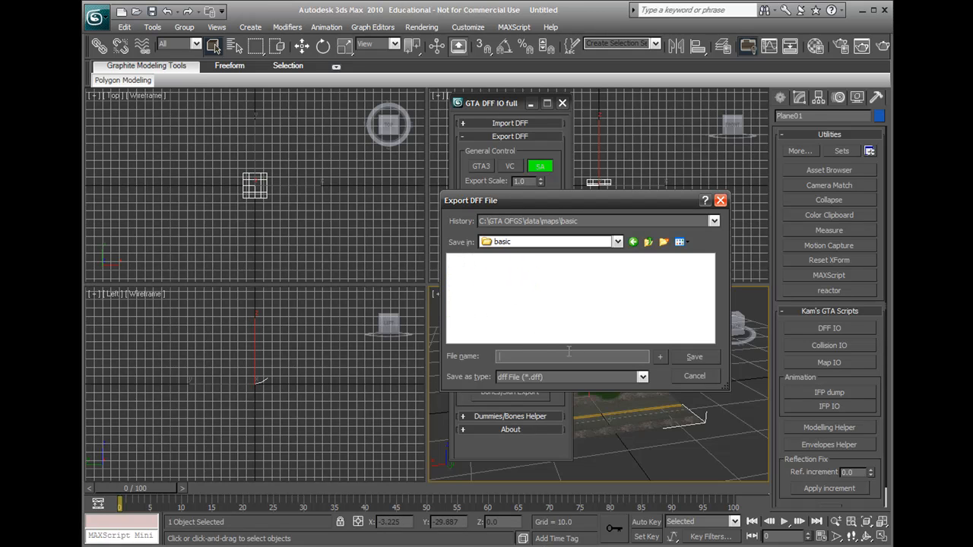
pyautogui.click(693, 375)
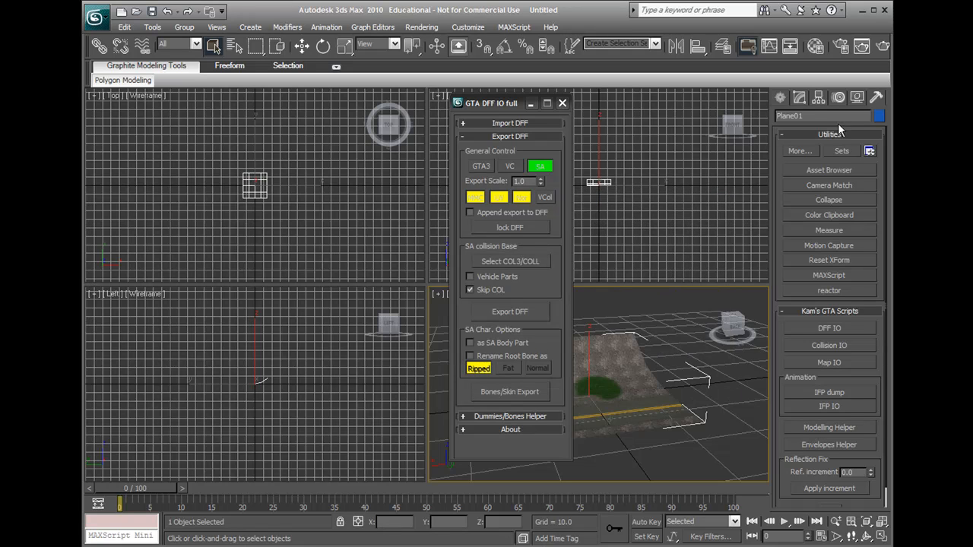
pyautogui.moveTo(595, 213)
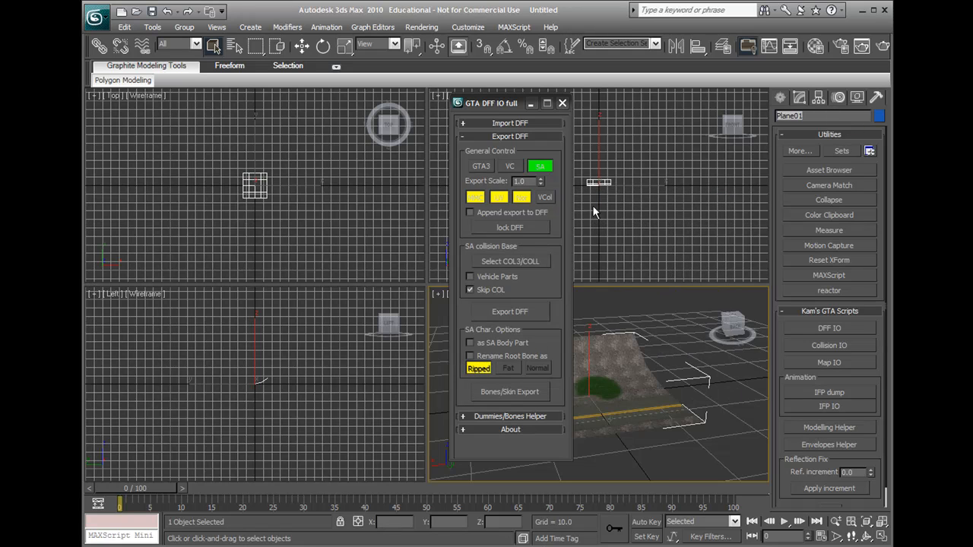
# - Save the road floor as floor.dff in the game's data\maps\basic folder
pyautogui.moveTo(491, 104); pyautogui.dragTo(362, 102)
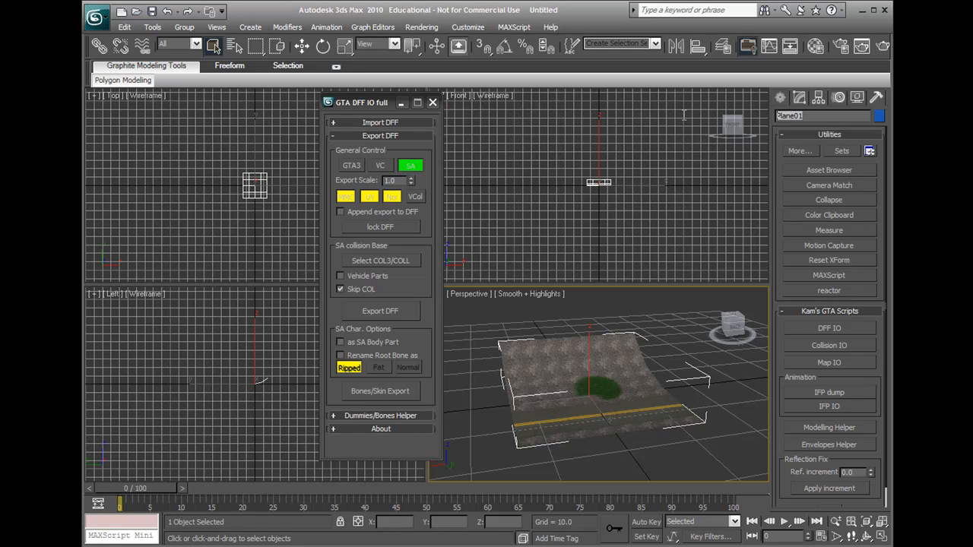
pyautogui.moveTo(678, 118)
pyautogui.write('floor')
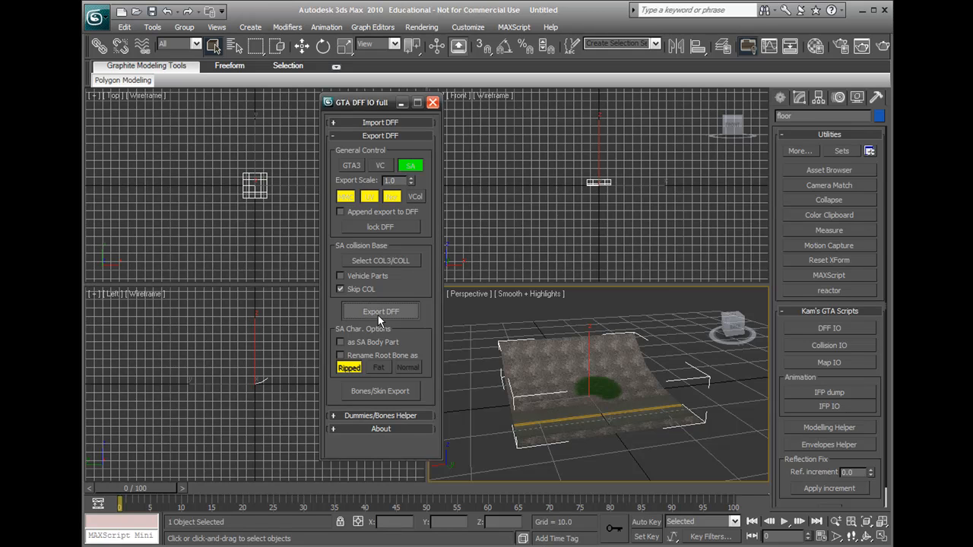
pyautogui.click(380, 310)
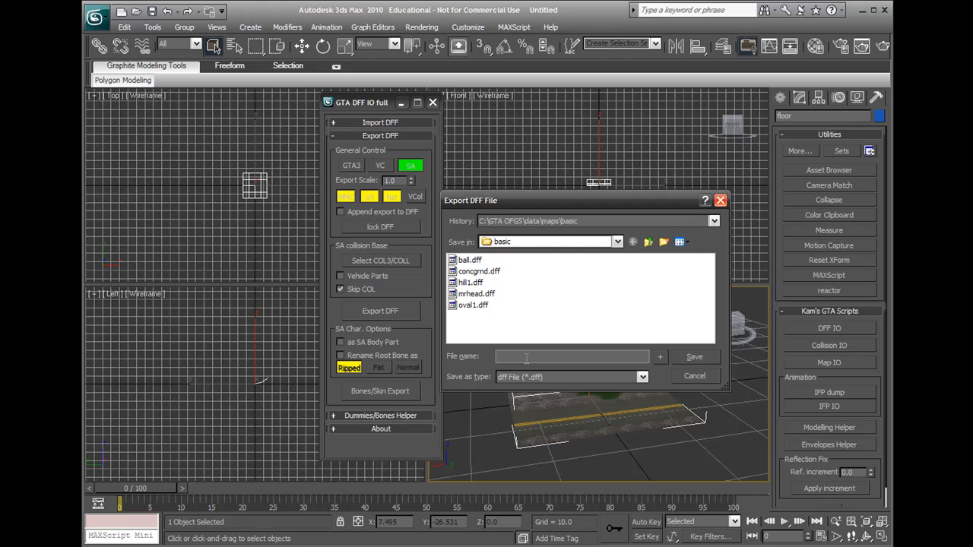
pyautogui.click(647, 242)
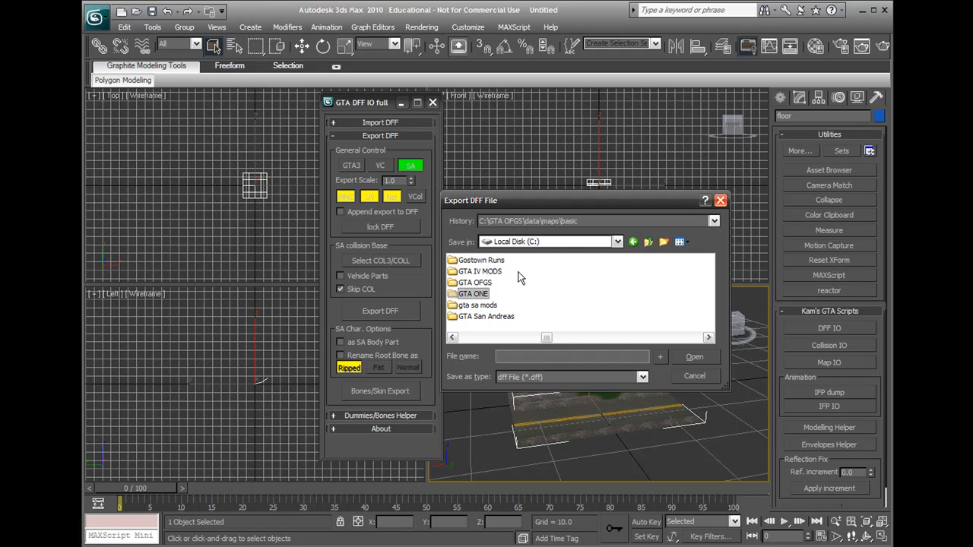
pyautogui.doubleClick(472, 294)
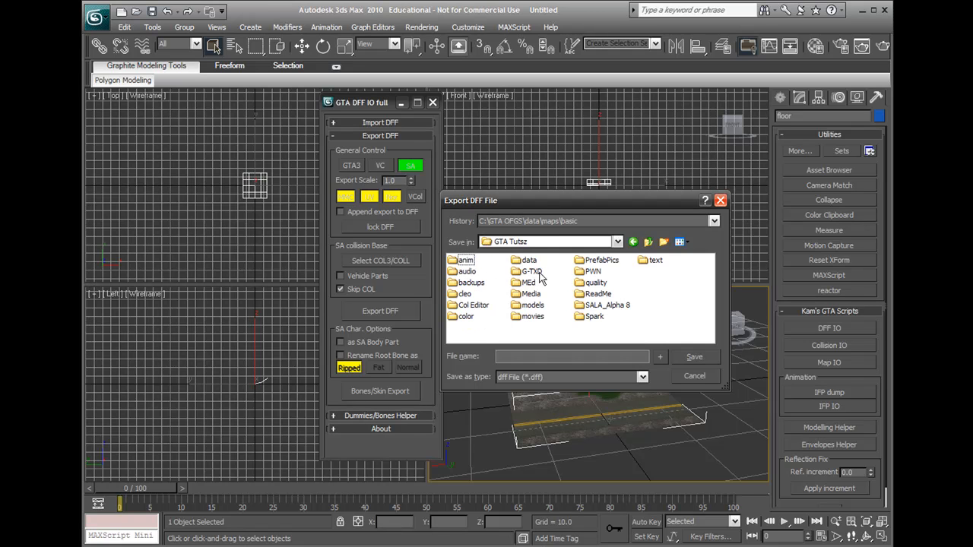
pyautogui.doubleClick(529, 259)
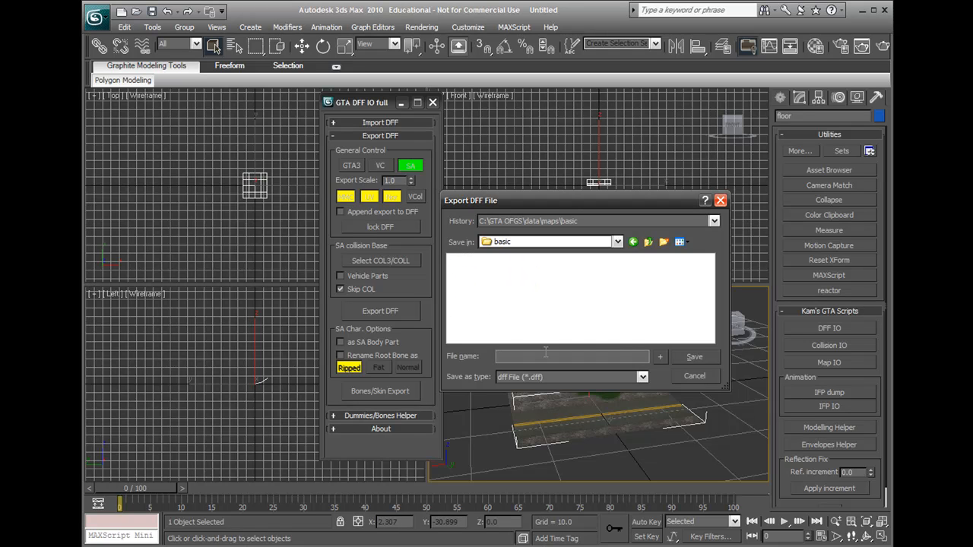
pyautogui.write('fl')
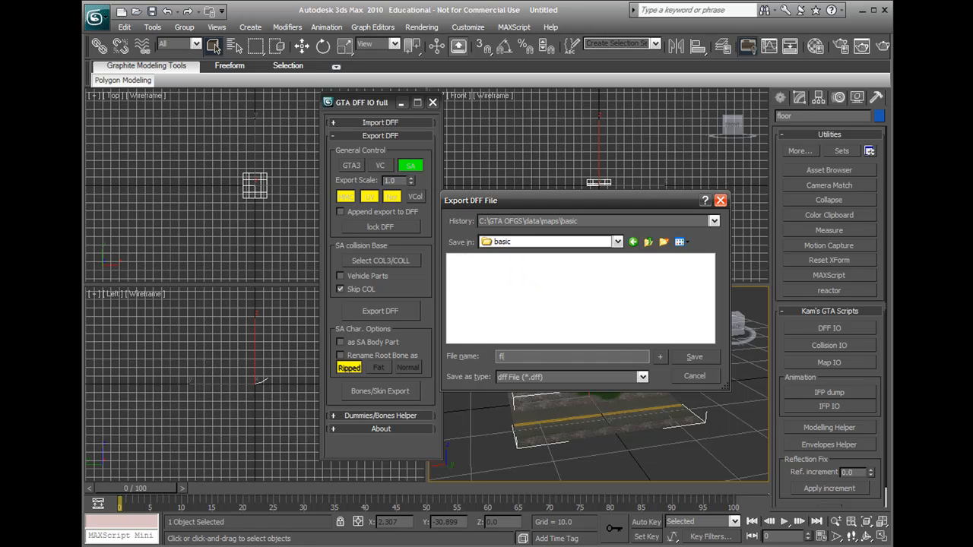
pyautogui.write('floor.dff')
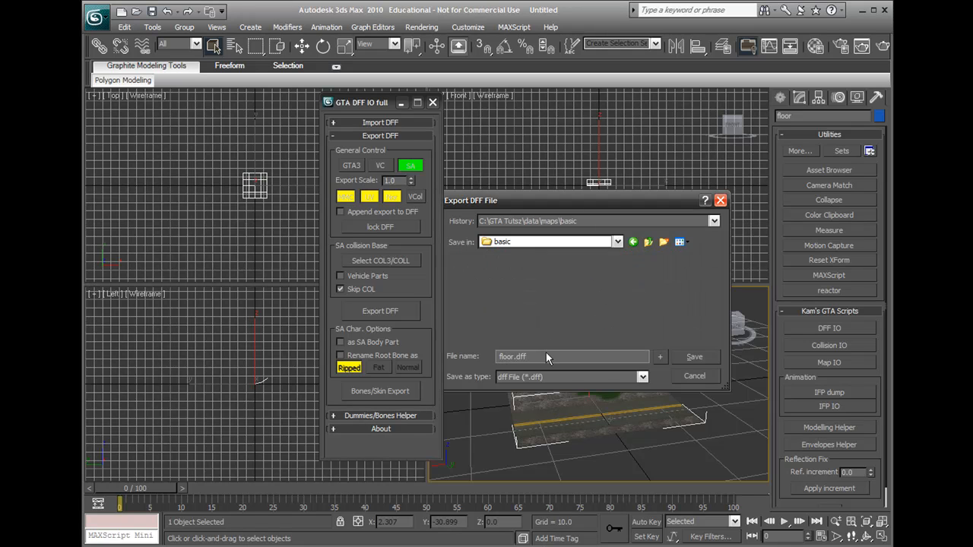
pyautogui.click(693, 356)
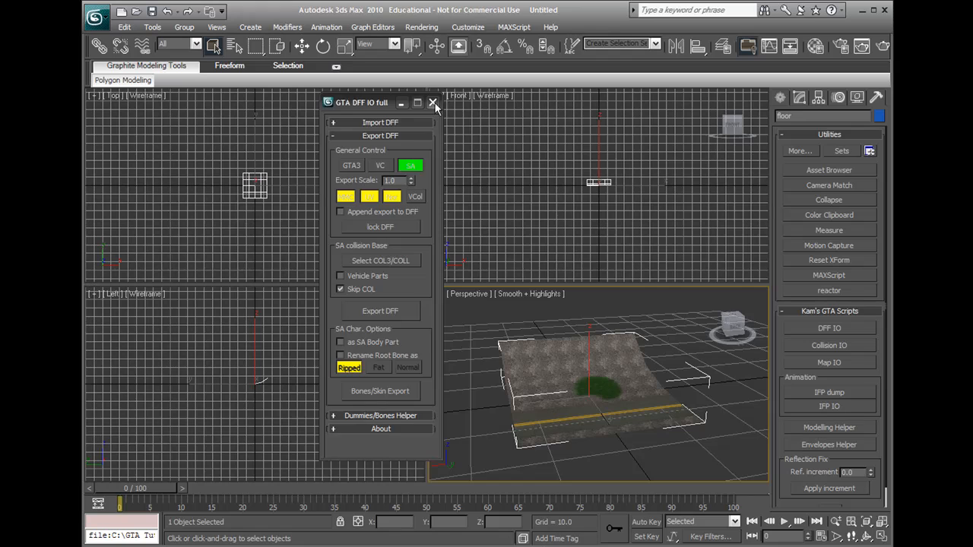
# - Close the DFF exporter and pick the road floor as Collision IO's collision mesh
pyautogui.click(828, 345)
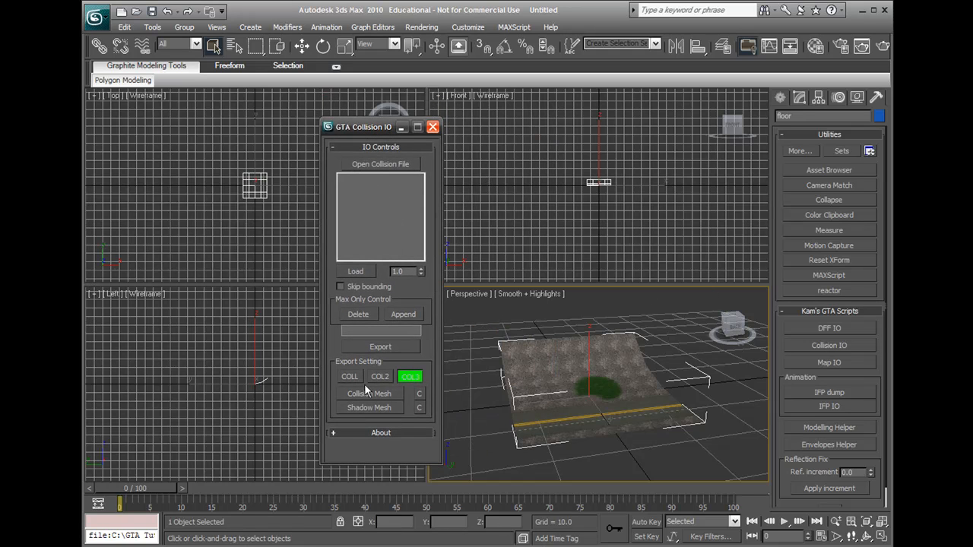
pyautogui.moveTo(367, 392)
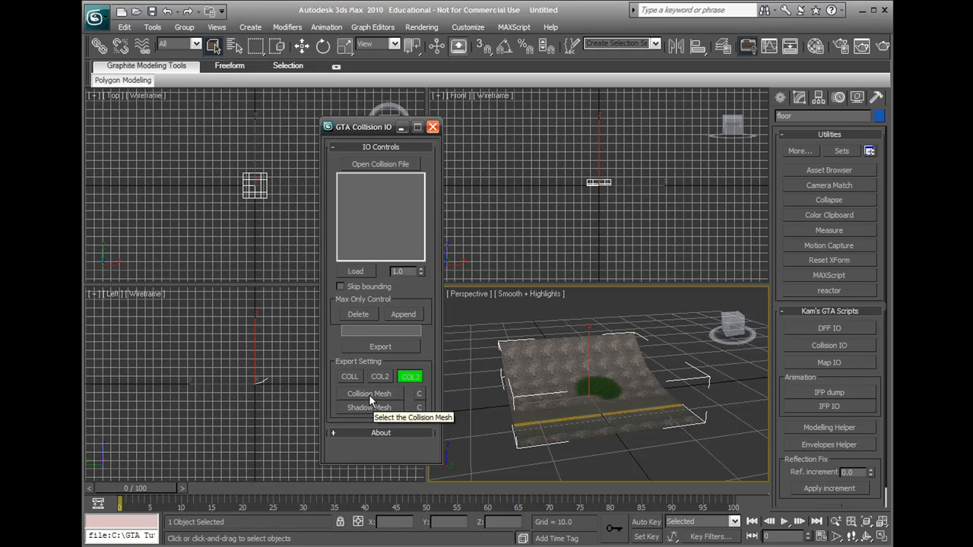
pyautogui.click(368, 394)
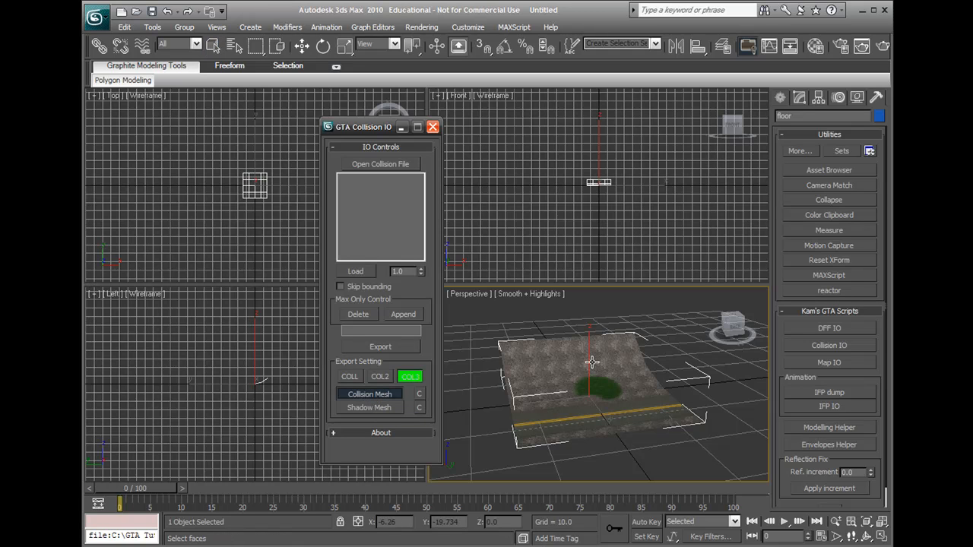
pyautogui.click(301, 45)
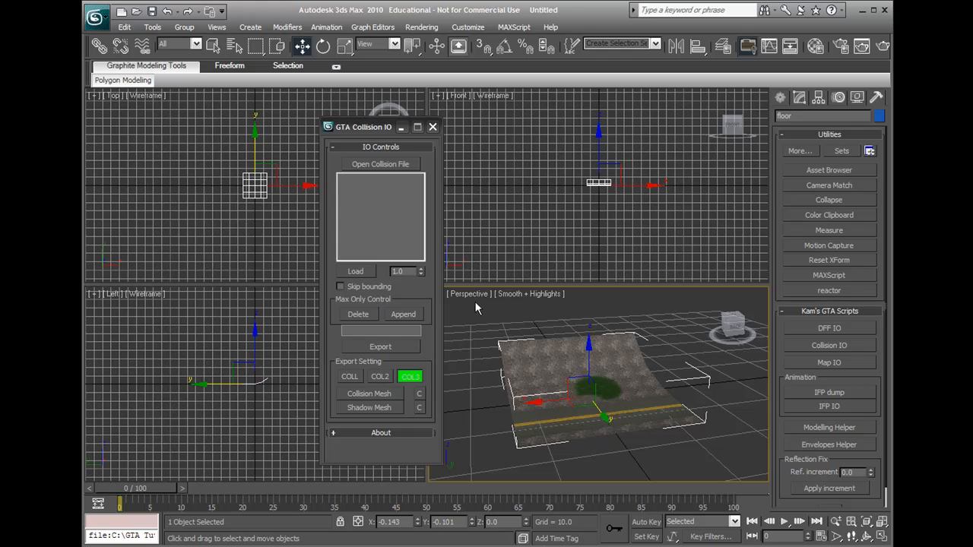
pyautogui.click(432, 128)
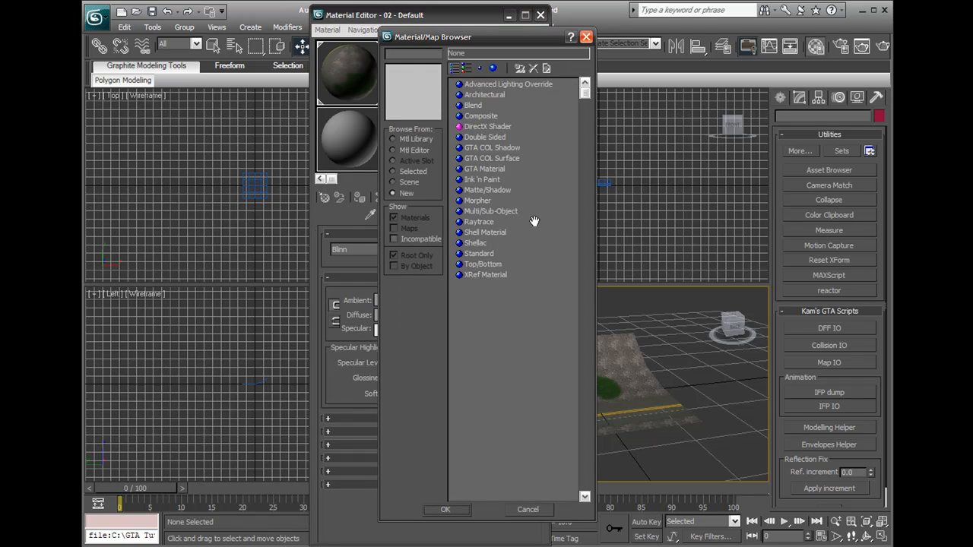
pyautogui.moveTo(517, 167)
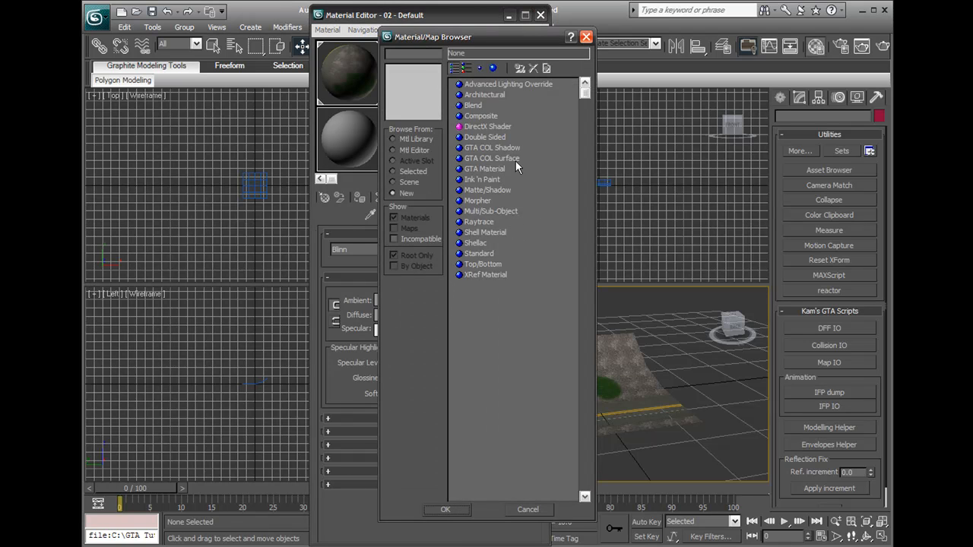
pyautogui.moveTo(517, 165)
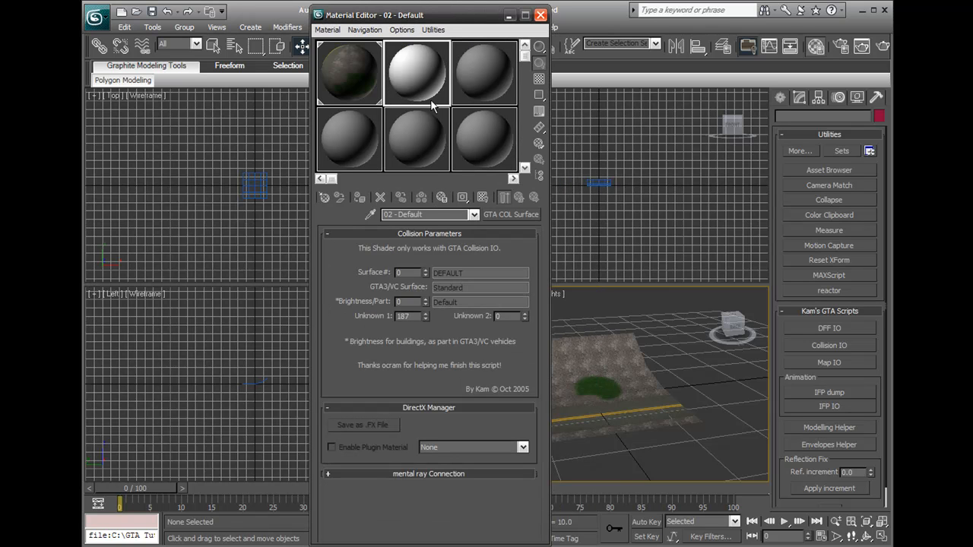
# - Set the floor's GTA COL Surface to 1 (TARMAC) and reopen Collision IO
pyautogui.click(426, 269)
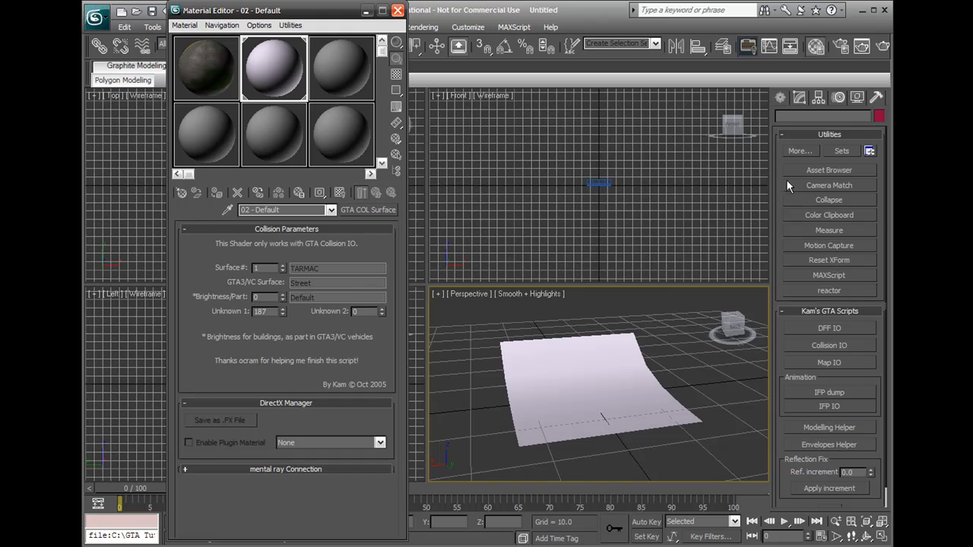
pyautogui.click(829, 345)
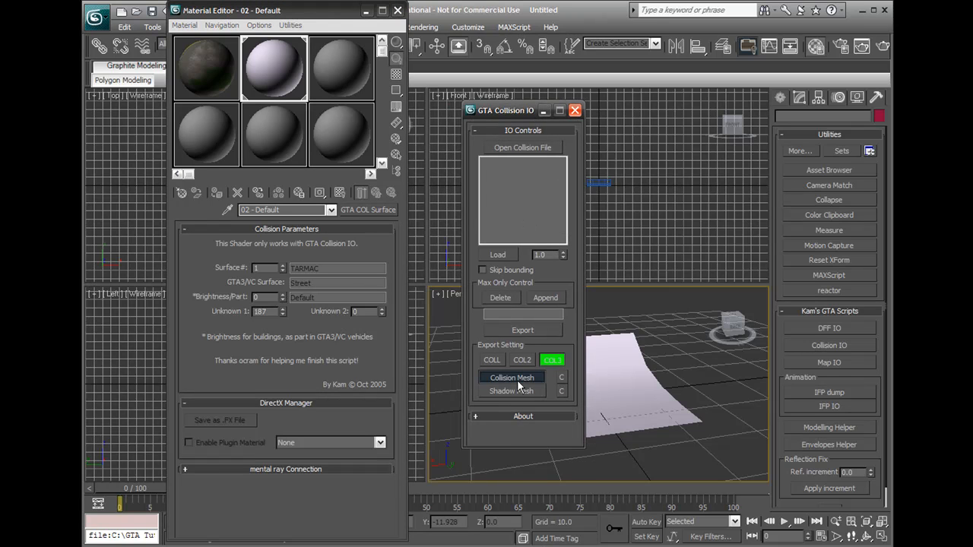
# - Assign the floor as collision mesh, then close the Material Editor and Collision IO
pyautogui.click(510, 377)
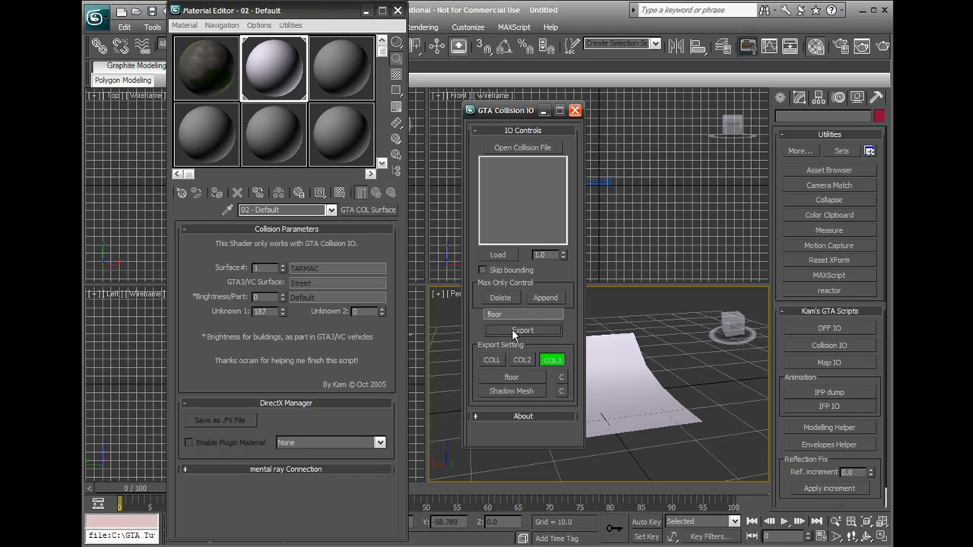
pyautogui.moveTo(529, 152)
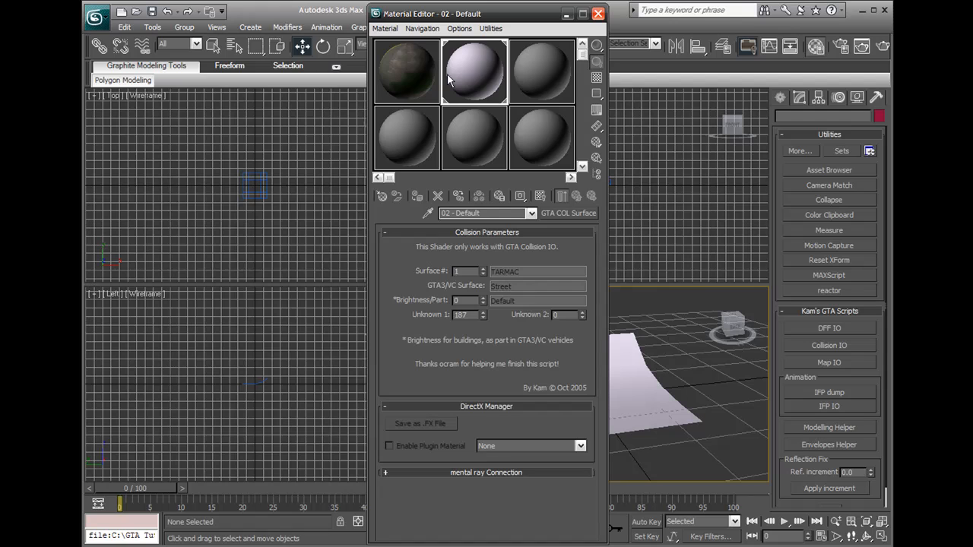
pyautogui.click(829, 345)
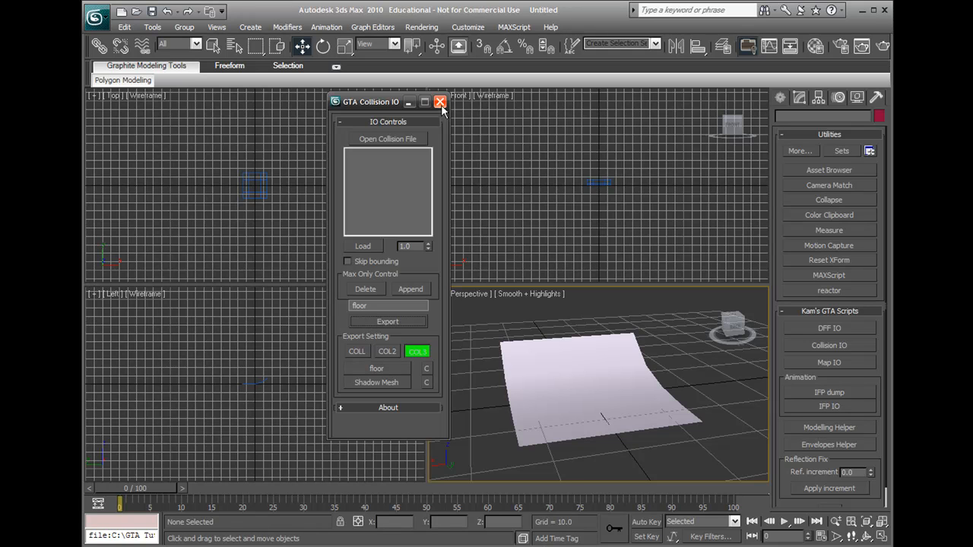
pyautogui.click(439, 102)
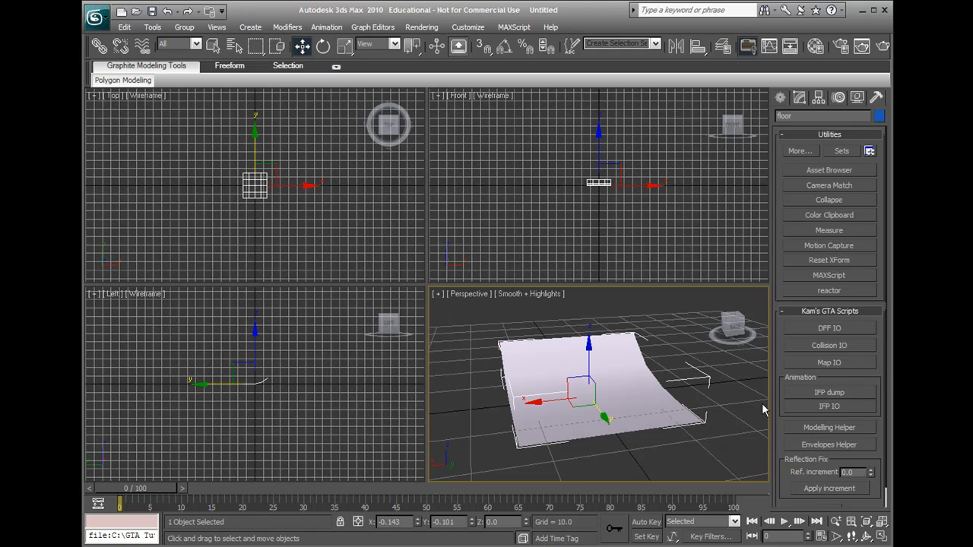
# - Name the collision model floor, pick the road floor as its mesh and start Export
pyautogui.click(829, 345)
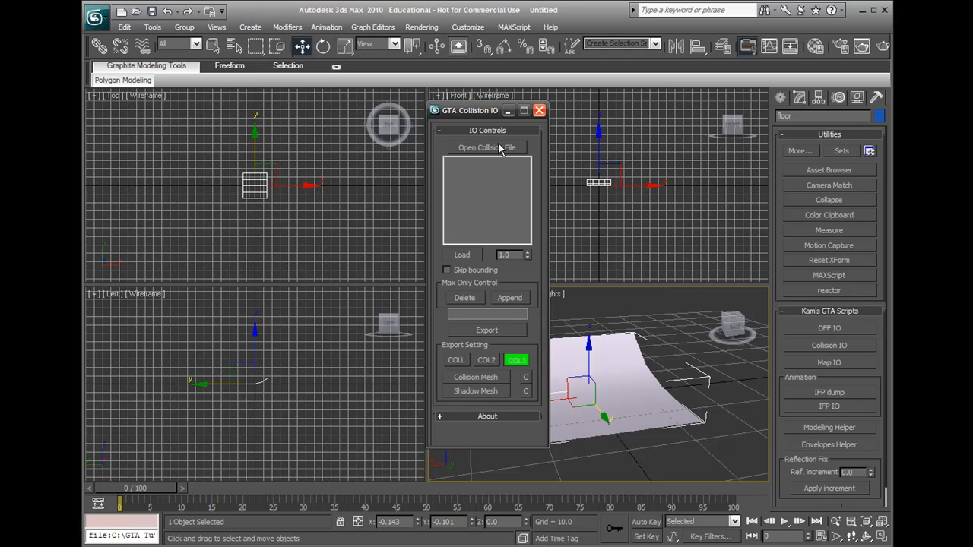
pyautogui.write('fi')
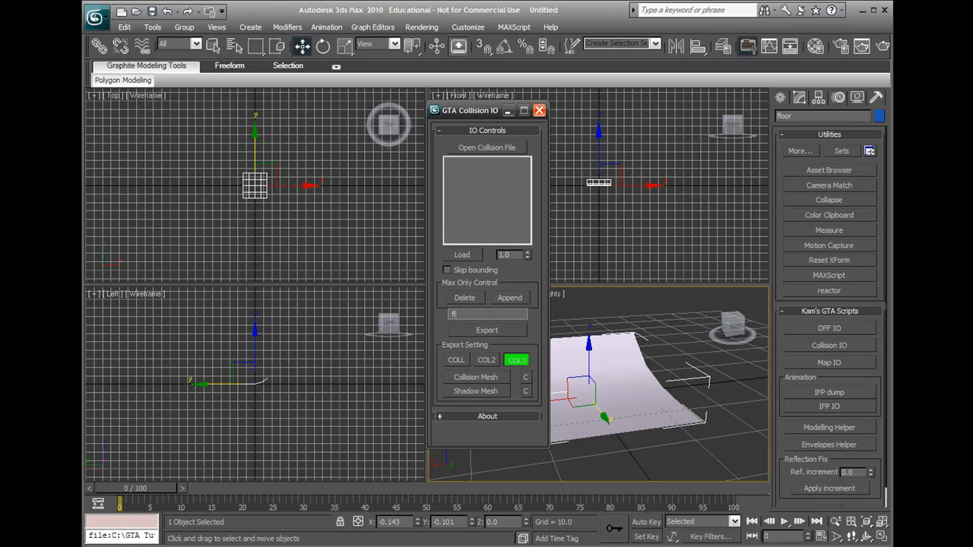
pyautogui.click(475, 377)
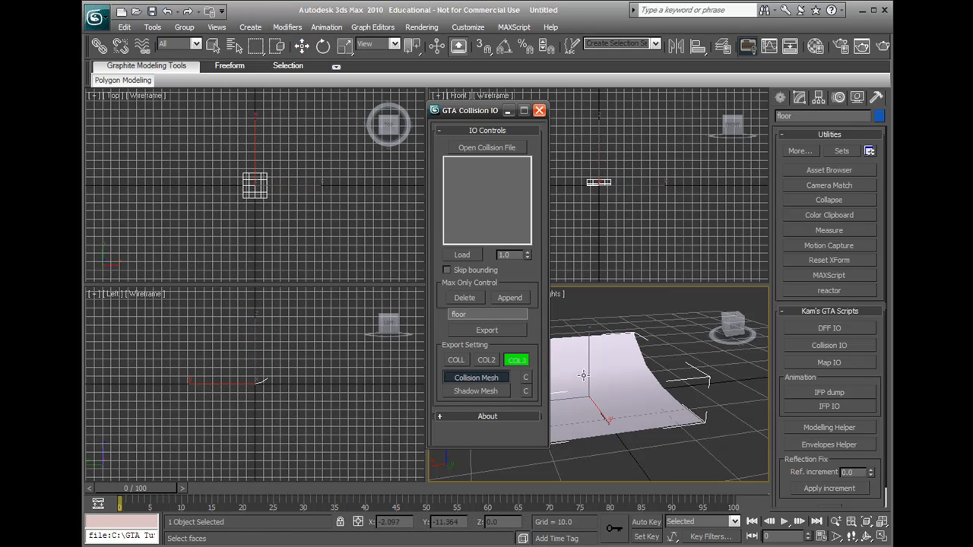
pyautogui.click(300, 46)
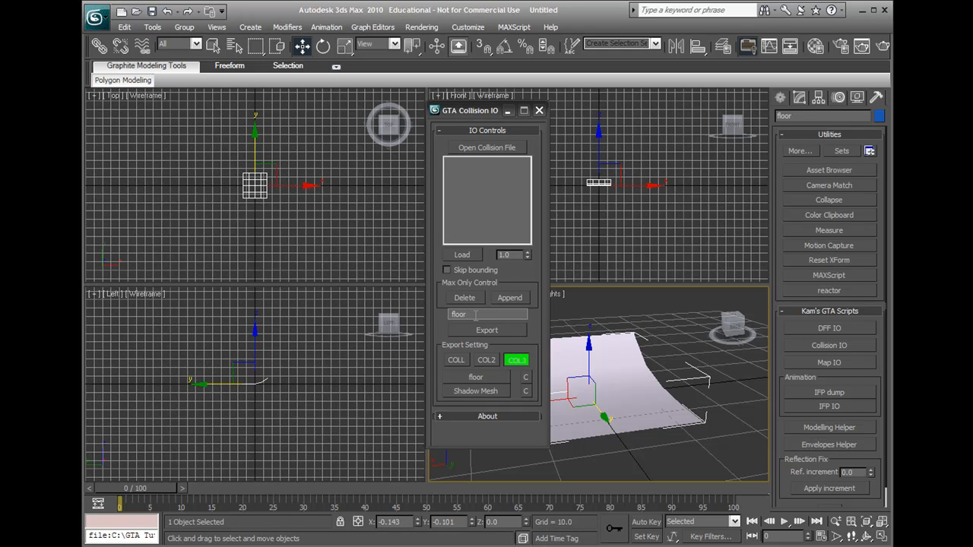
pyautogui.click(487, 330)
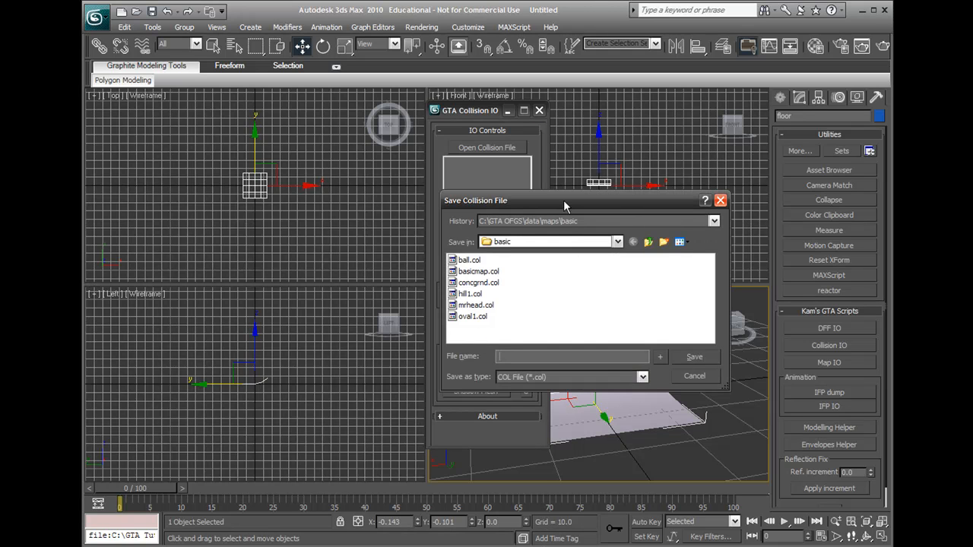
# - Browse from C: into the GTA Tutsz game's basic maps folder and save floor.col there
pyautogui.click(616, 240)
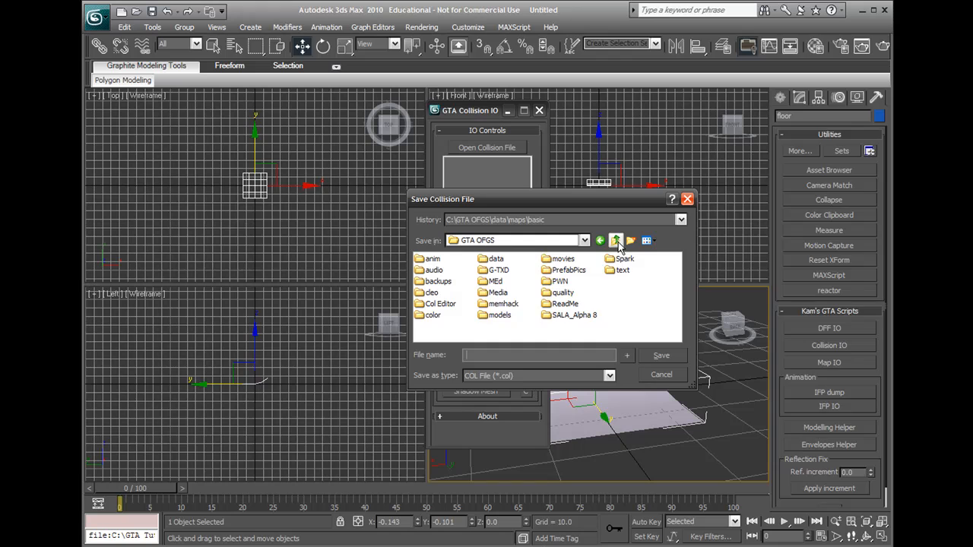
pyautogui.click(616, 240)
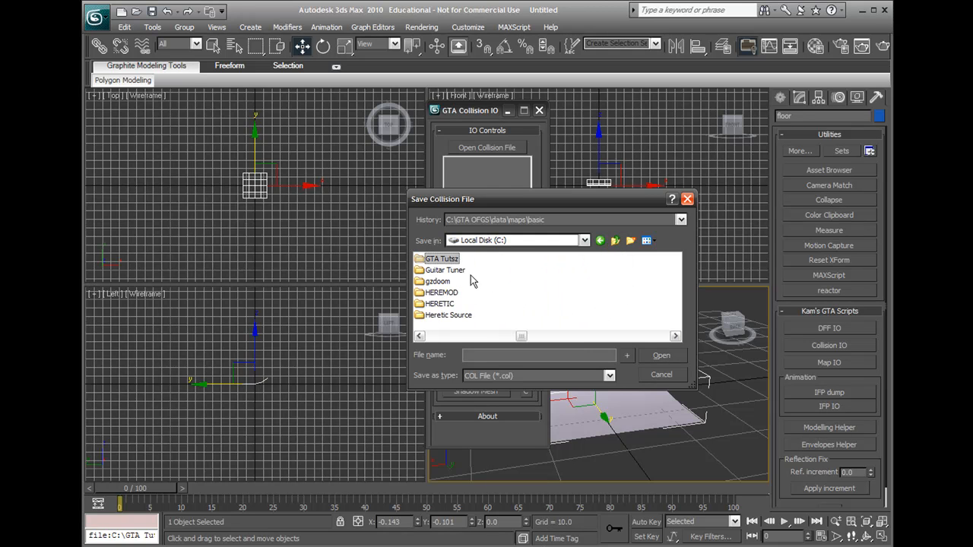
pyautogui.doubleClick(441, 258)
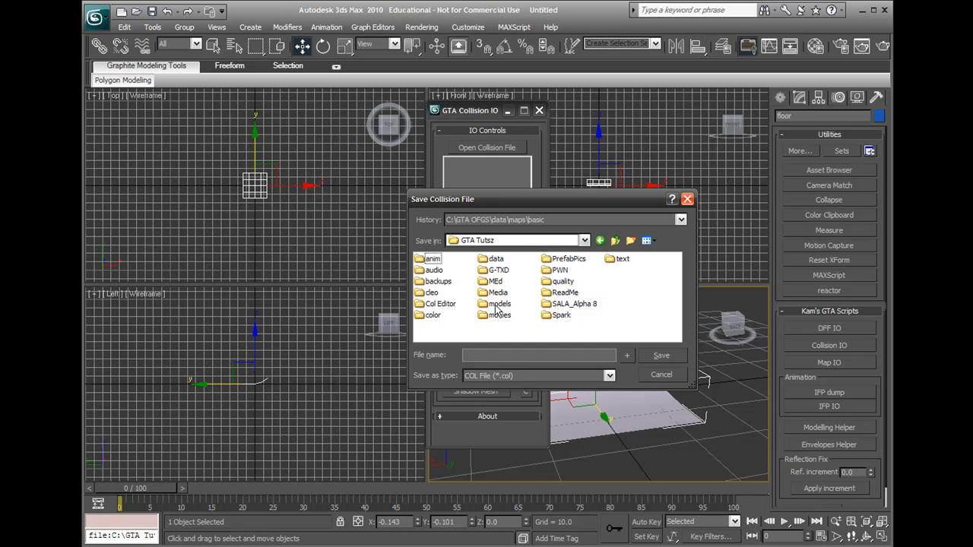
pyautogui.click(495, 259)
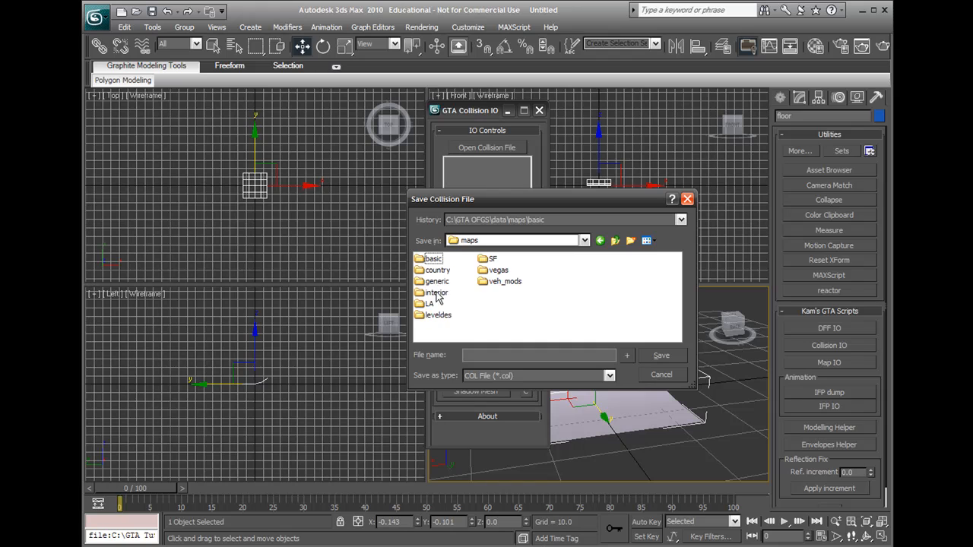
pyautogui.doubleClick(432, 258)
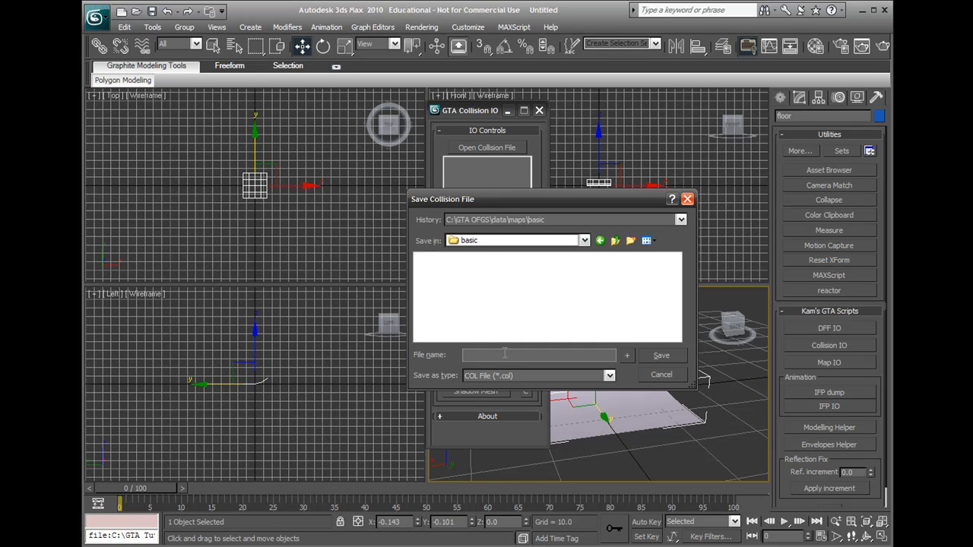
pyautogui.write('floor.')
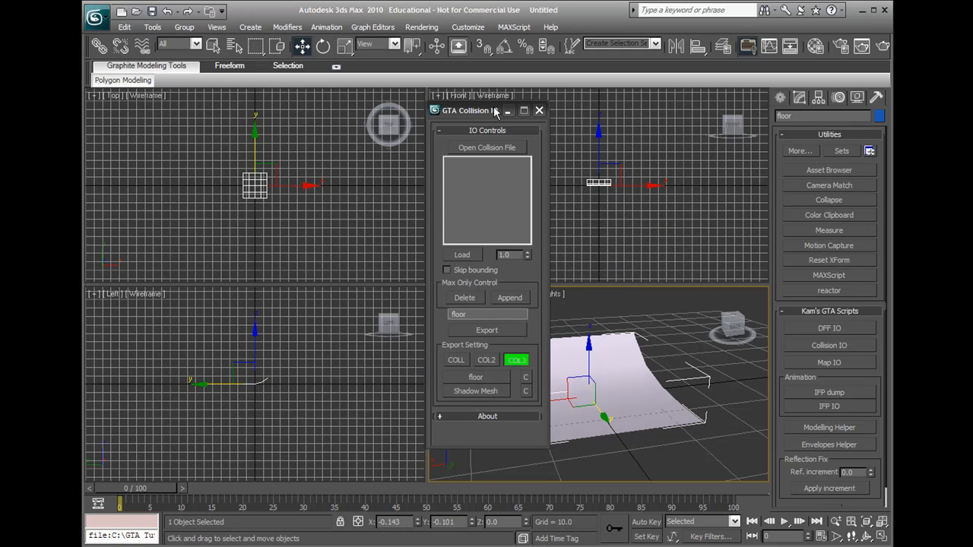
# - Add floor.col and floor.dff to basicmap.img via Action > Add, then close the archive editor
pyautogui.click(540, 110)
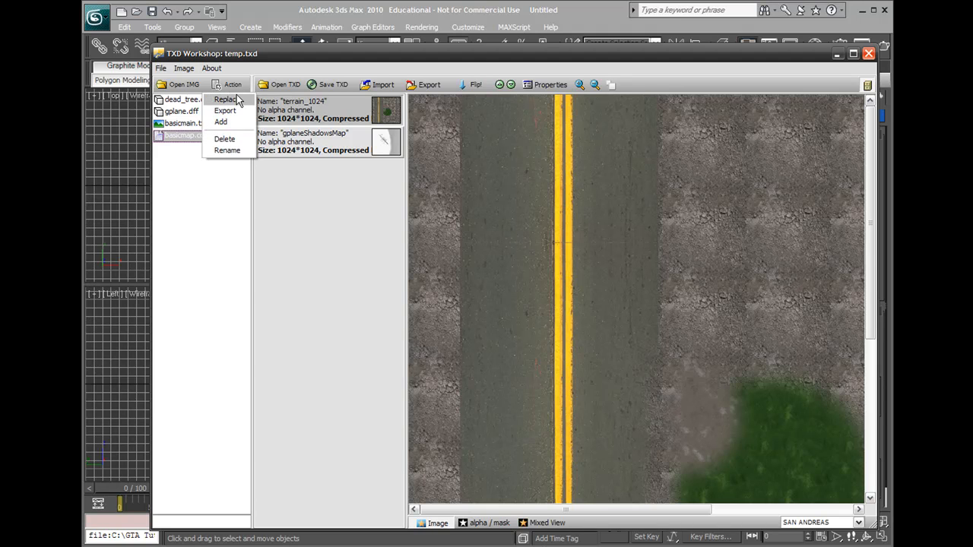
pyautogui.click(225, 100)
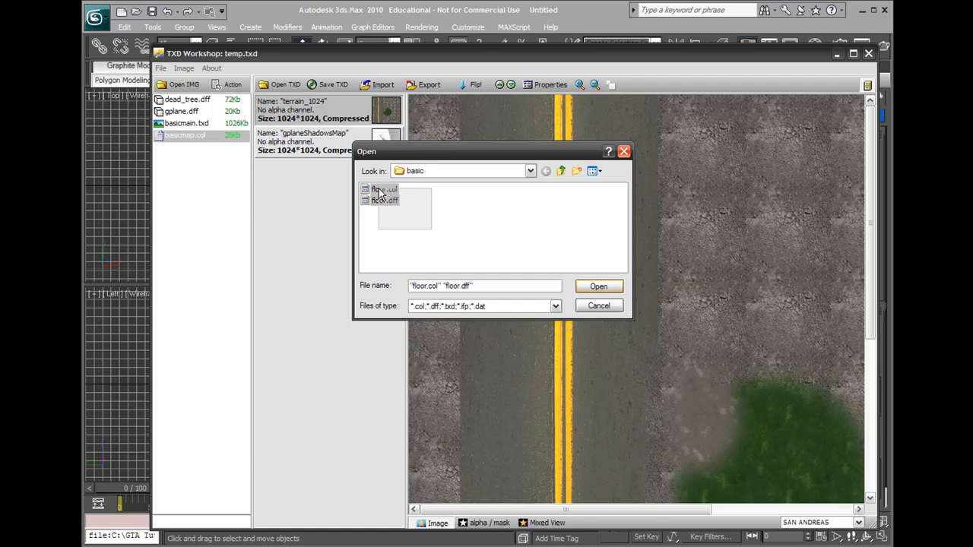
pyautogui.click(599, 286)
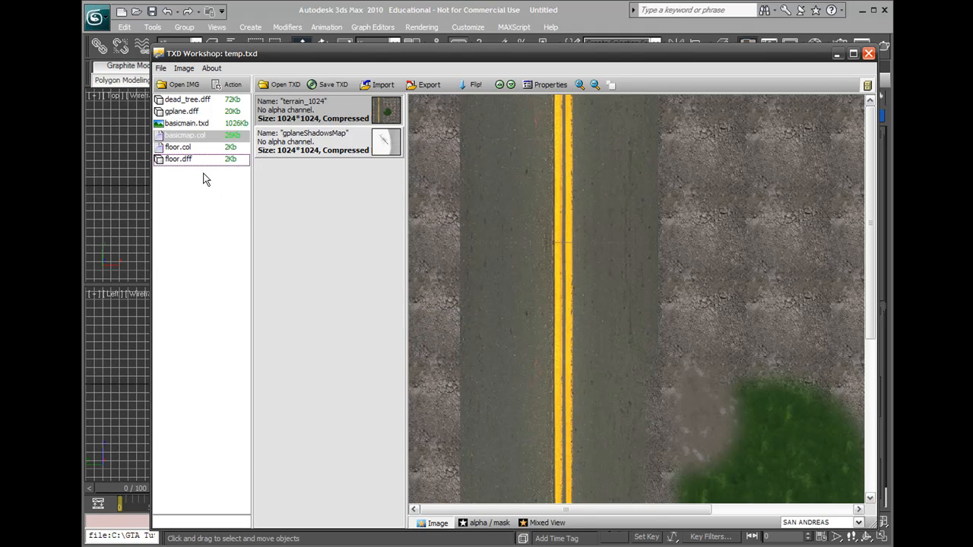
pyautogui.click(177, 158)
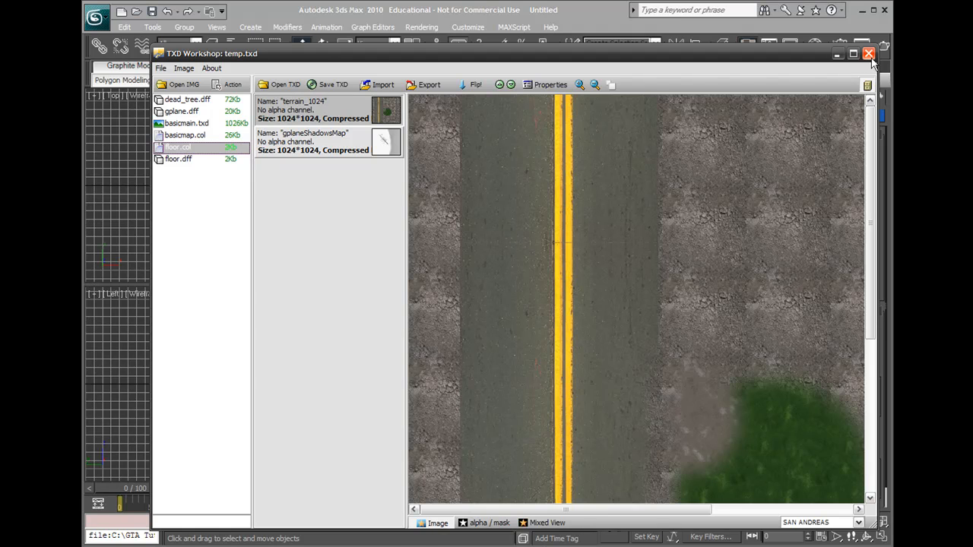
pyautogui.click(869, 54)
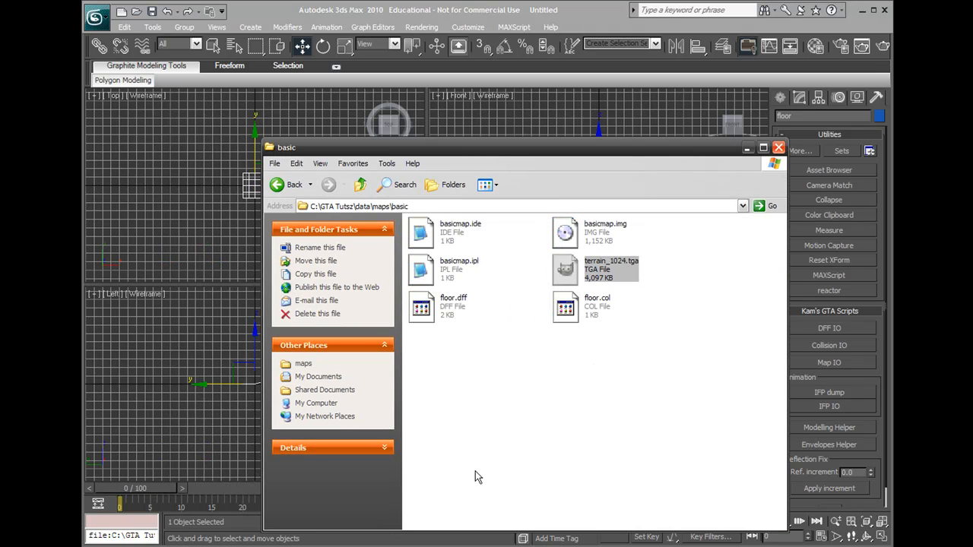
pyautogui.moveTo(656, 359)
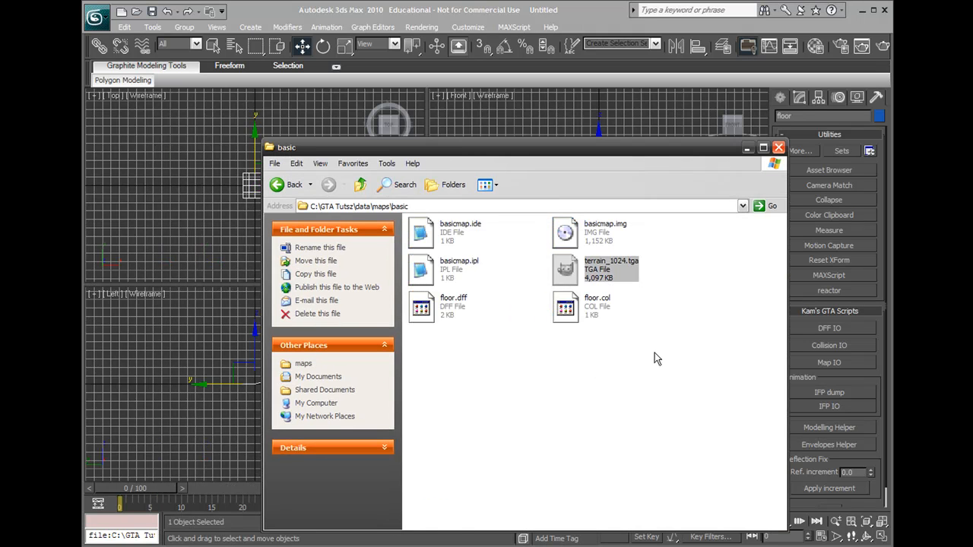
# - Go up to C:\GTA Tutsz, enter the MEd folder and launch MEd.exe
pyautogui.click(329, 185)
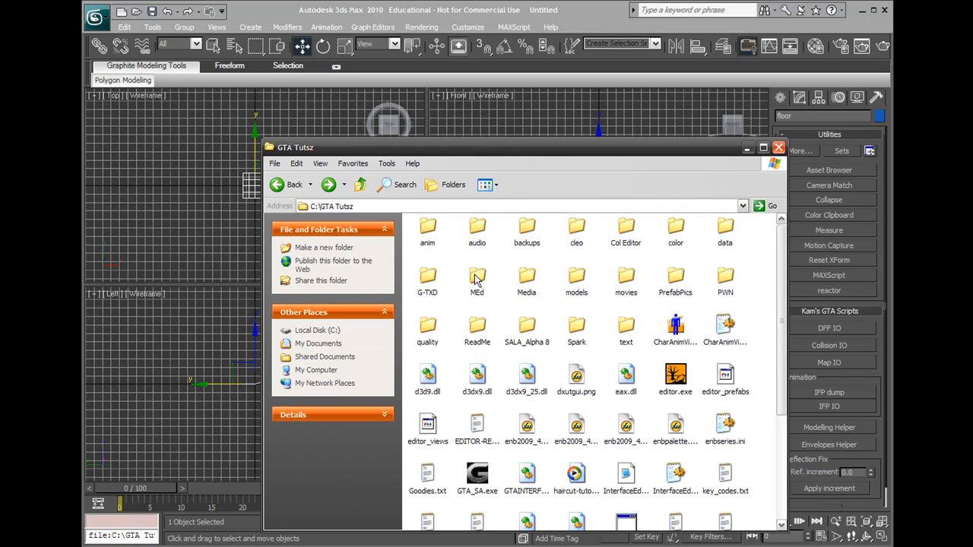
pyautogui.doubleClick(477, 281)
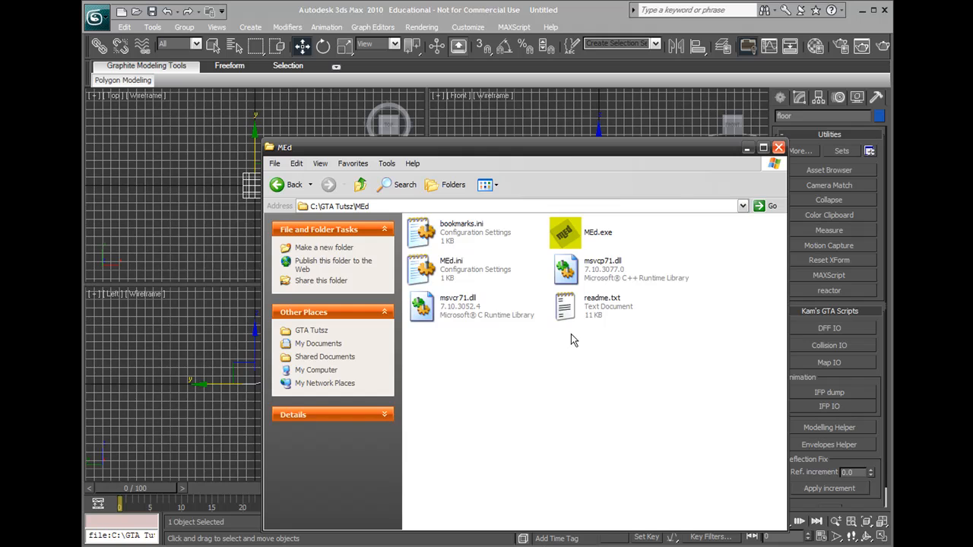
pyautogui.click(566, 231)
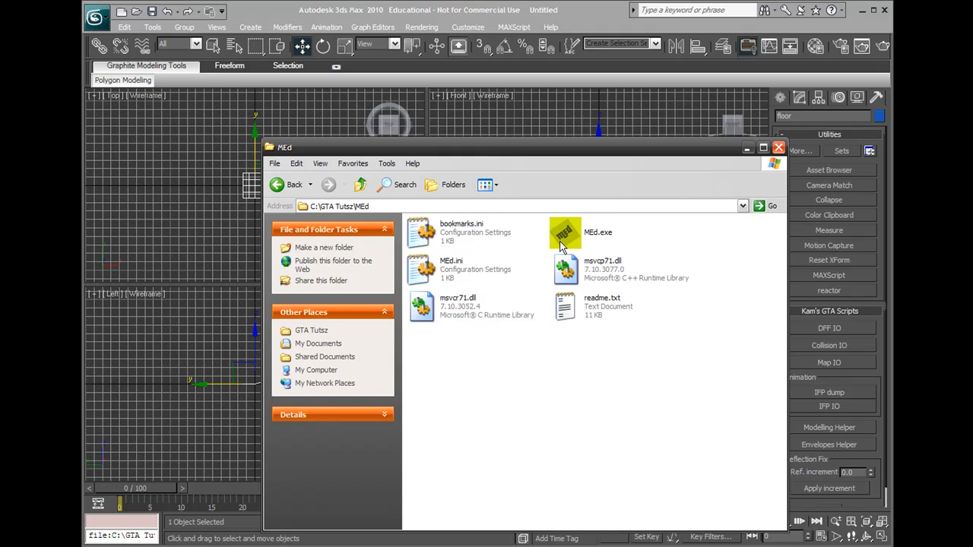
pyautogui.click(566, 232)
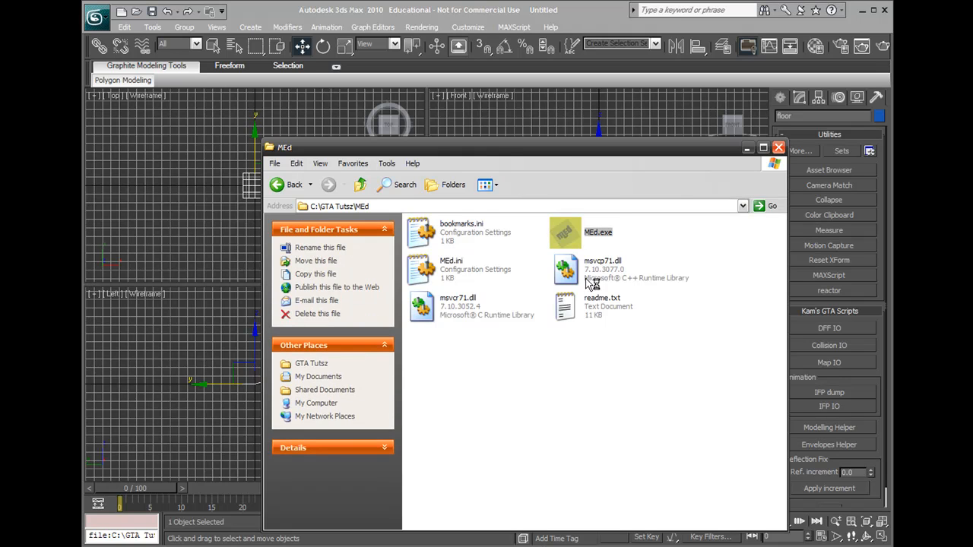
pyautogui.doubleClick(566, 231)
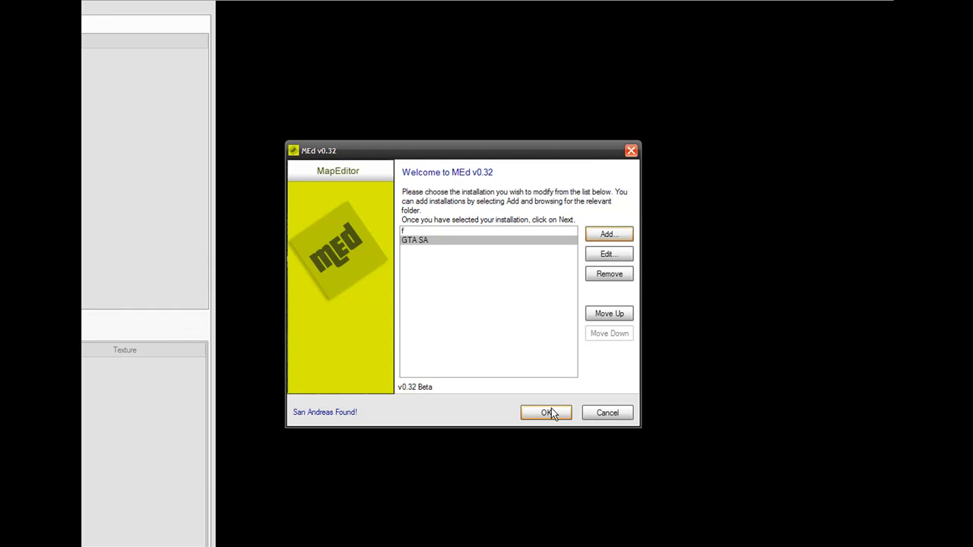
pyautogui.moveTo(526, 161)
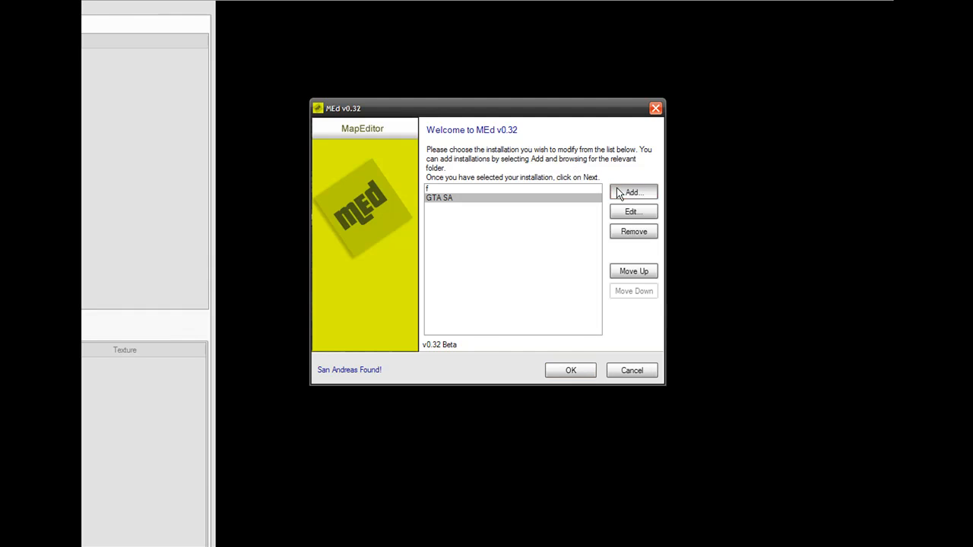
# - Add a game installation named tutz located at C:\GTA Tutsz
pyautogui.click(633, 192)
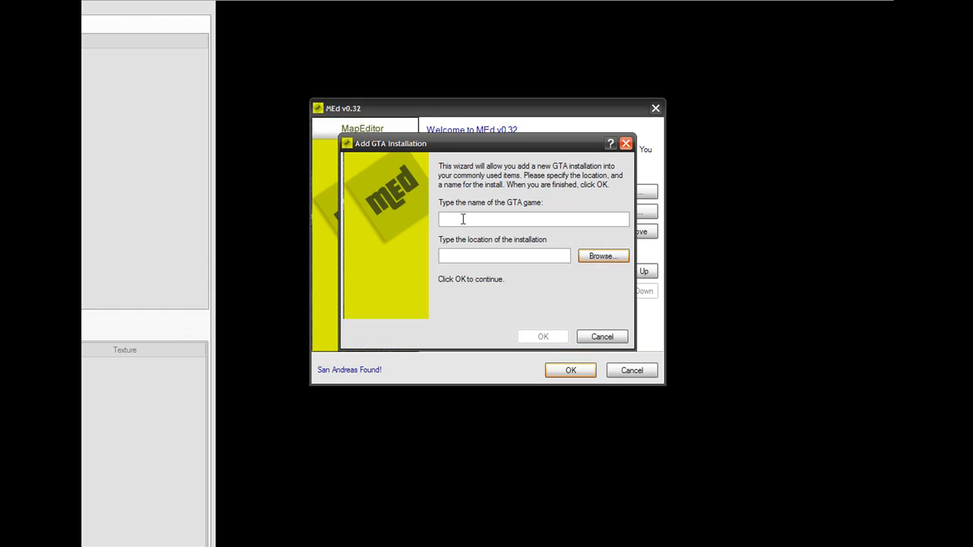
pyautogui.write('tutz')
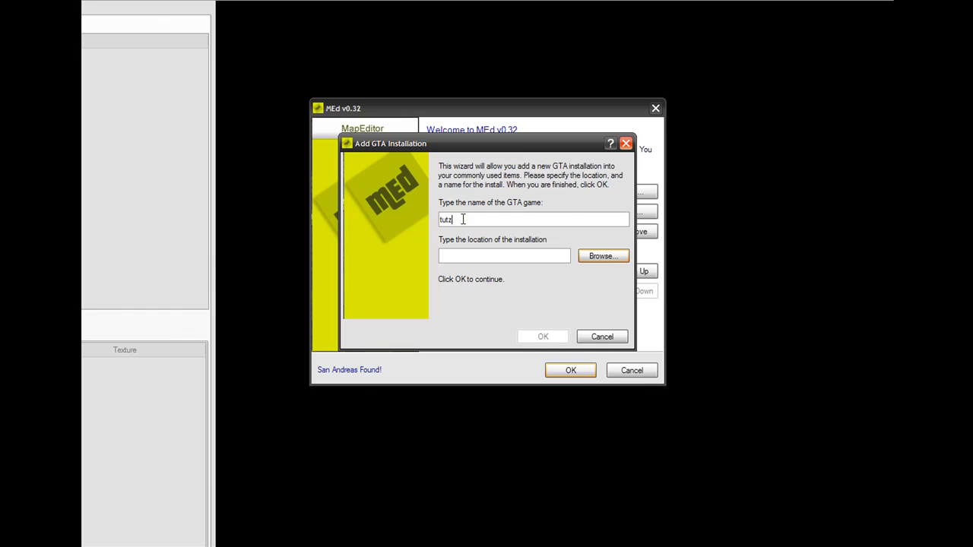
pyautogui.click(602, 255)
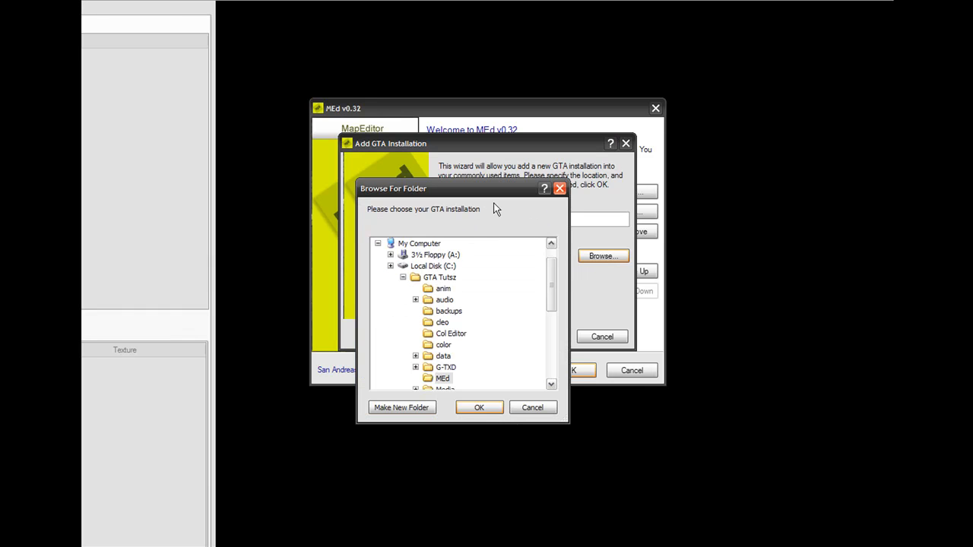
pyautogui.scroll(3)
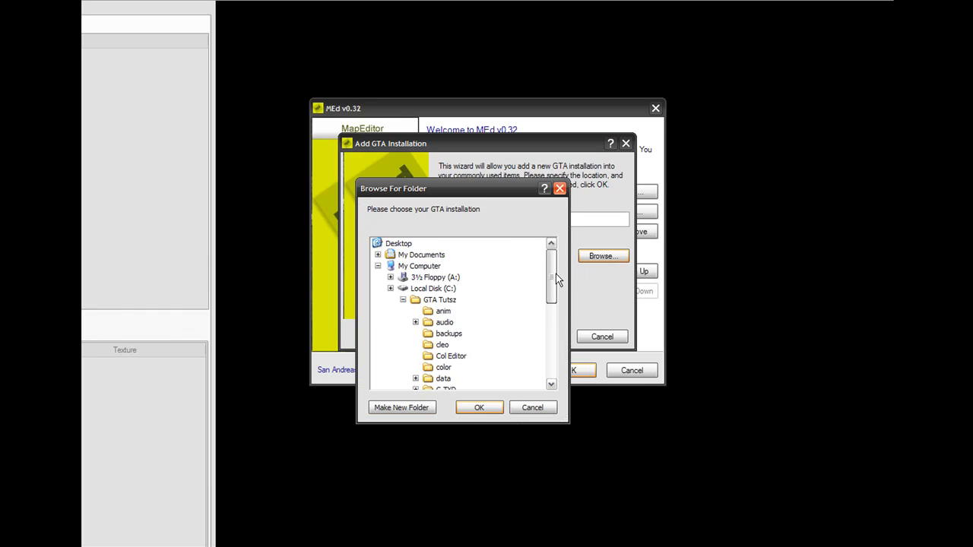
pyautogui.scroll(-3)
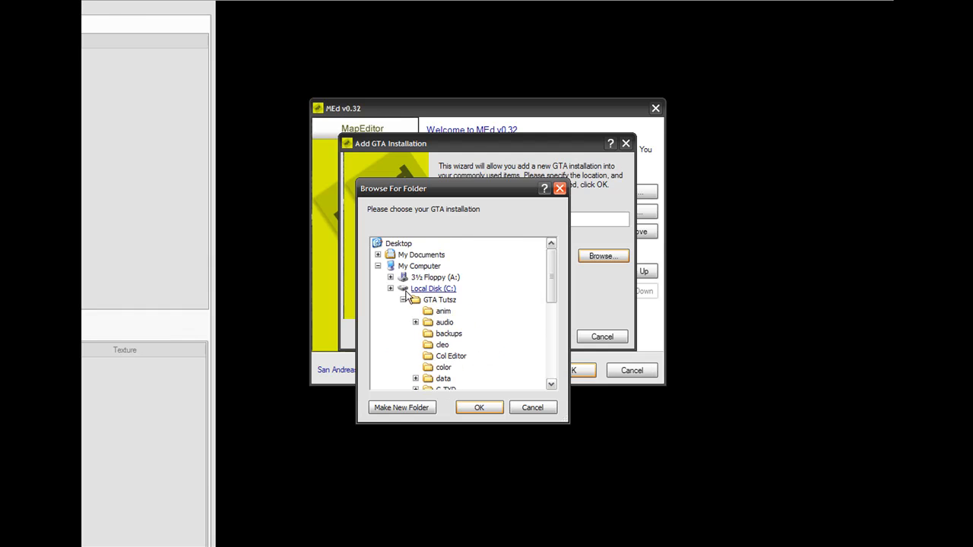
pyautogui.click(439, 297)
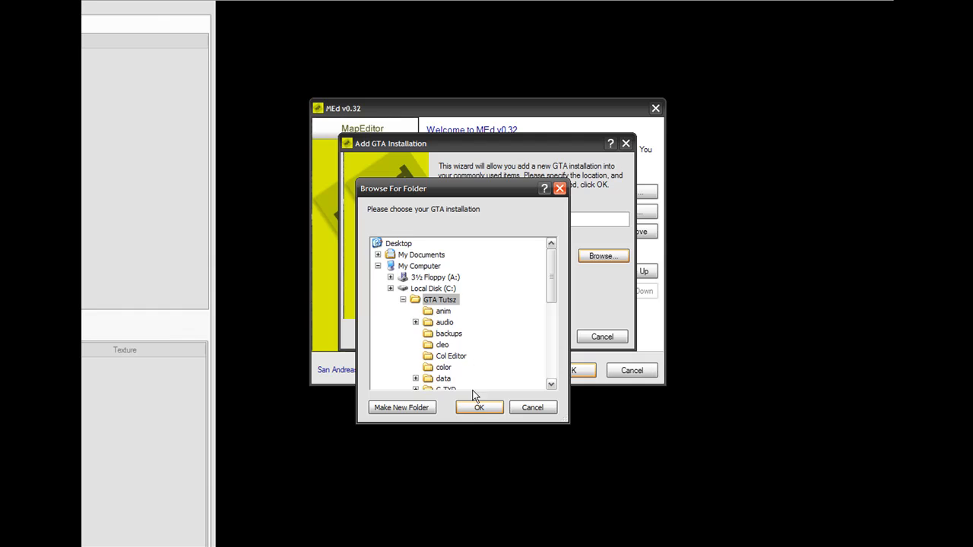
pyautogui.click(479, 407)
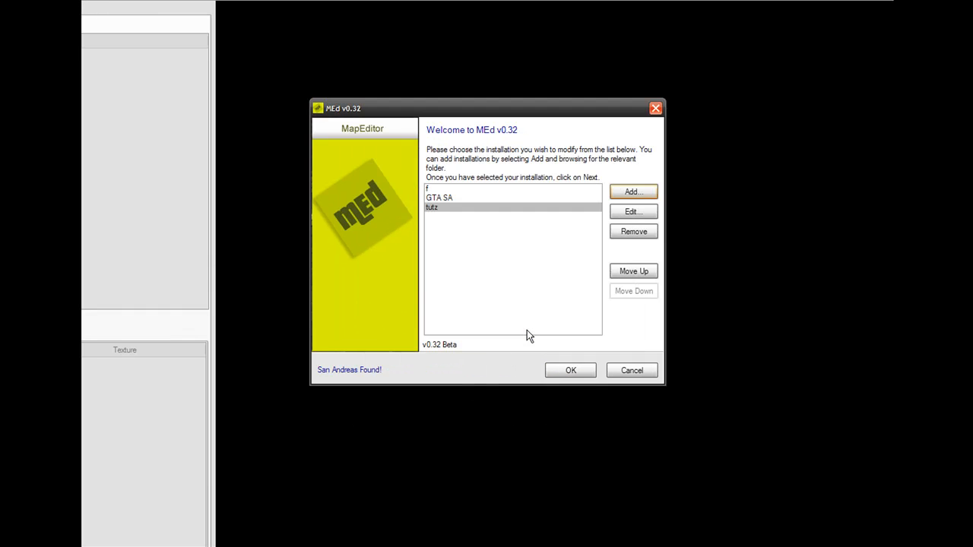
# - Confirm the tutz installation in MEd's welcome window to launch the map editor
pyautogui.click(572, 370)
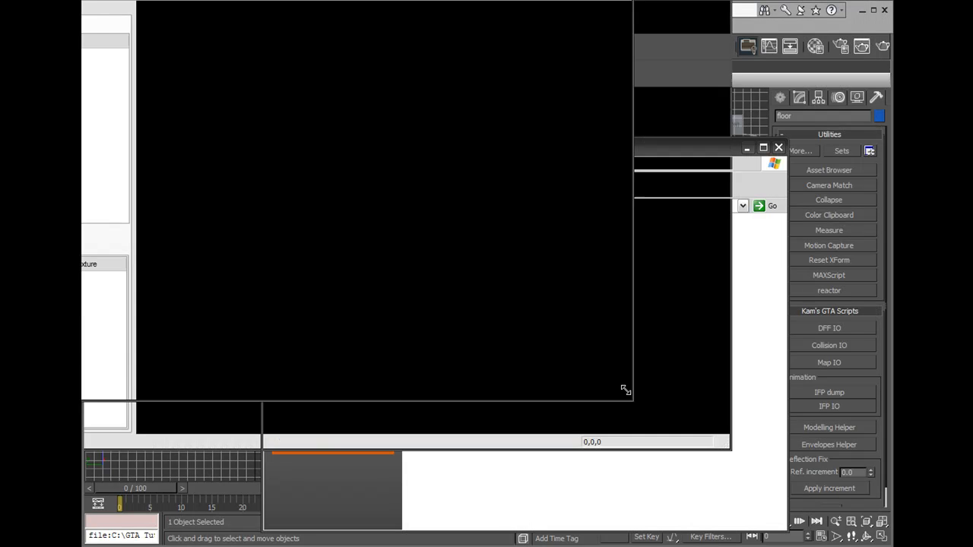